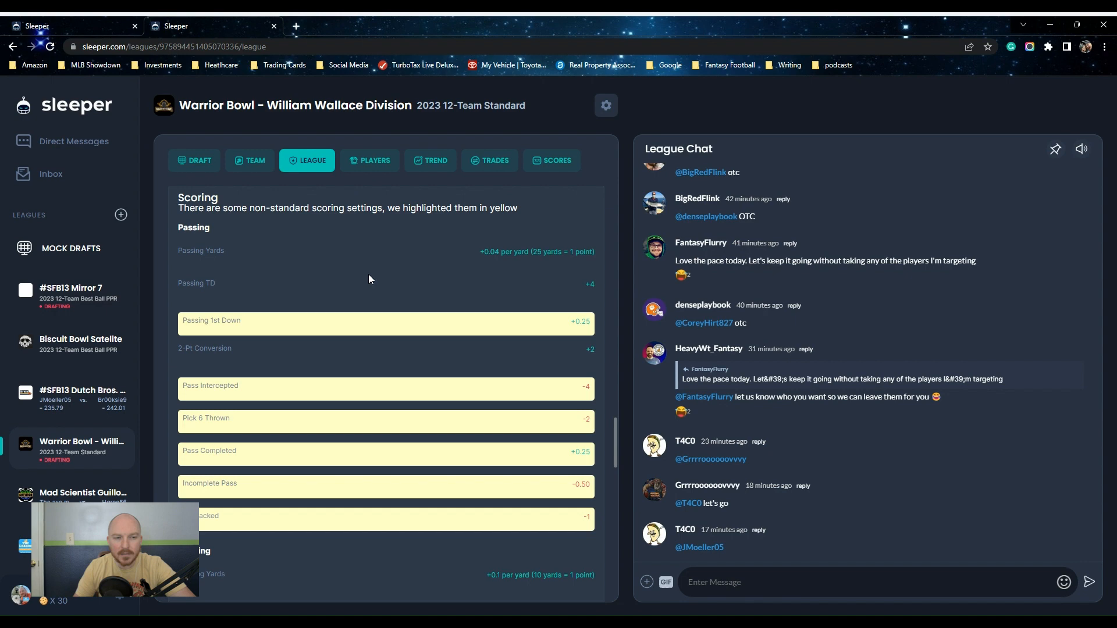
{"action": "mouse_move", "coordinate": [168, 178]}
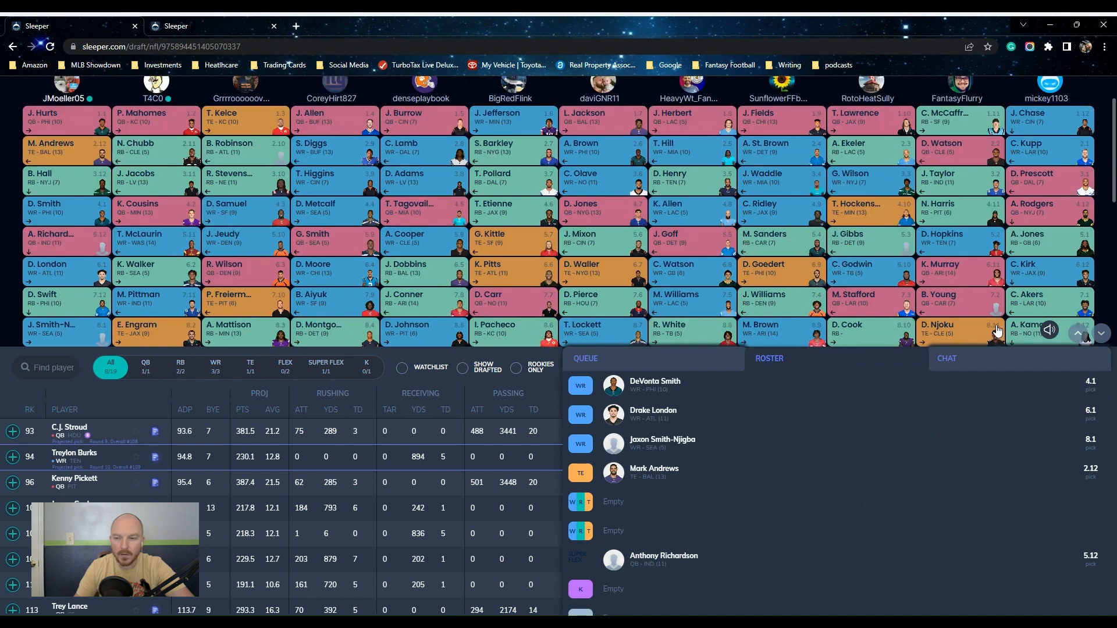
Scroll through the Warrior Bowl draftboard in the draft room
{"action": "scroll", "scroll_direction": "down", "scroll_amount": 3}
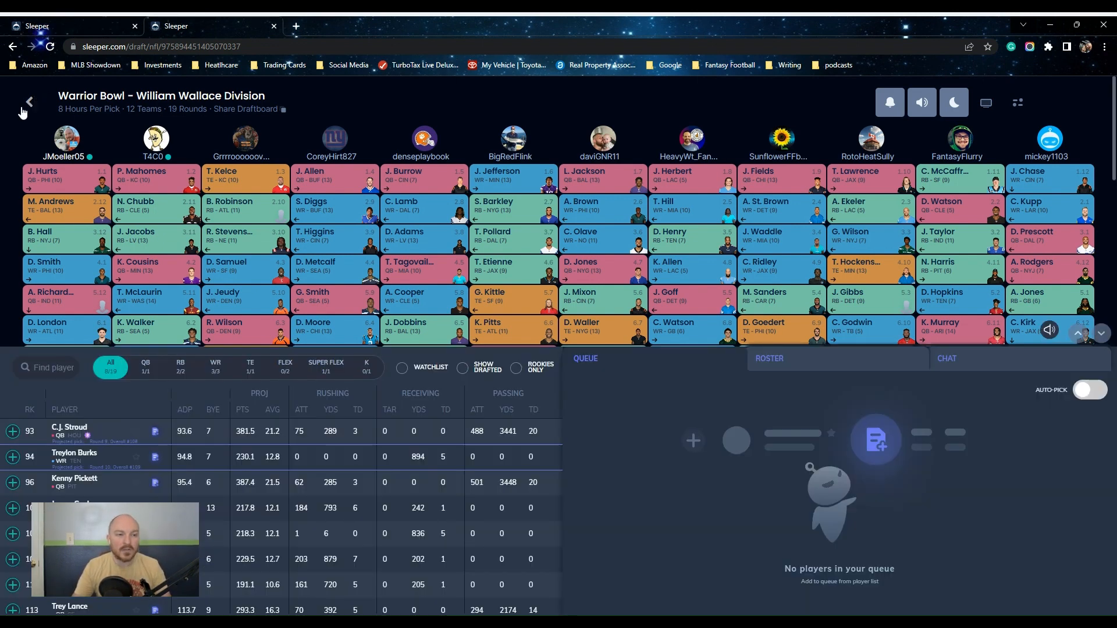
Open the Warrior Bowl league settings and scroll to the highlighted passing and rushing scoring
{"action": "left_click", "coordinate": [28, 102]}
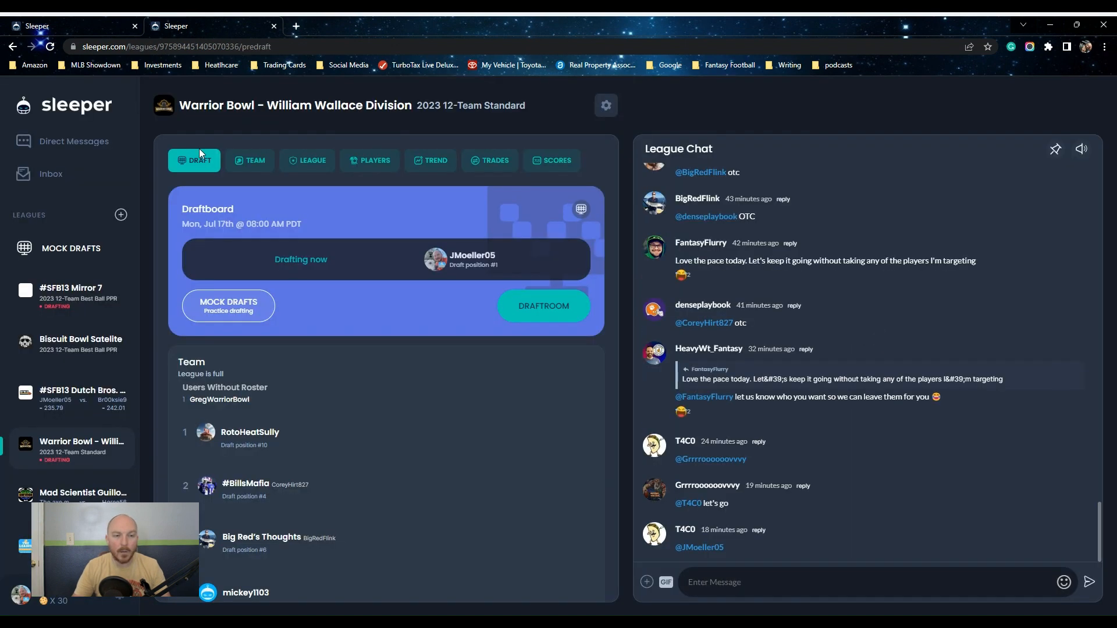
{"action": "mouse_move", "coordinate": [389, 171]}
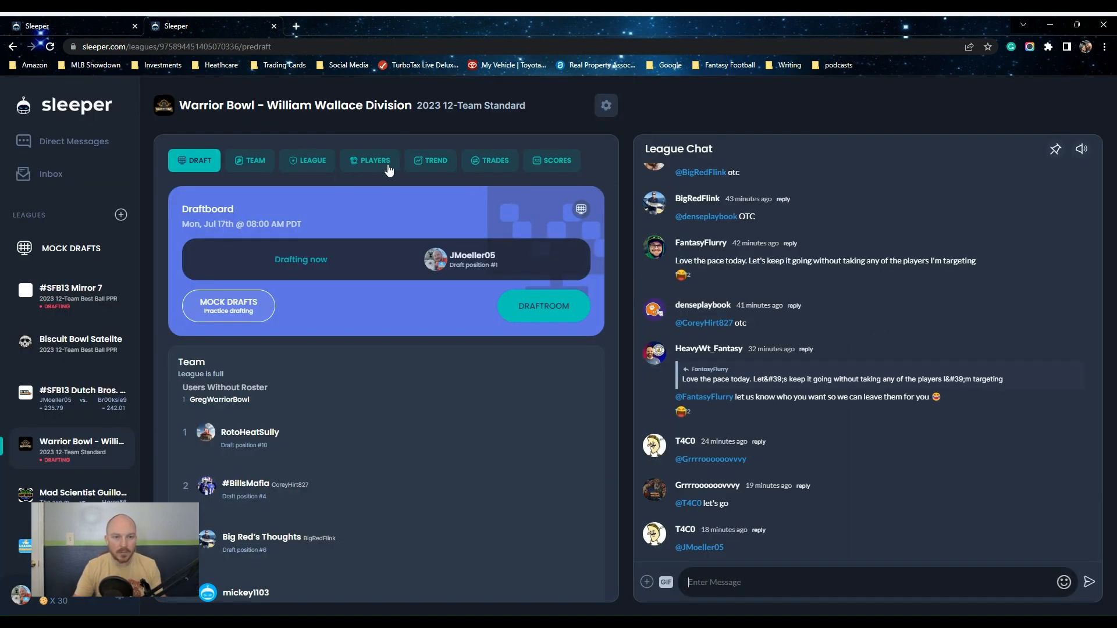
{"action": "left_click", "coordinate": [311, 159]}
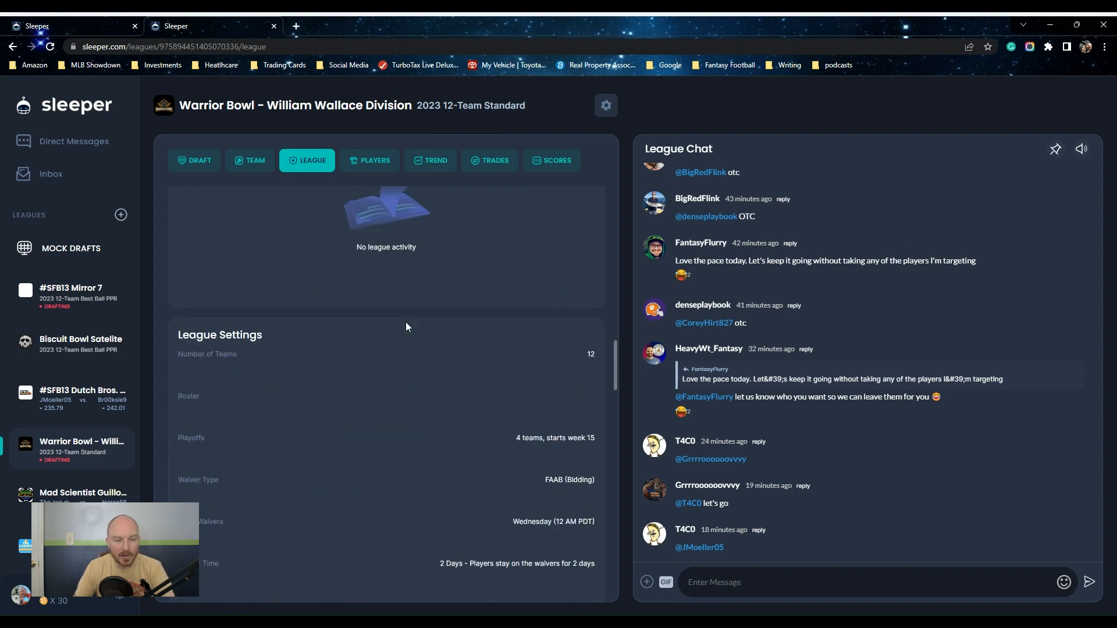
{"action": "scroll", "scroll_direction": "down", "scroll_amount": 3}
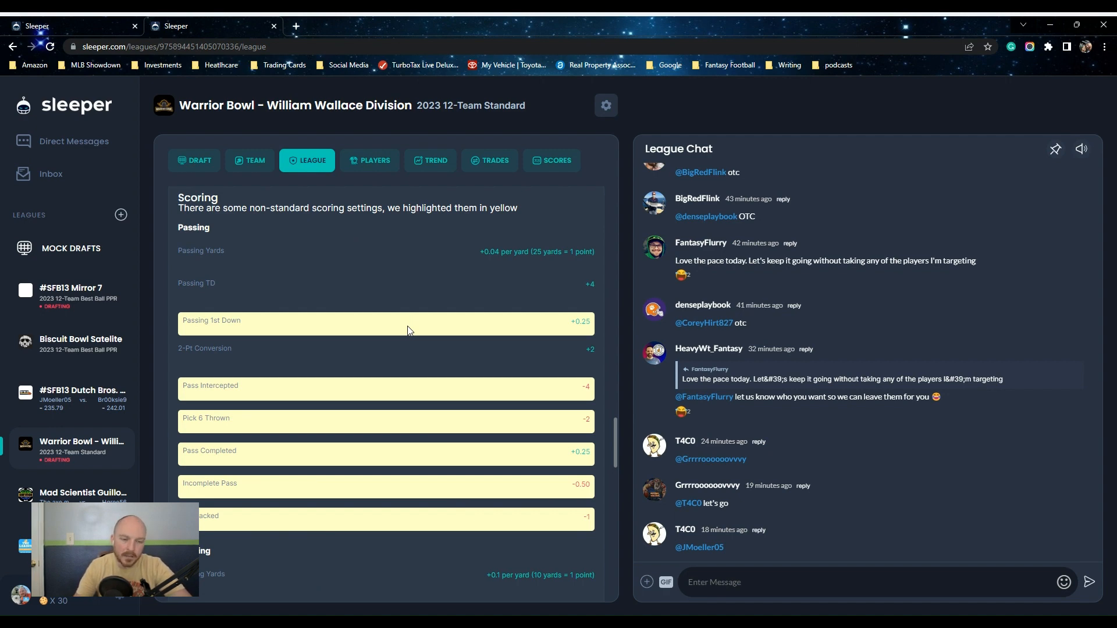
{"action": "mouse_move", "coordinate": [413, 284]}
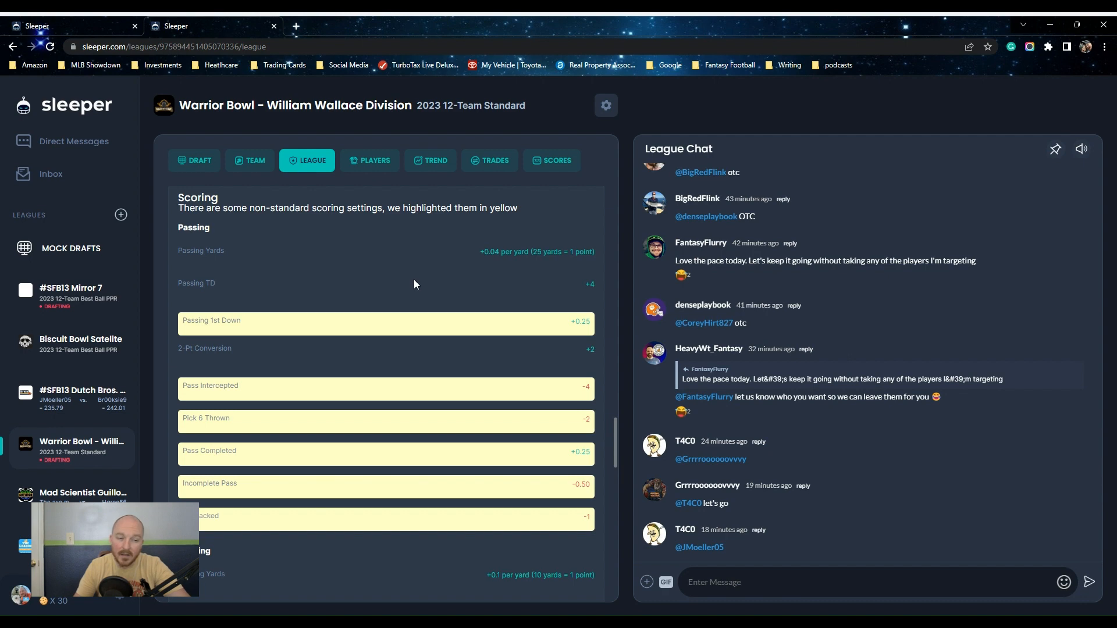
{"action": "scroll", "scroll_direction": "down", "scroll_amount": 3}
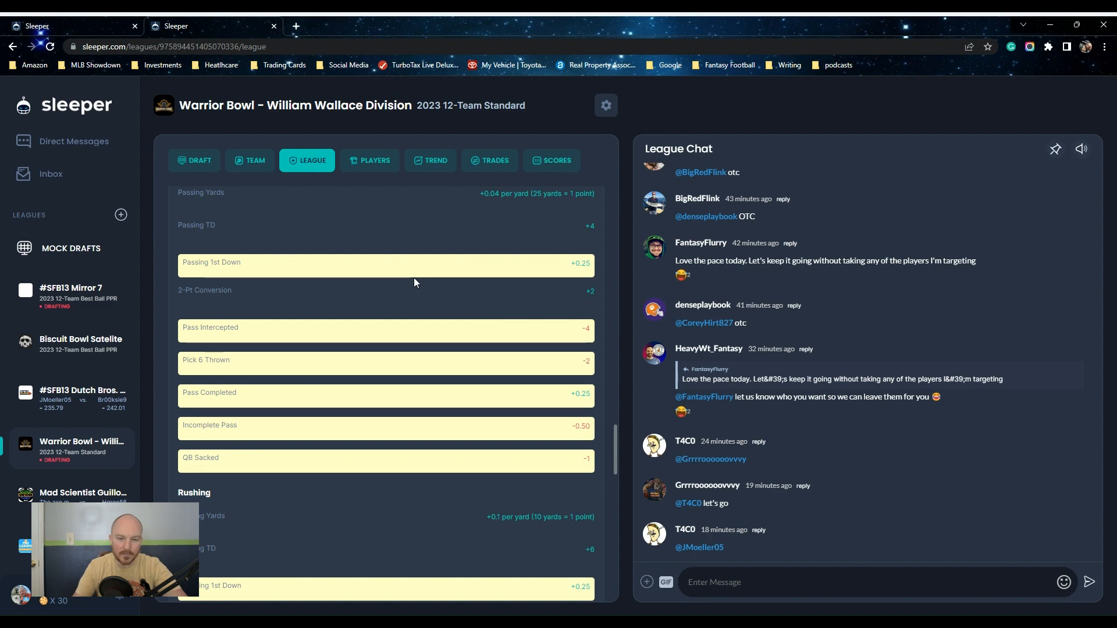
{"action": "mouse_move", "coordinate": [416, 282]}
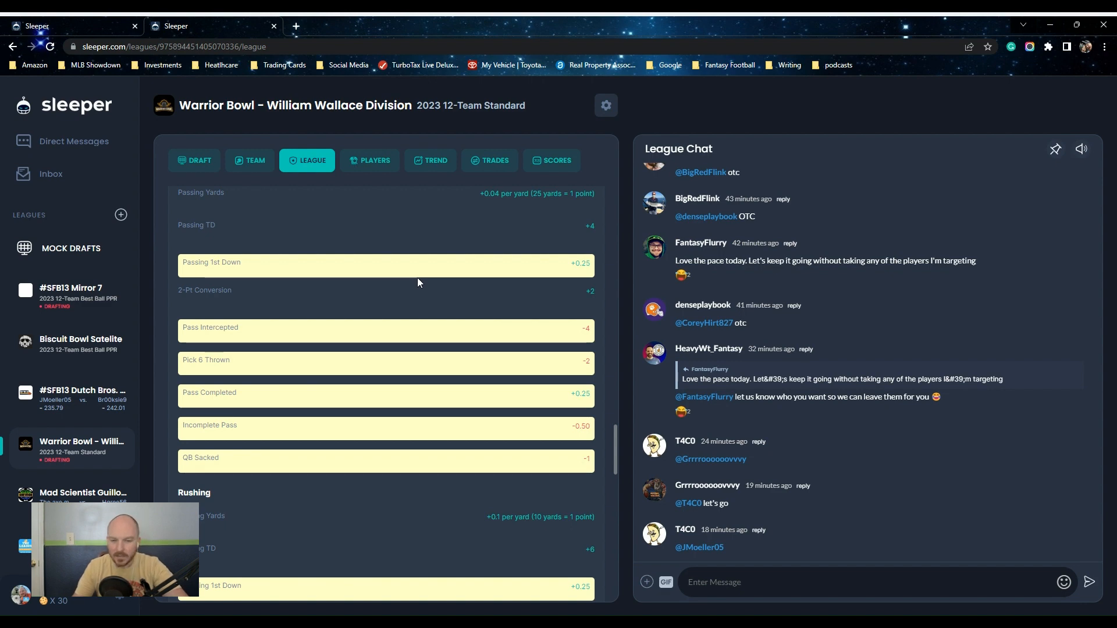
{"action": "mouse_move", "coordinate": [356, 317]}
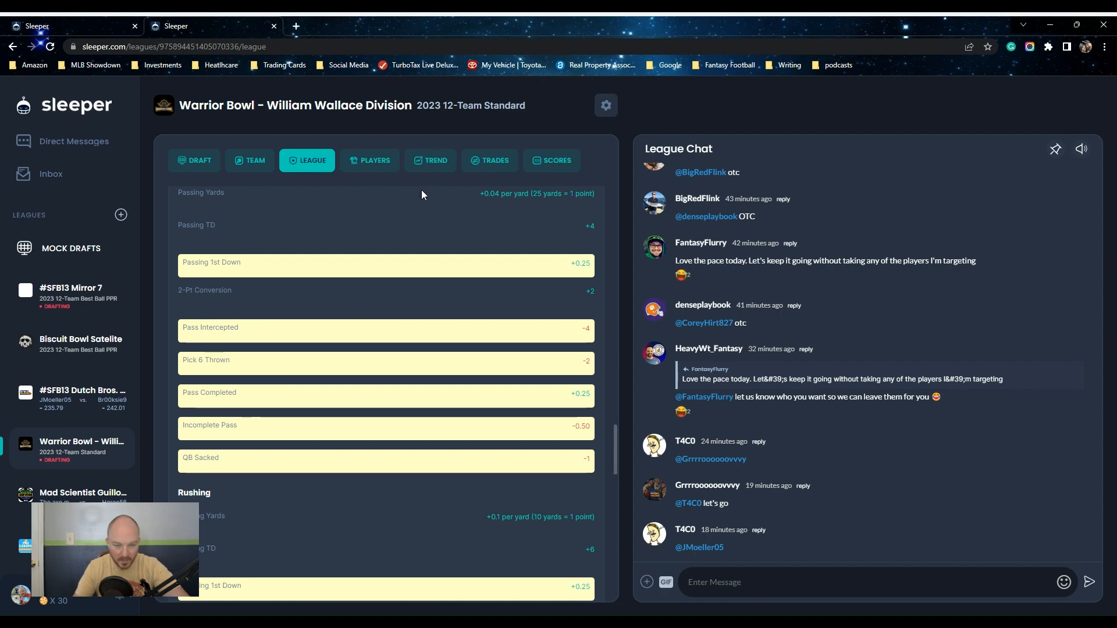
{"action": "scroll", "scroll_direction": "down", "scroll_amount": 3}
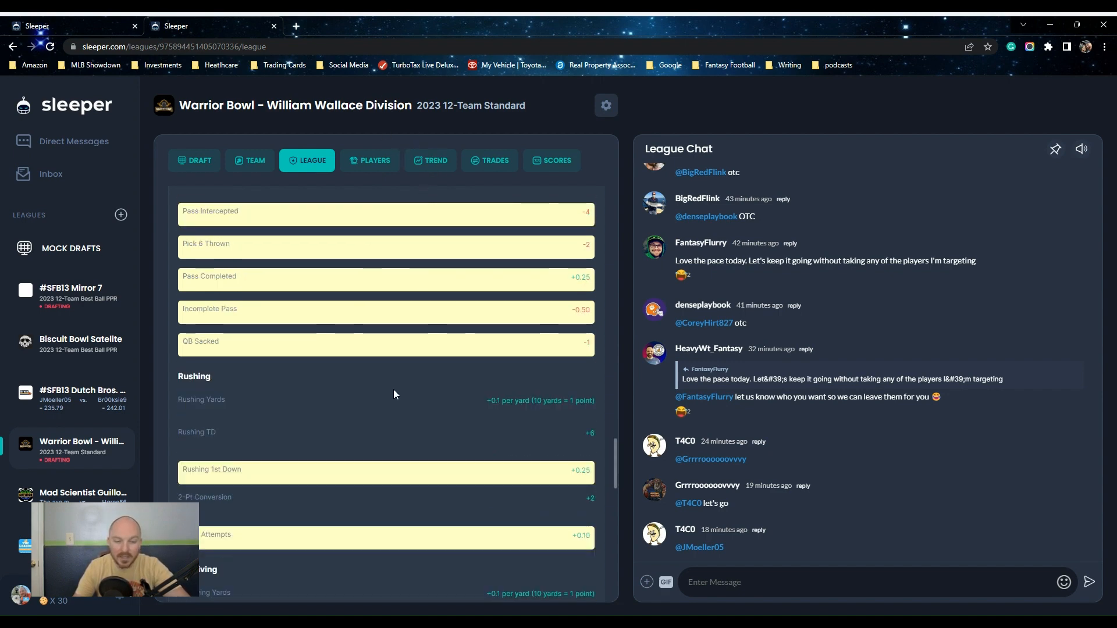
{"action": "scroll", "scroll_direction": "down", "scroll_amount": 3}
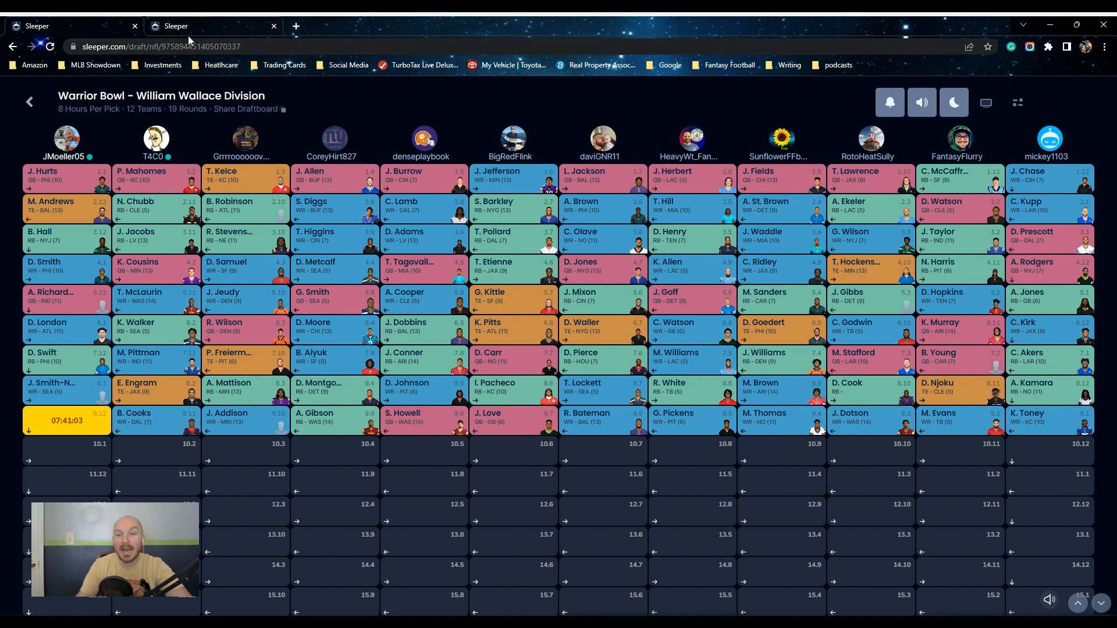
{"action": "mouse_move", "coordinate": [456, 22]}
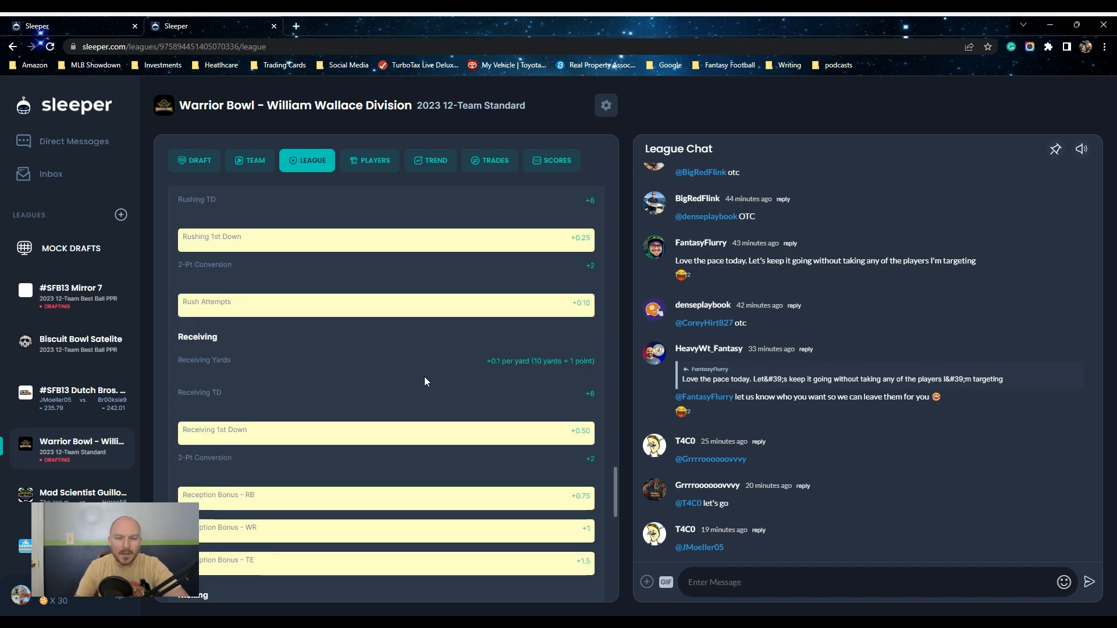
{"action": "mouse_move", "coordinate": [410, 378]}
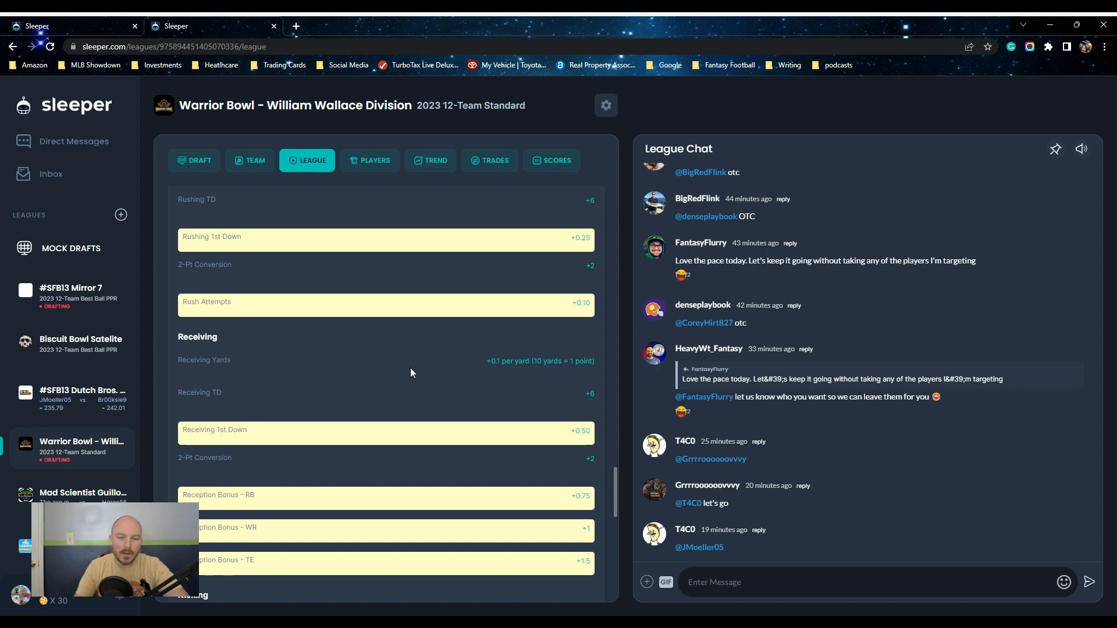
{"action": "mouse_move", "coordinate": [585, 333]}
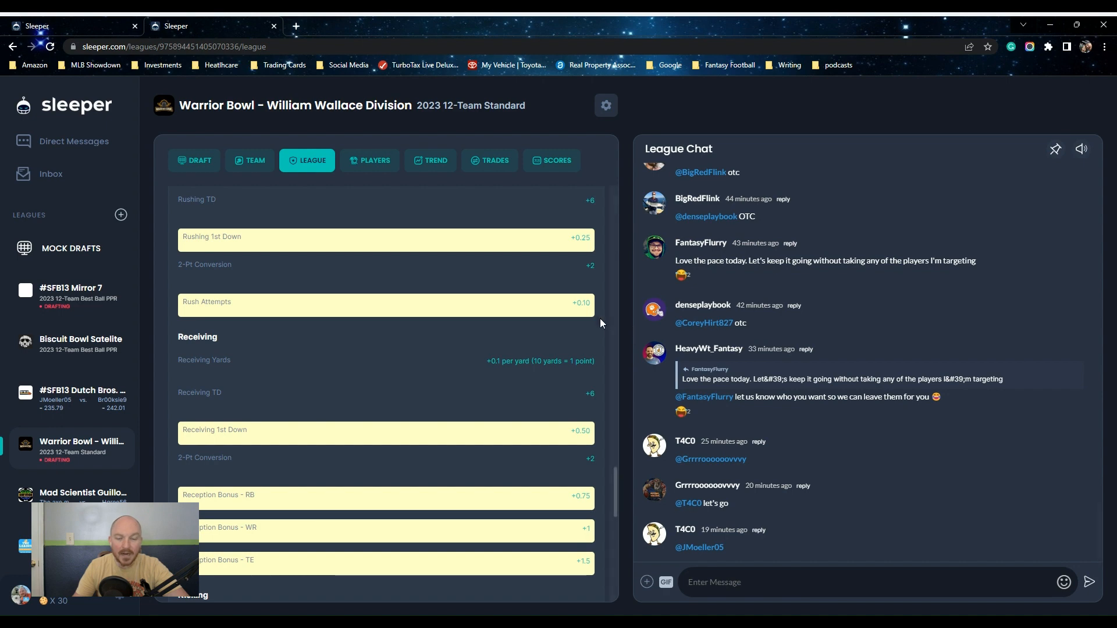
Review receiving bonuses (+0.75 RB, +1 WR, +1.5 TE), then return to the draft room
{"action": "scroll", "scroll_direction": "down", "scroll_amount": 3}
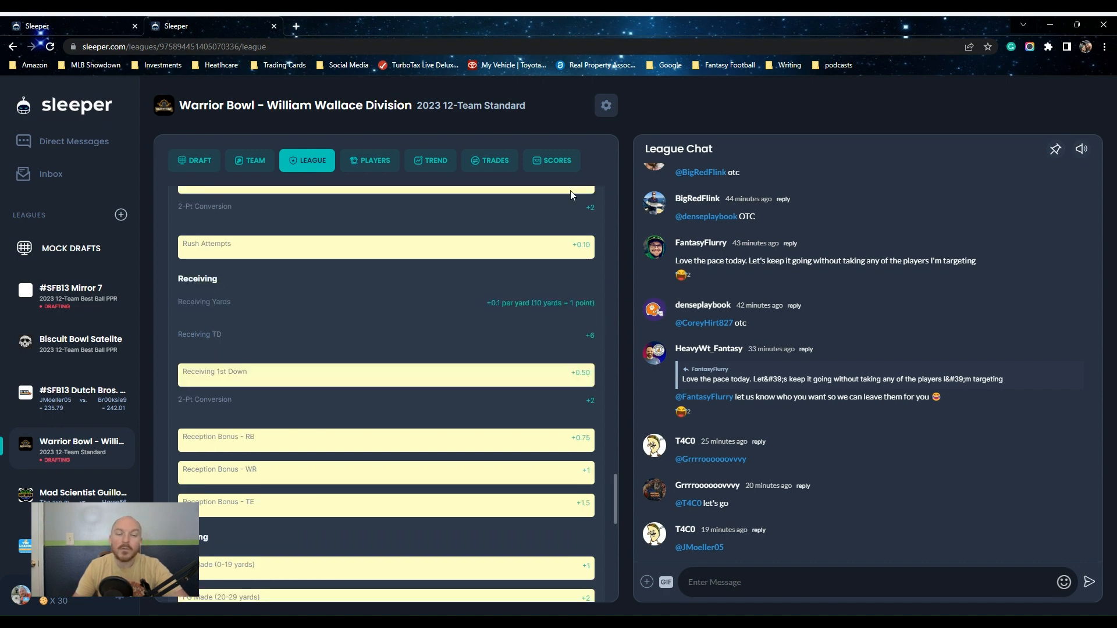
{"action": "left_click", "coordinate": [196, 159]}
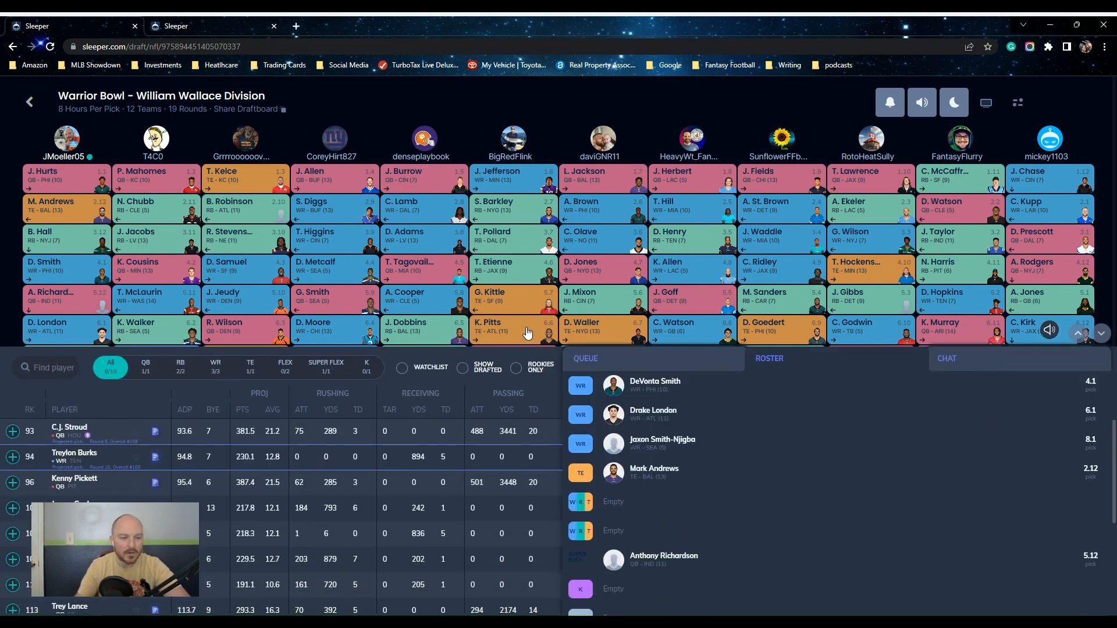
{"action": "mouse_move", "coordinate": [870, 394]}
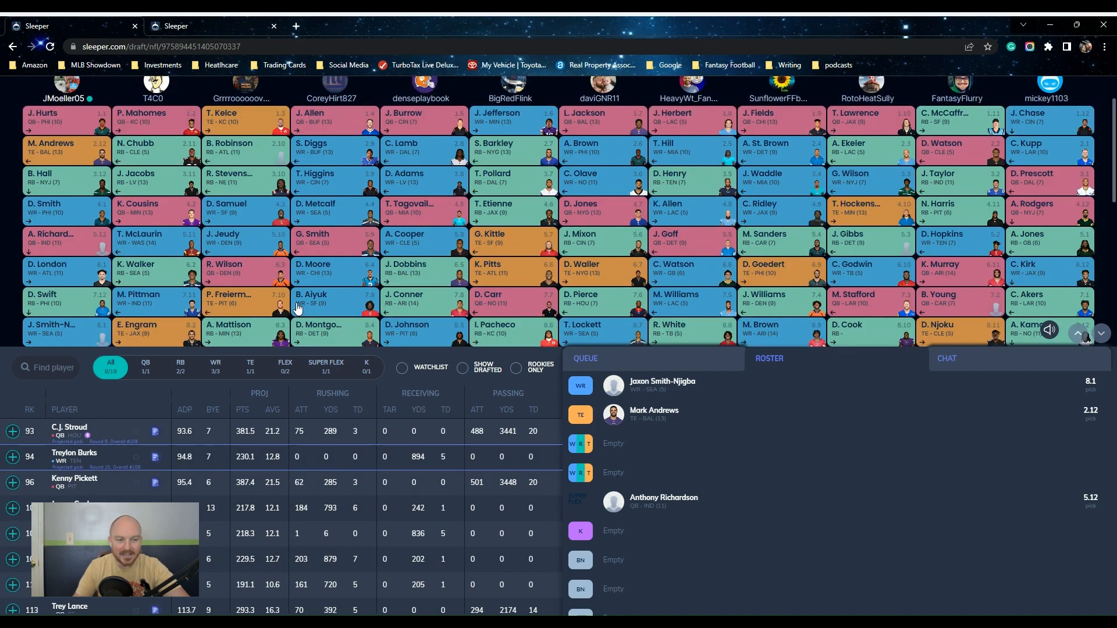
Filter available players by TE, then WR, then RB, and finally QB
{"action": "scroll", "scroll_direction": "down", "scroll_amount": 3}
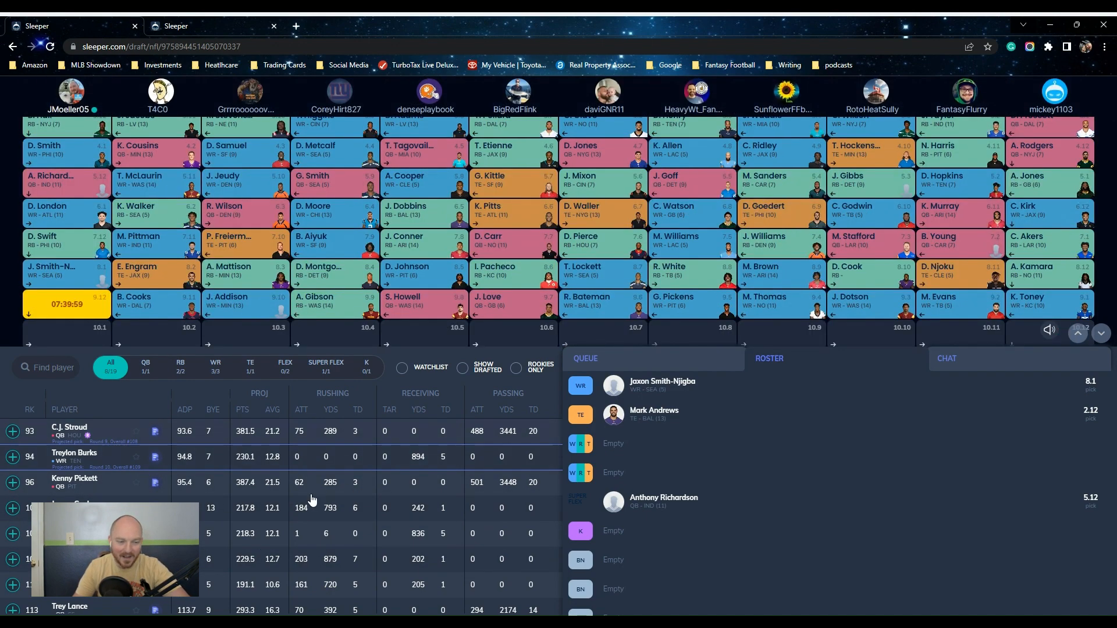
{"action": "mouse_move", "coordinate": [616, 440]}
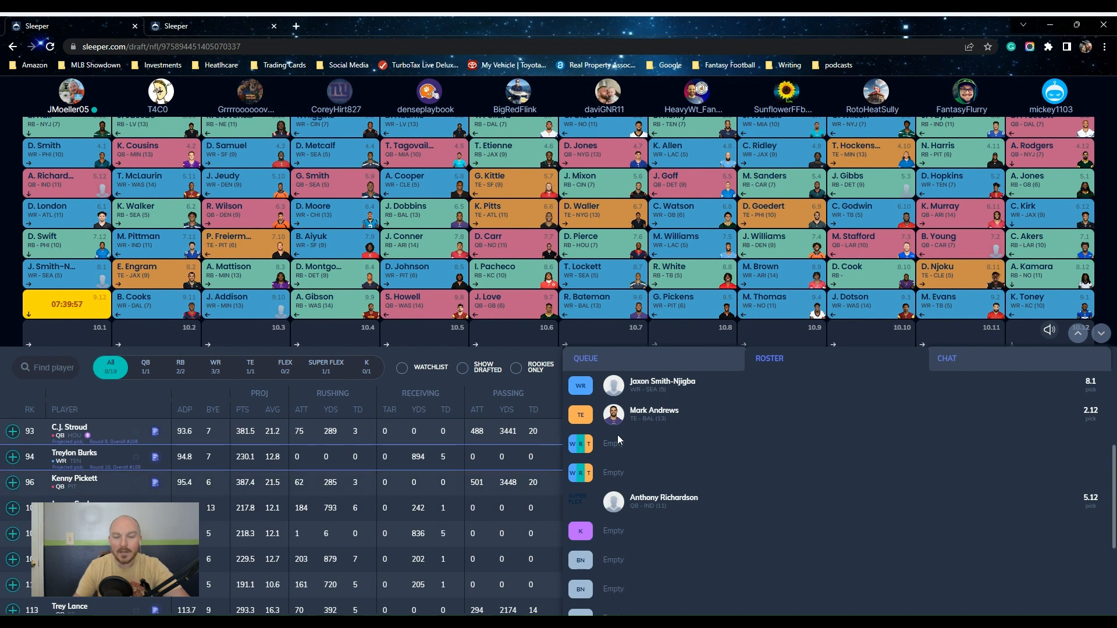
{"action": "mouse_move", "coordinate": [258, 368]}
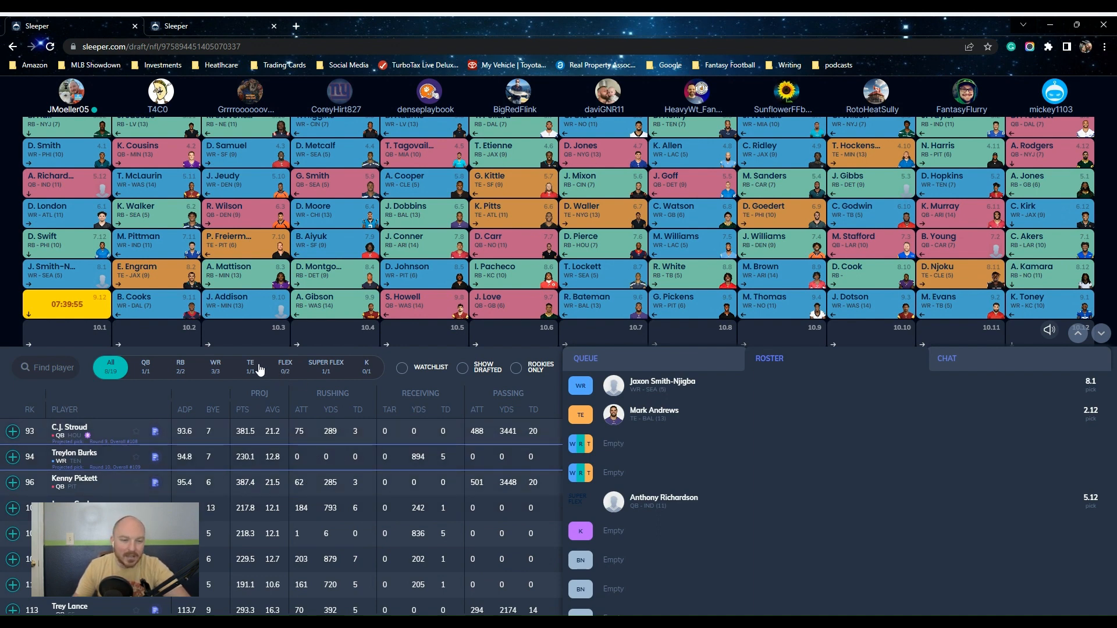
{"action": "left_click", "coordinate": [250, 365]}
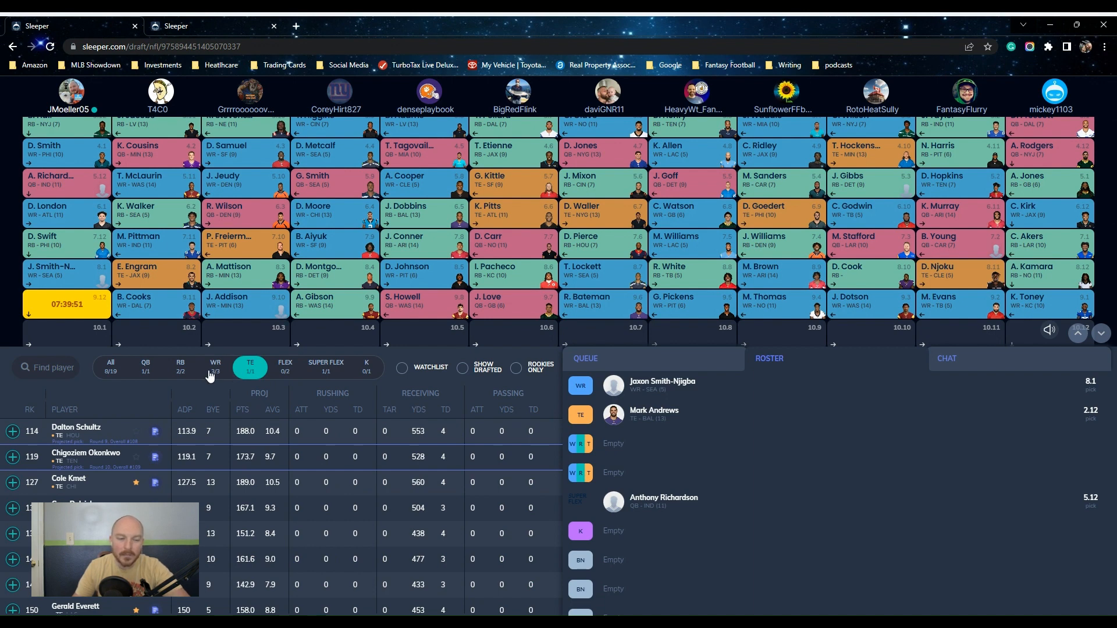
{"action": "left_click", "coordinate": [215, 366]}
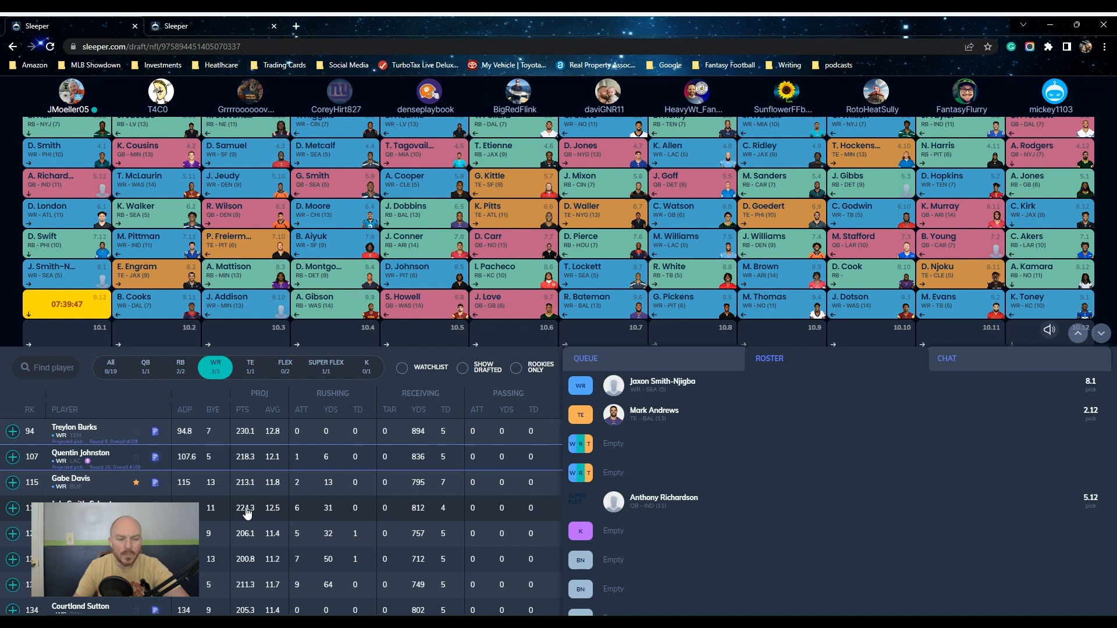
{"action": "left_click", "coordinate": [180, 365]}
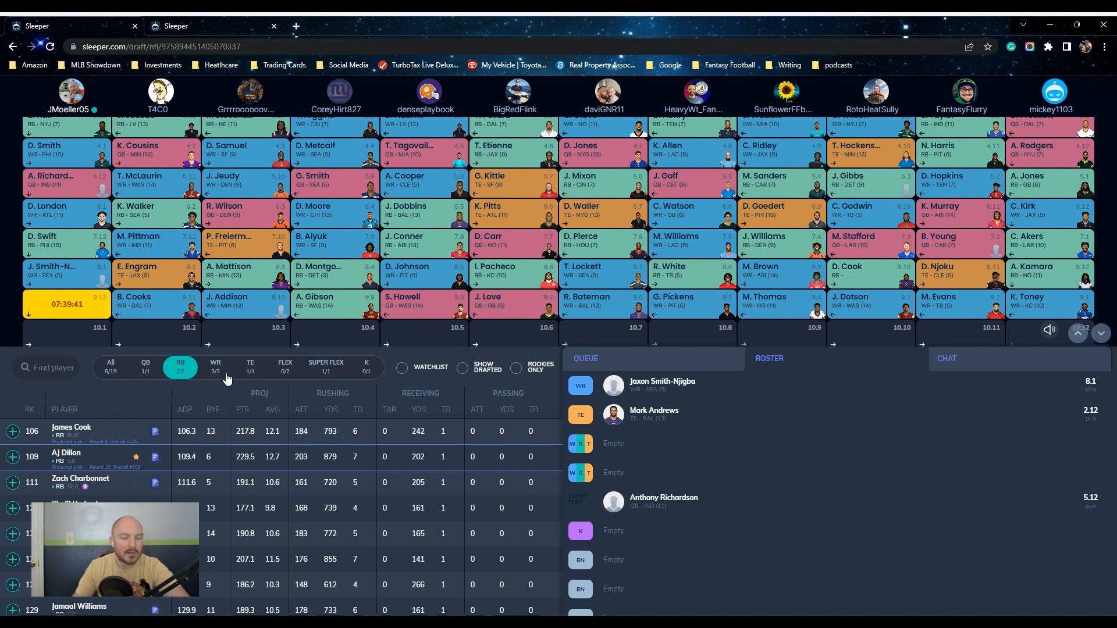
{"action": "mouse_move", "coordinate": [224, 366]}
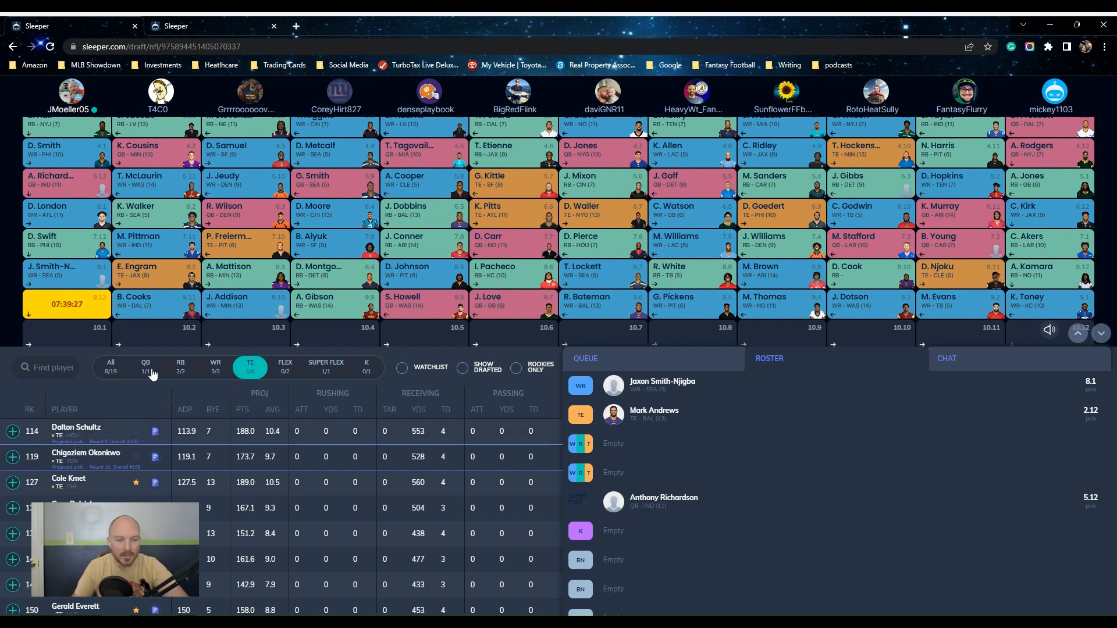
{"action": "left_click", "coordinate": [145, 365]}
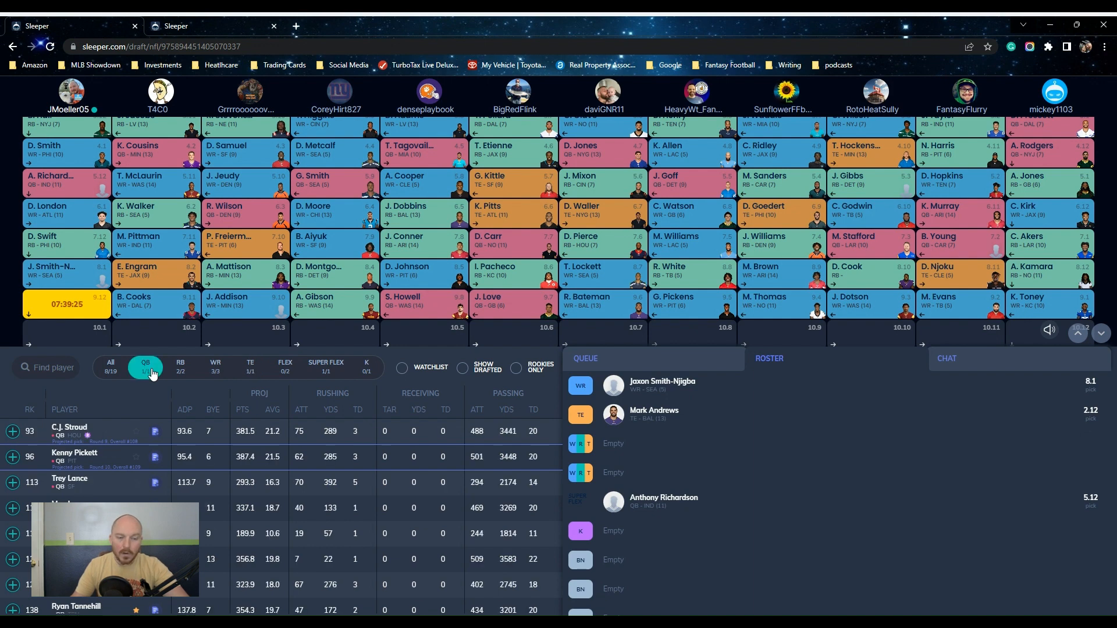
{"action": "mouse_move", "coordinate": [352, 245]}
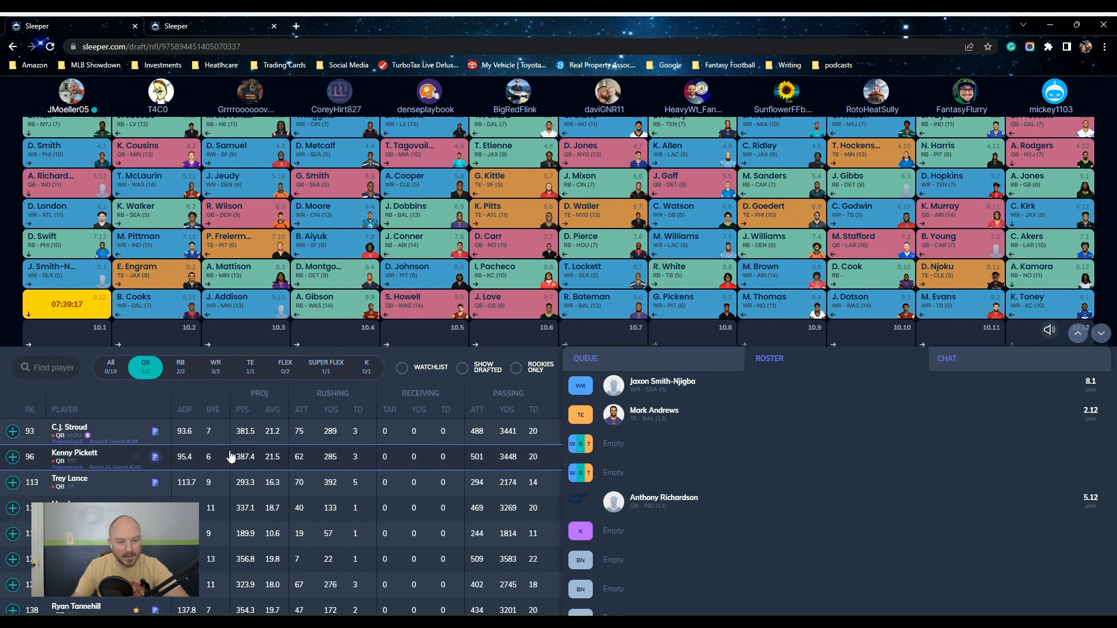
Sort the quarterbacks by projected points, then list players of all positions
{"action": "left_click", "coordinate": [243, 399]}
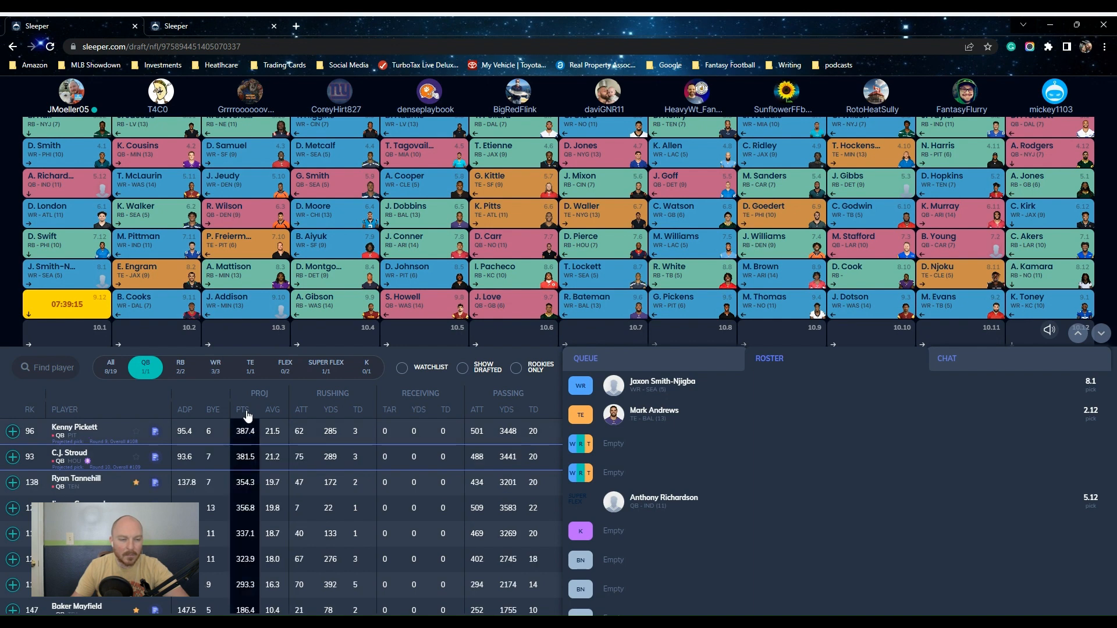
{"action": "mouse_move", "coordinate": [156, 411]}
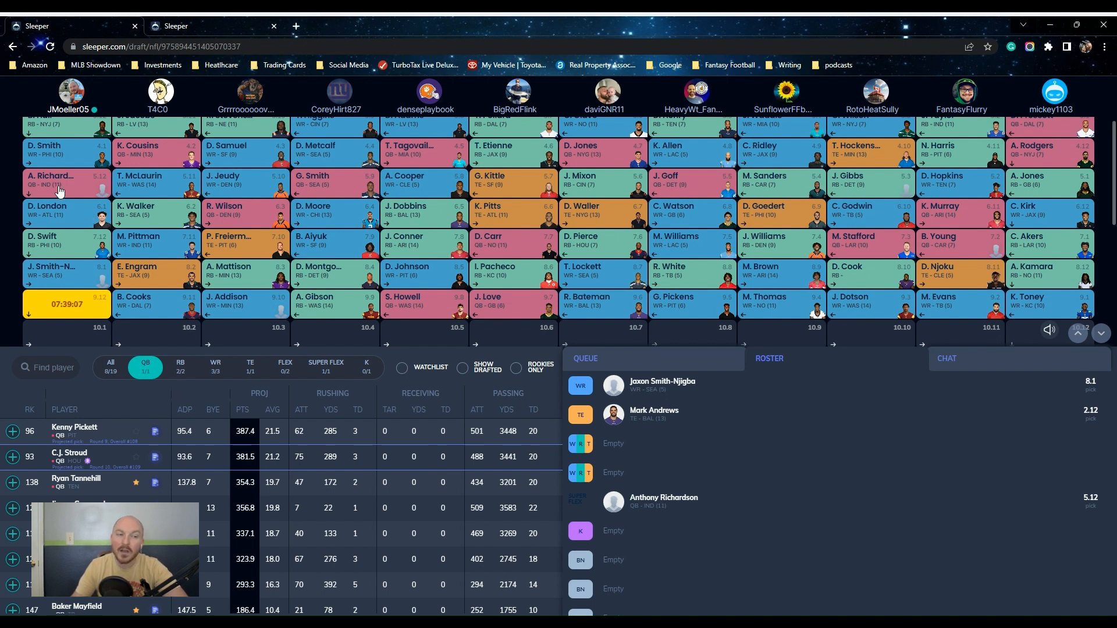
{"action": "mouse_move", "coordinate": [42, 235]}
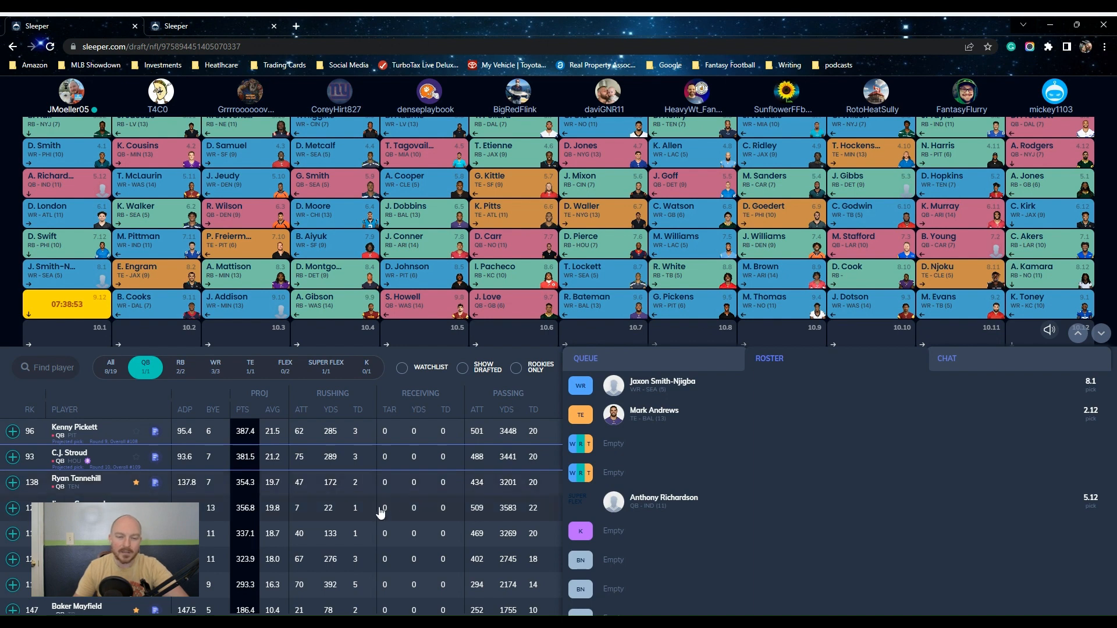
{"action": "mouse_move", "coordinate": [337, 455]}
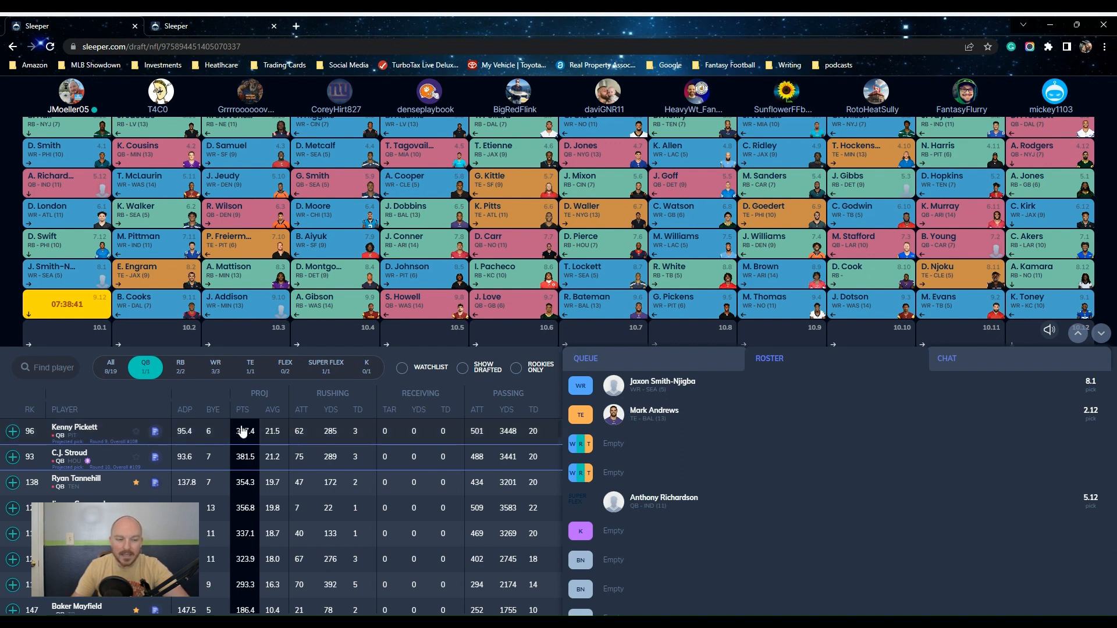
{"action": "left_click", "coordinate": [111, 365]}
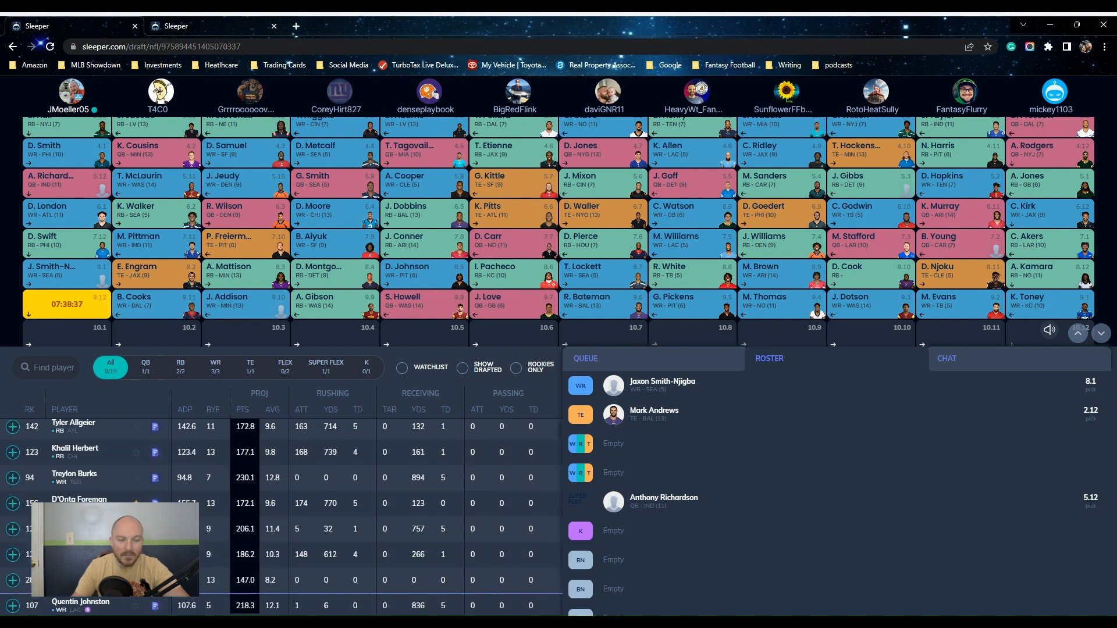
Draft Kenny Pickett at pick 9.12 and James Cook at 10.1
{"action": "scroll", "scroll_direction": "down", "scroll_amount": 3}
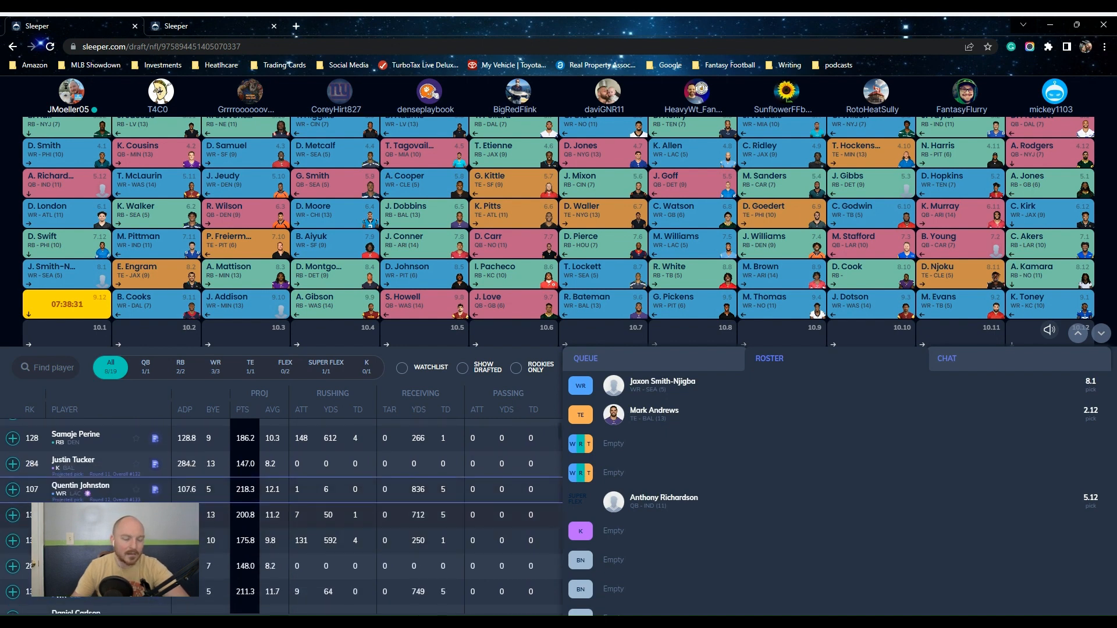
{"action": "scroll", "scroll_direction": "down", "scroll_amount": 3}
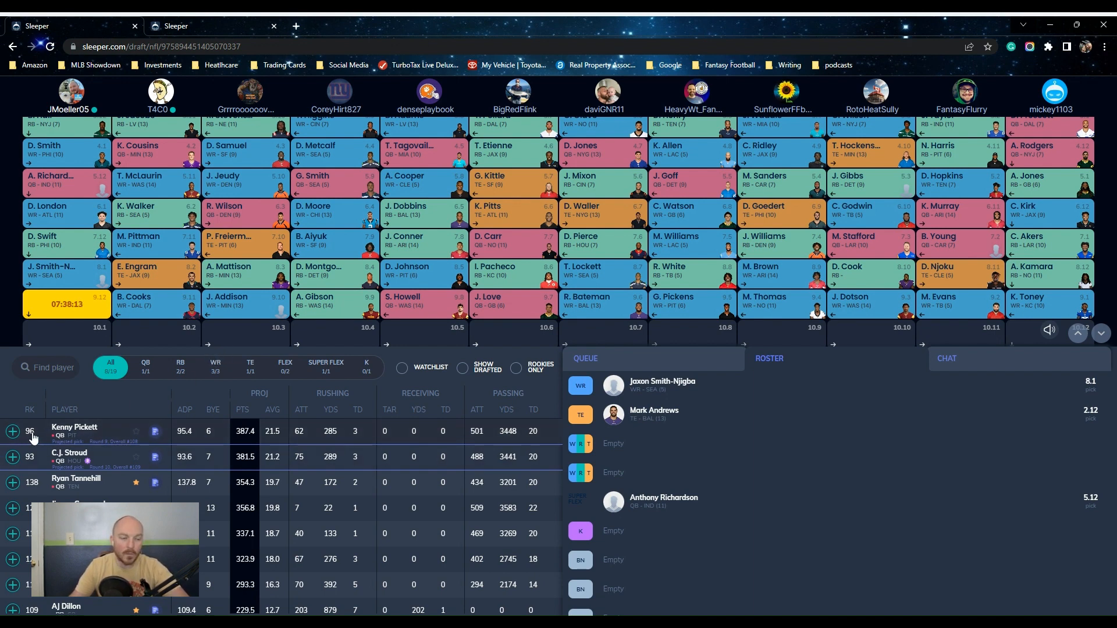
{"action": "left_click", "coordinate": [12, 432]}
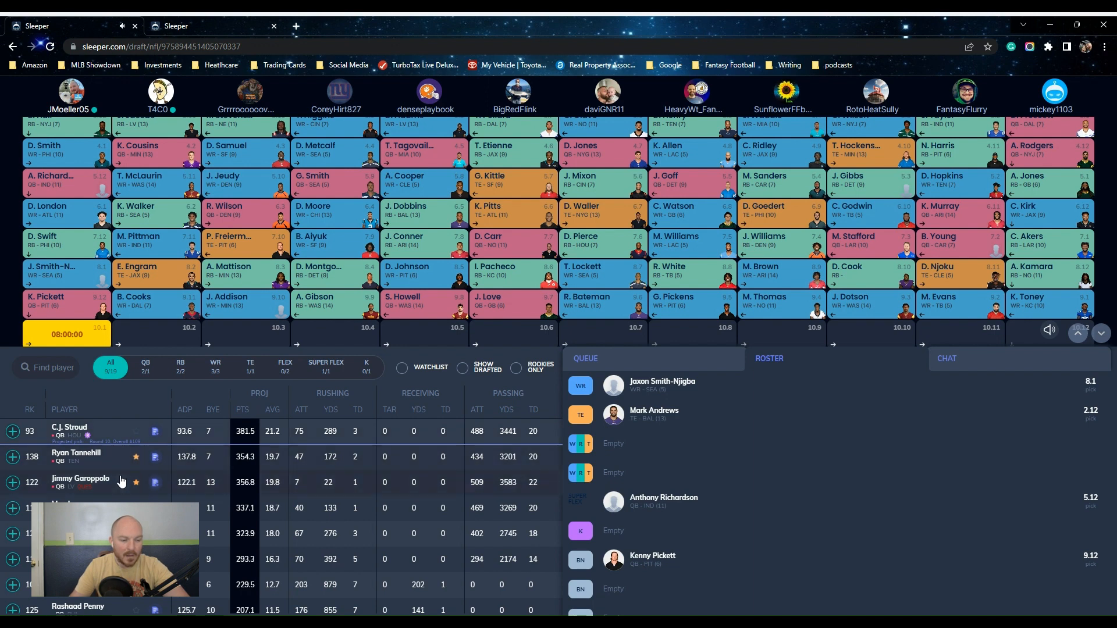
{"action": "scroll", "scroll_direction": "down", "scroll_amount": 3}
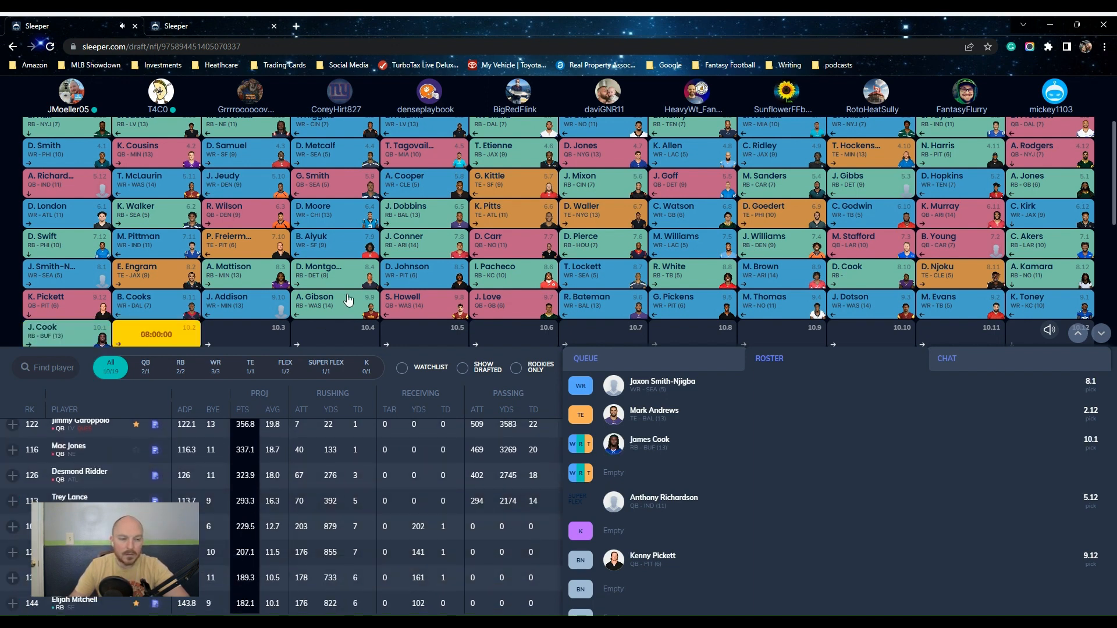
{"action": "mouse_move", "coordinate": [815, 538]}
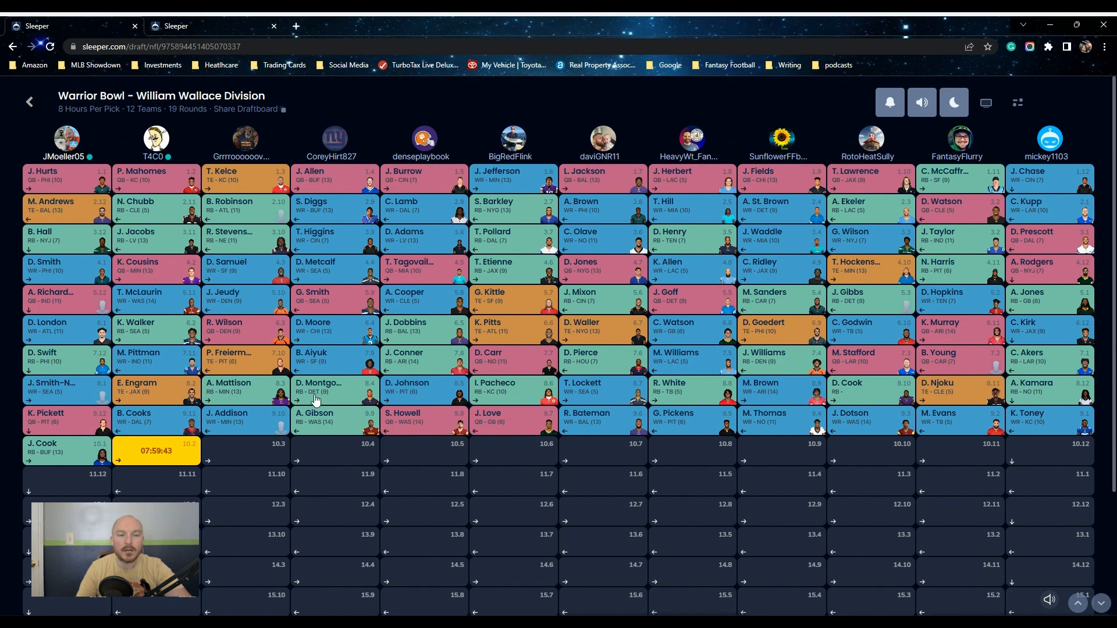
{"action": "mouse_move", "coordinate": [870, 245]}
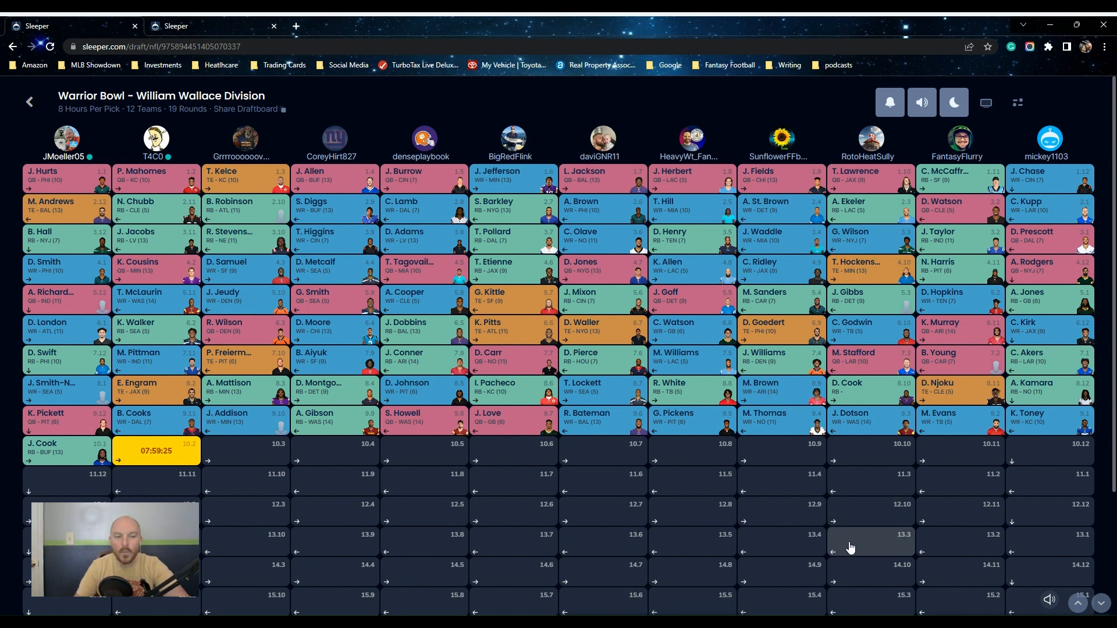
{"action": "mouse_move", "coordinate": [325, 296]}
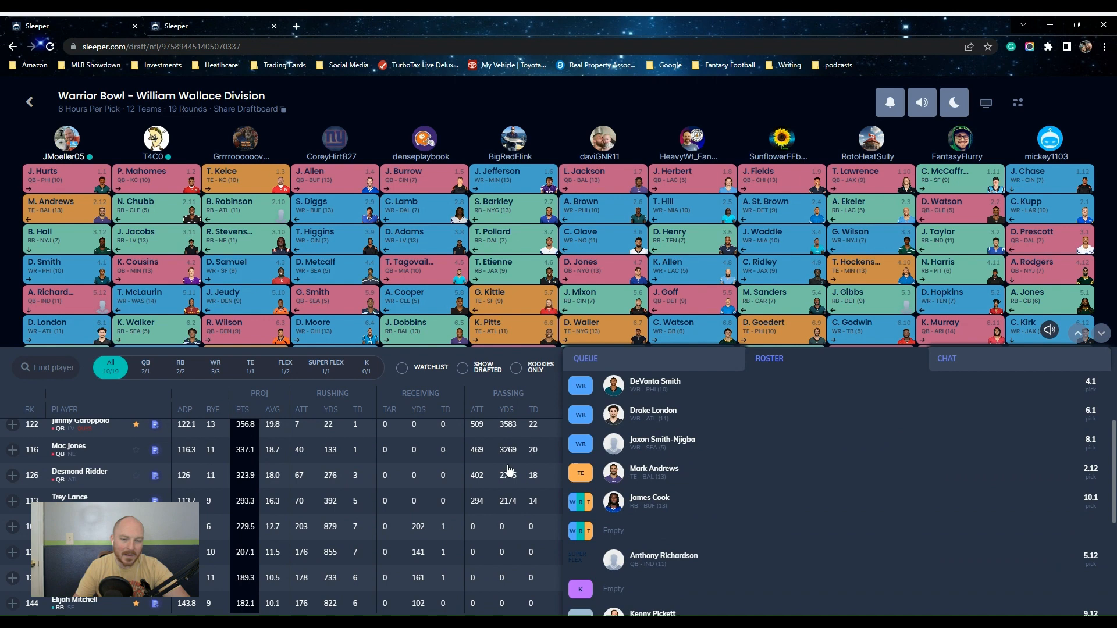
Browse available tight ends and wide receivers, ending on running backs only
{"action": "left_click", "coordinate": [250, 365]}
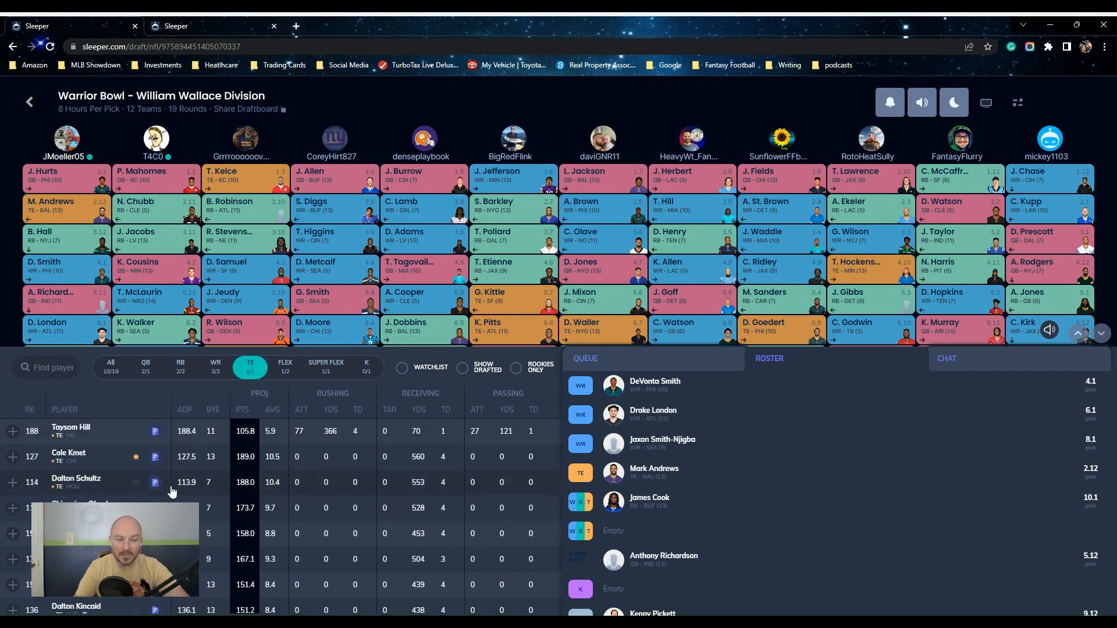
{"action": "left_click", "coordinate": [215, 366]}
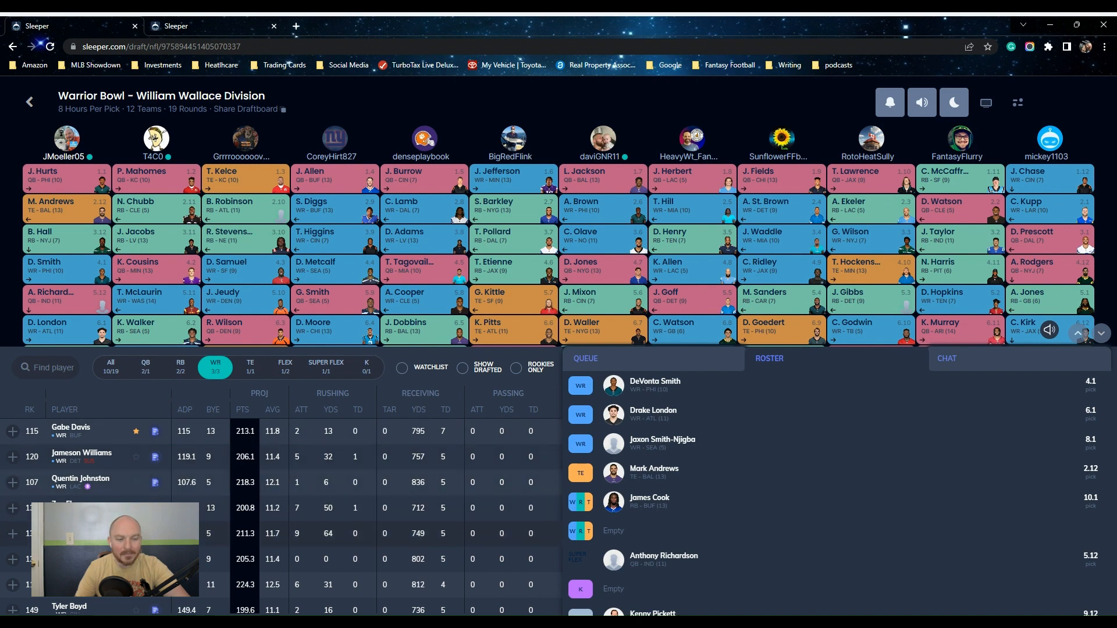
{"action": "scroll", "scroll_direction": "down", "scroll_amount": 3}
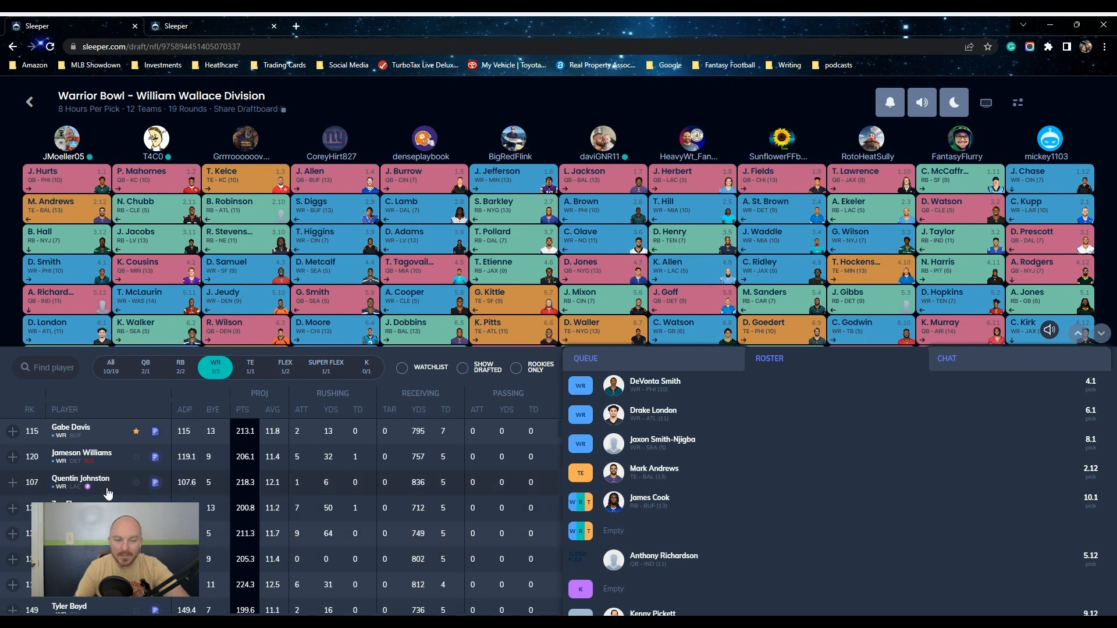
{"action": "left_click", "coordinate": [180, 365]}
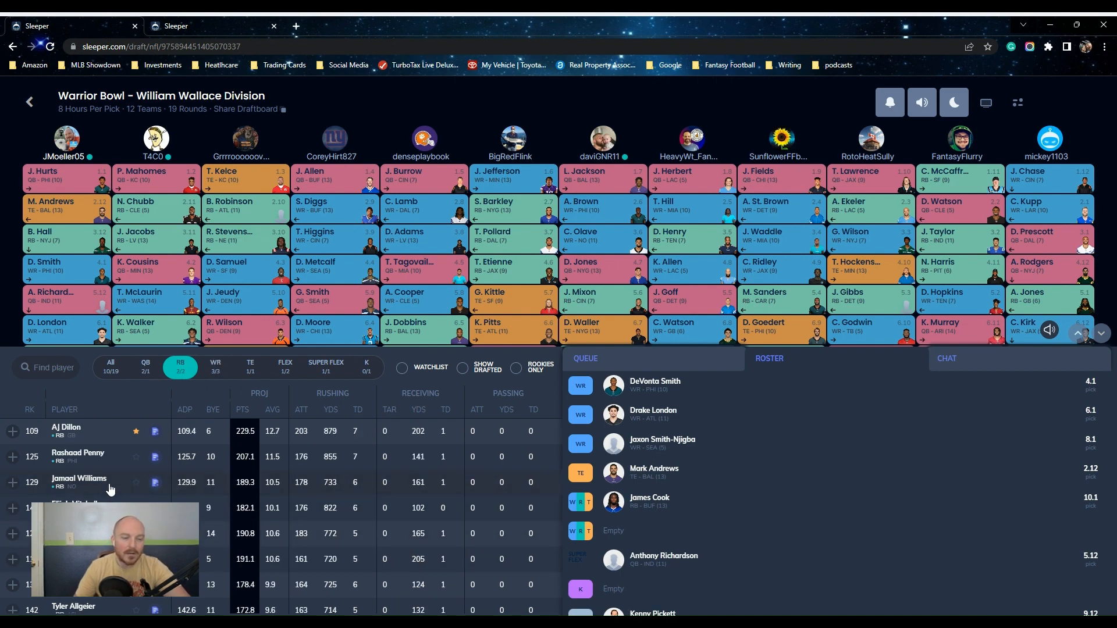
{"action": "scroll", "scroll_direction": "down", "scroll_amount": 3}
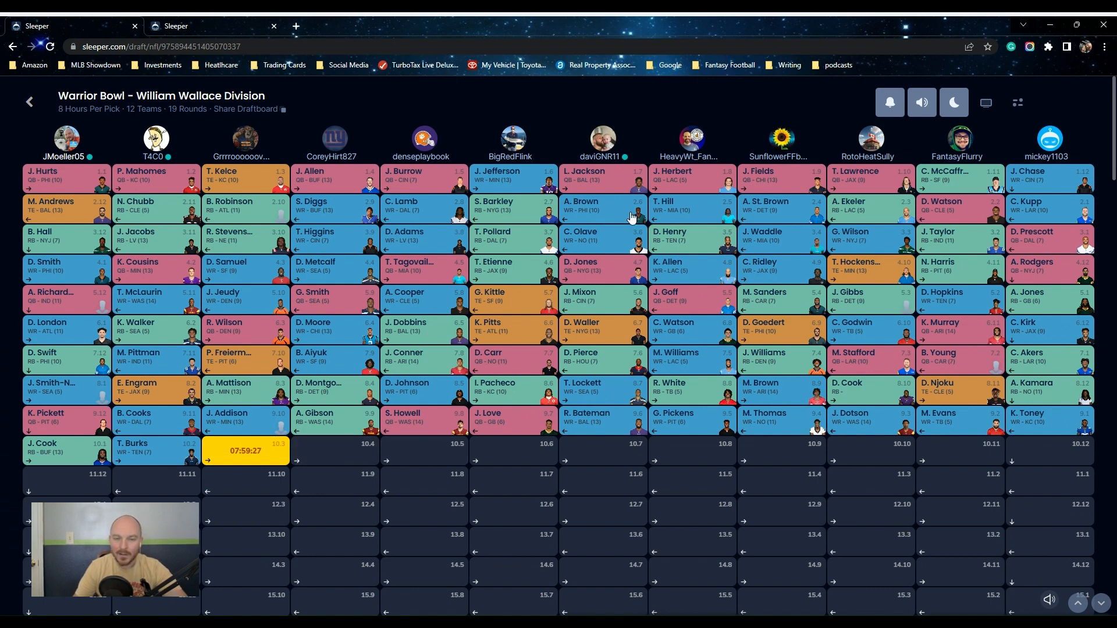
{"action": "mouse_move", "coordinate": [710, 127]}
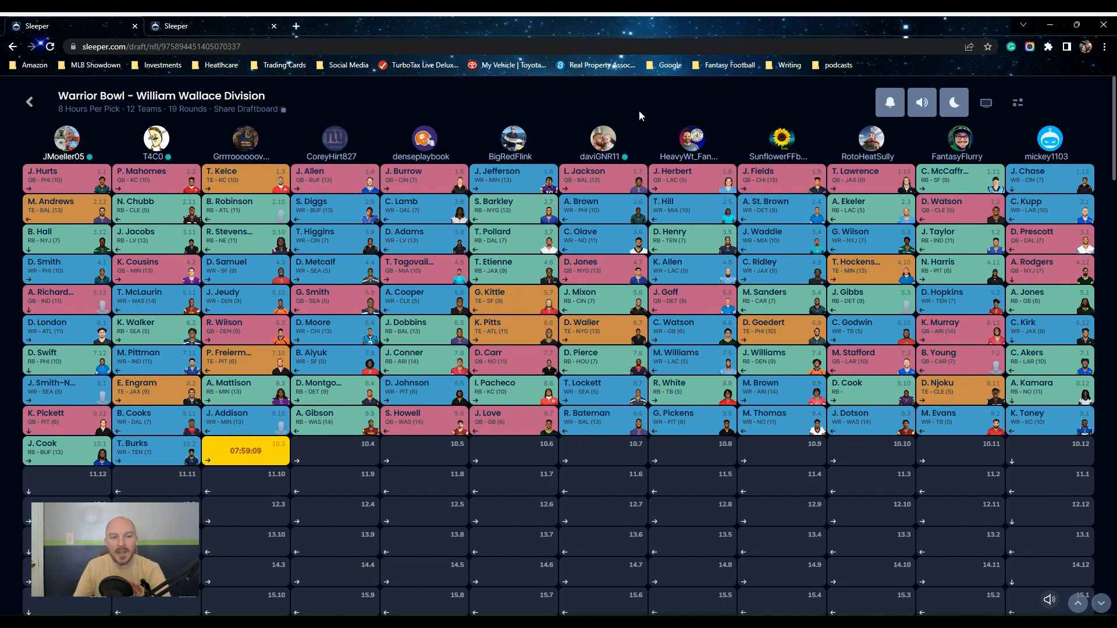
{"action": "mouse_move", "coordinate": [840, 595]}
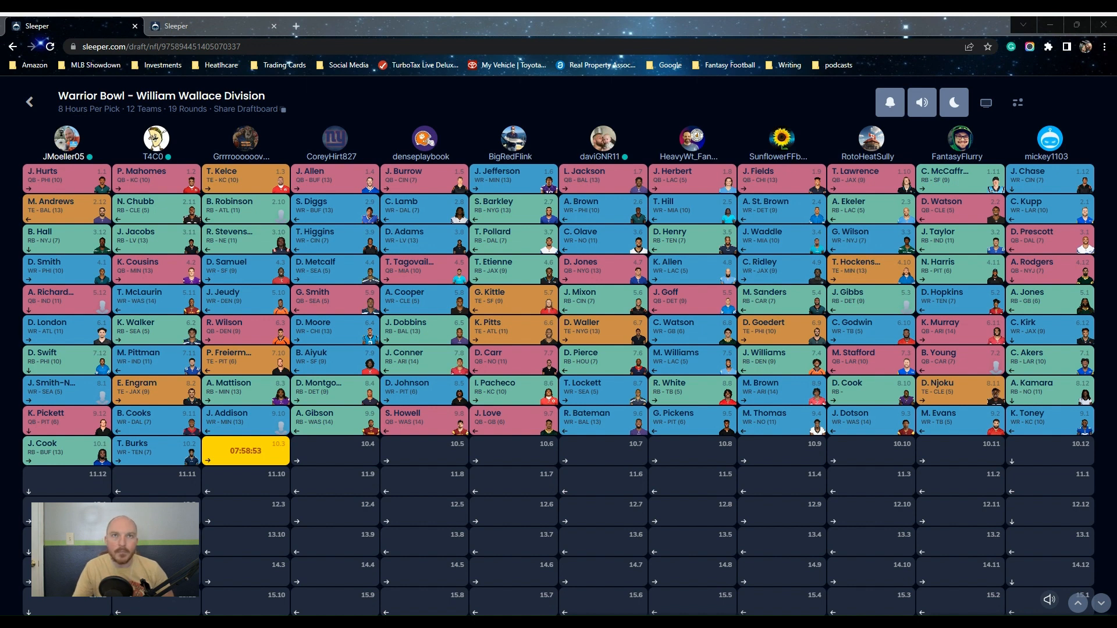
{"action": "mouse_move", "coordinate": [1103, 118]}
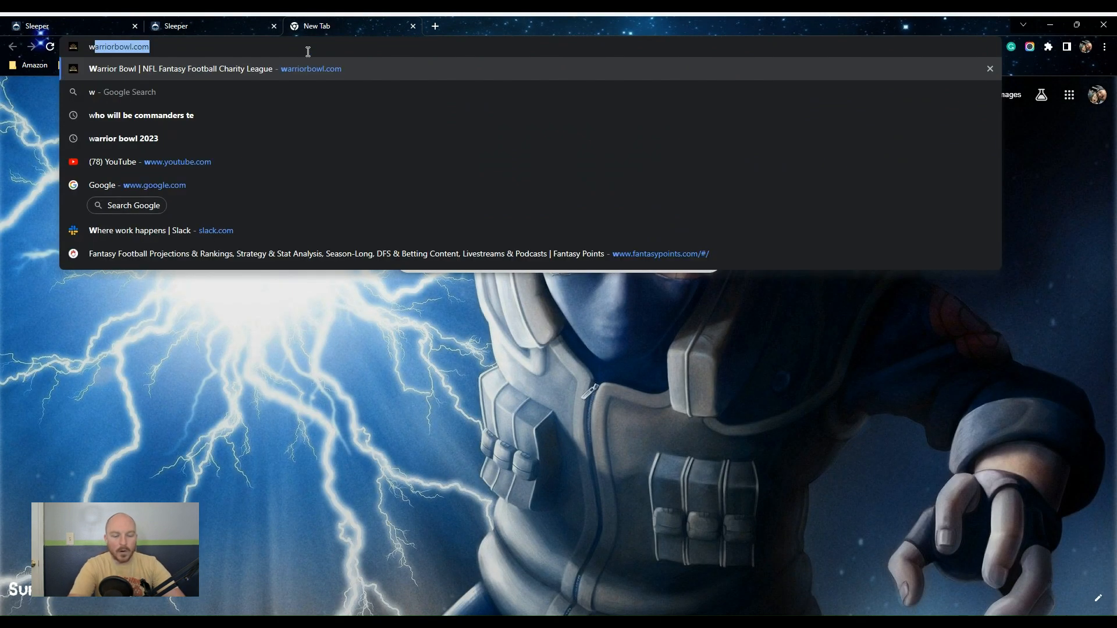
Enter the misspelled address wariorbowl.com/adp in a new Chrome tab
{"action": "type", "text": "warir"}
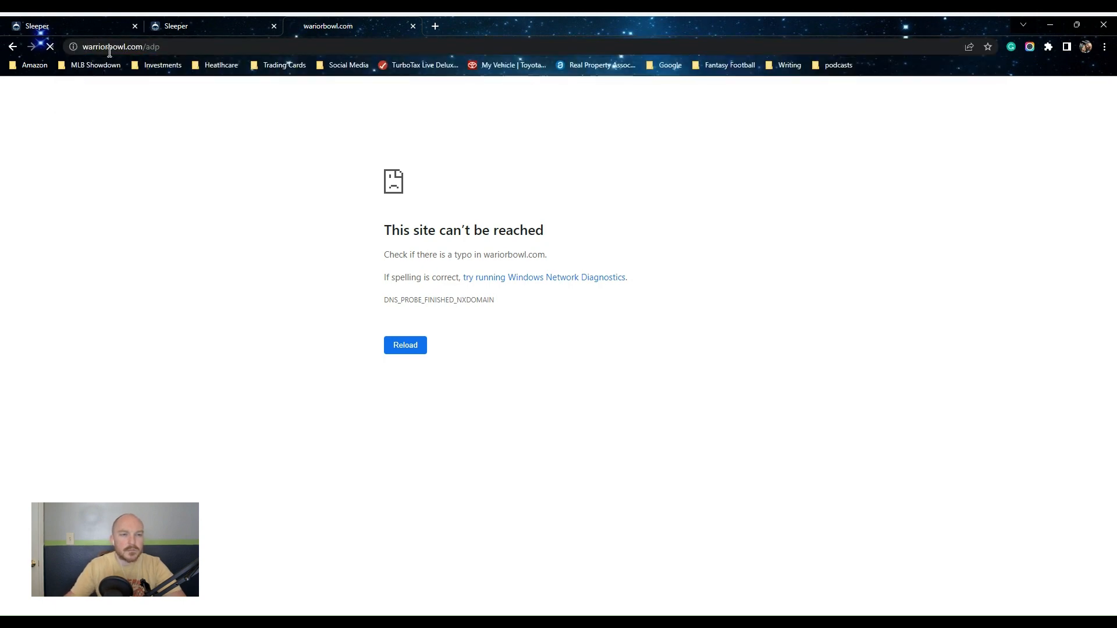
Correct the address to warriorbowl.com/adp and scroll the ADP table to about rank 112
{"action": "left_click", "coordinate": [405, 345]}
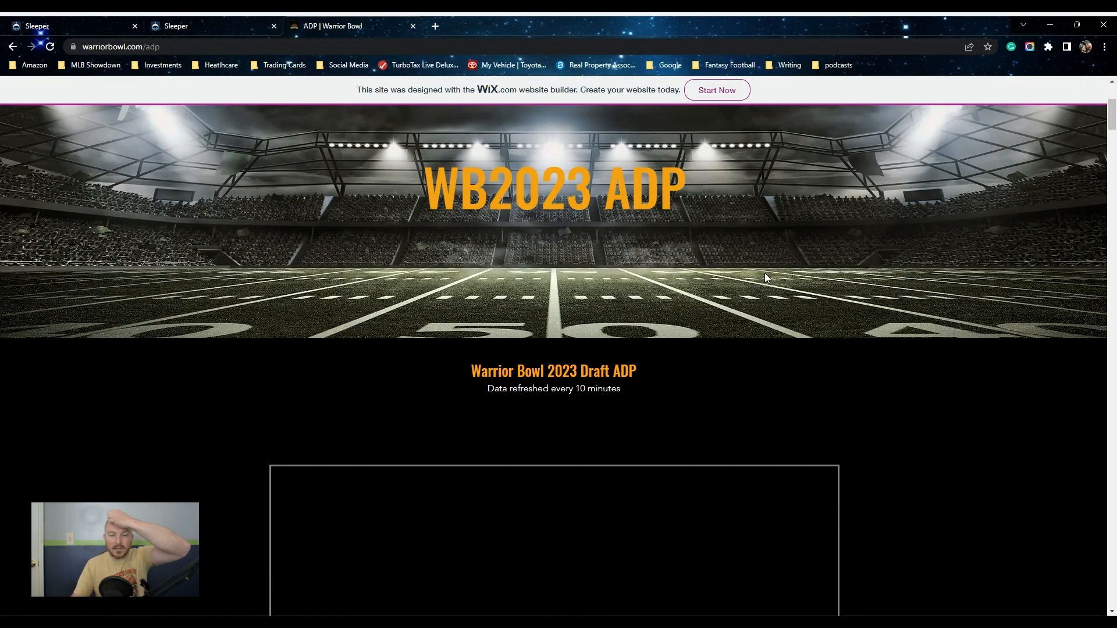
{"action": "scroll", "scroll_direction": "down", "scroll_amount": 3}
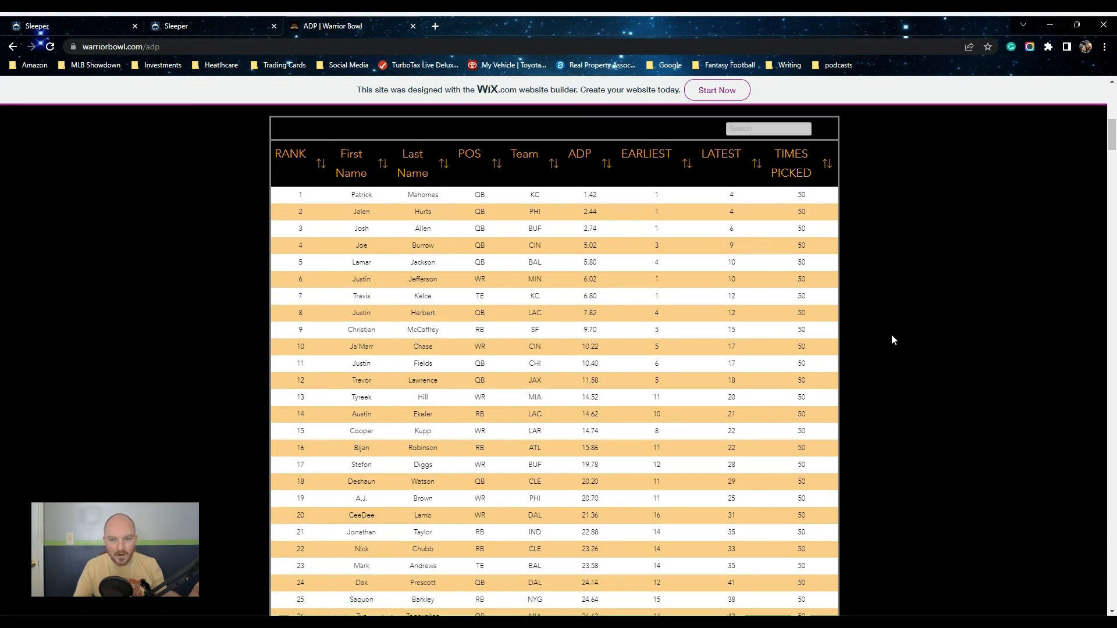
{"action": "mouse_move", "coordinate": [940, 435]}
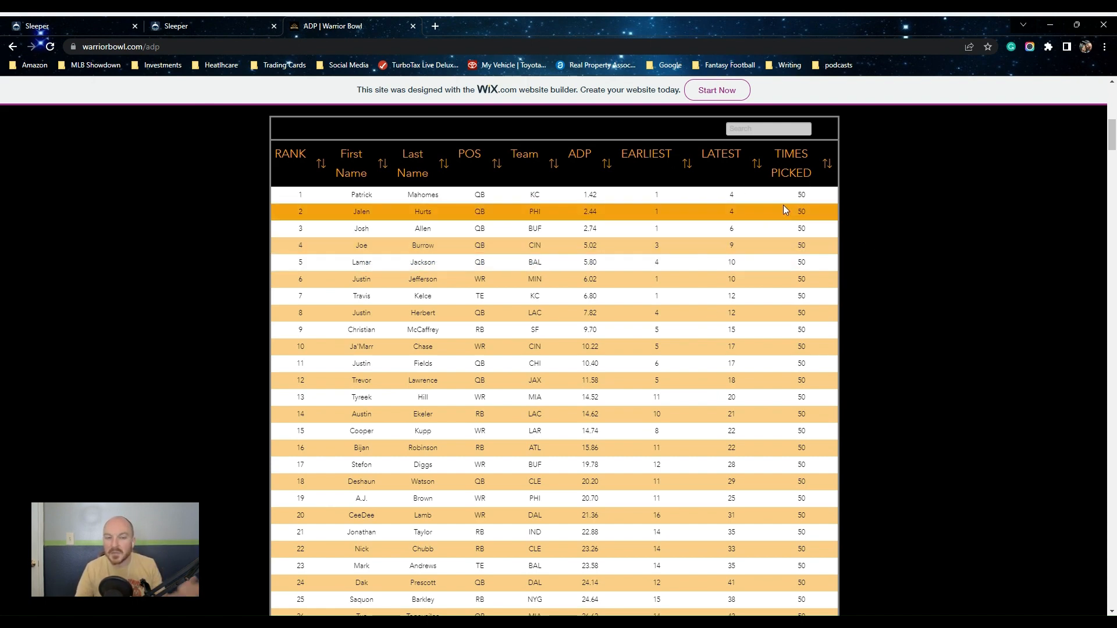
{"action": "scroll", "scroll_direction": "down", "scroll_amount": 3}
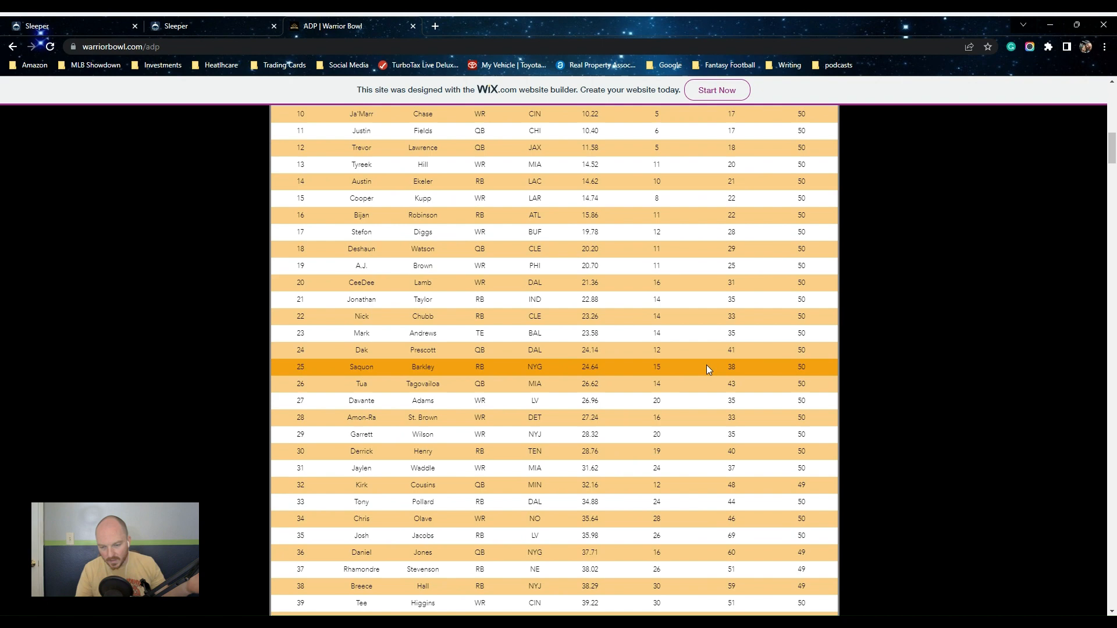
{"action": "scroll", "scroll_direction": "down", "scroll_amount": 3}
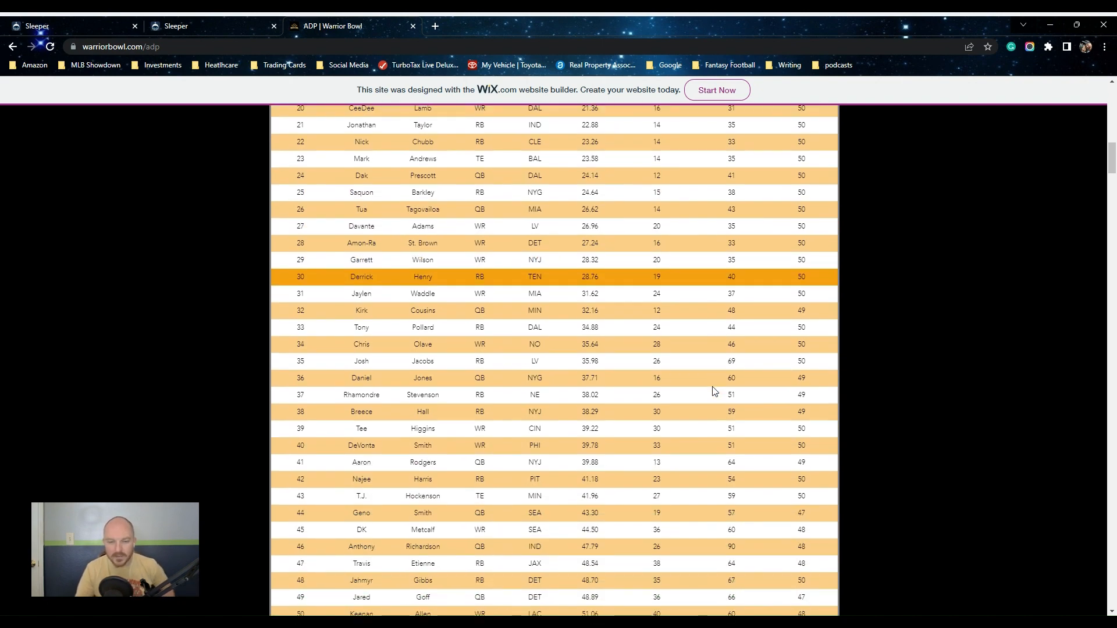
{"action": "scroll", "scroll_direction": "down", "scroll_amount": 3}
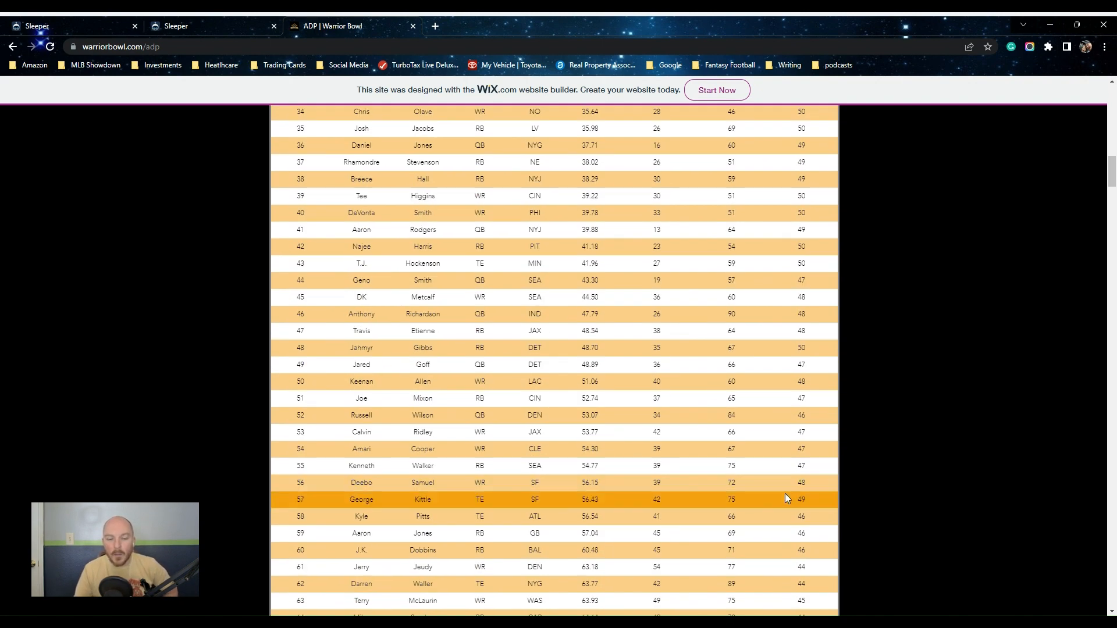
{"action": "mouse_move", "coordinate": [822, 448]}
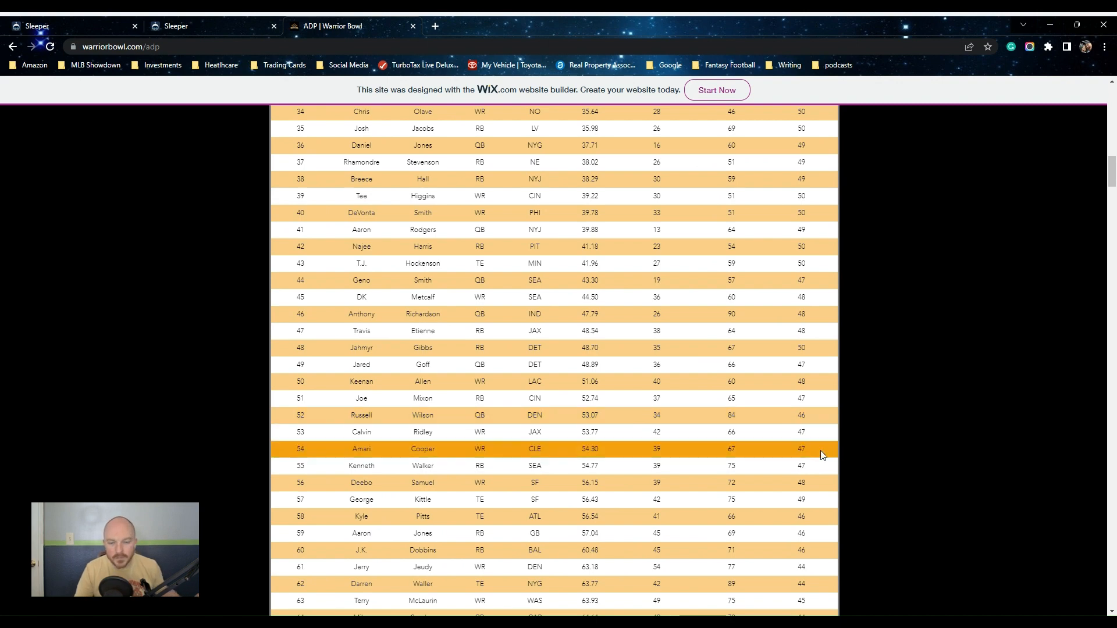
{"action": "scroll", "scroll_direction": "down", "scroll_amount": 3}
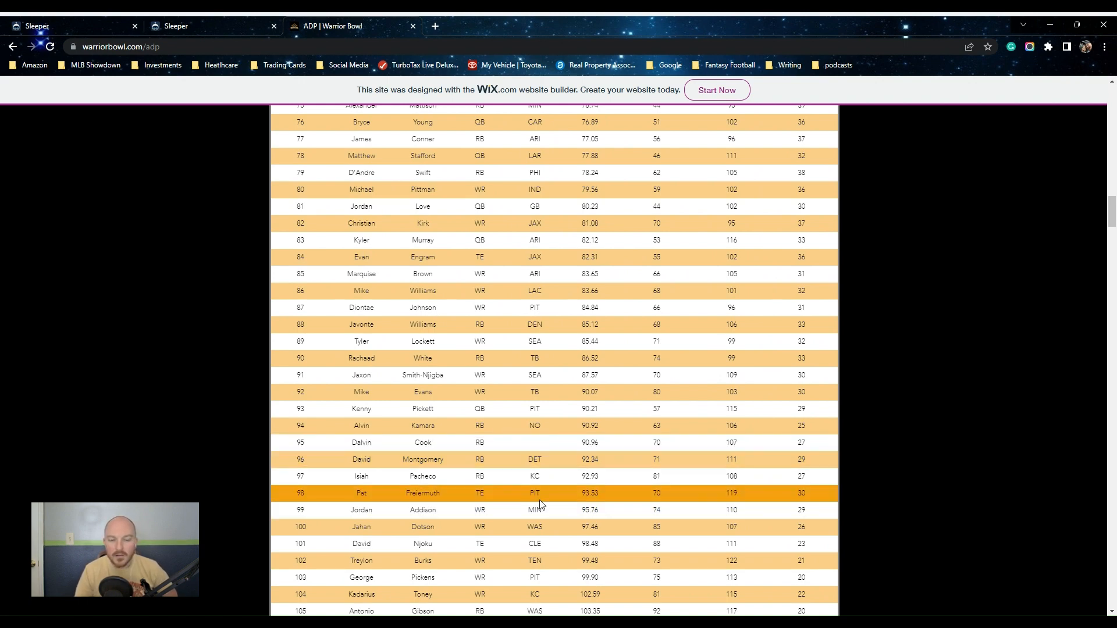
{"action": "scroll", "scroll_direction": "down", "scroll_amount": 3}
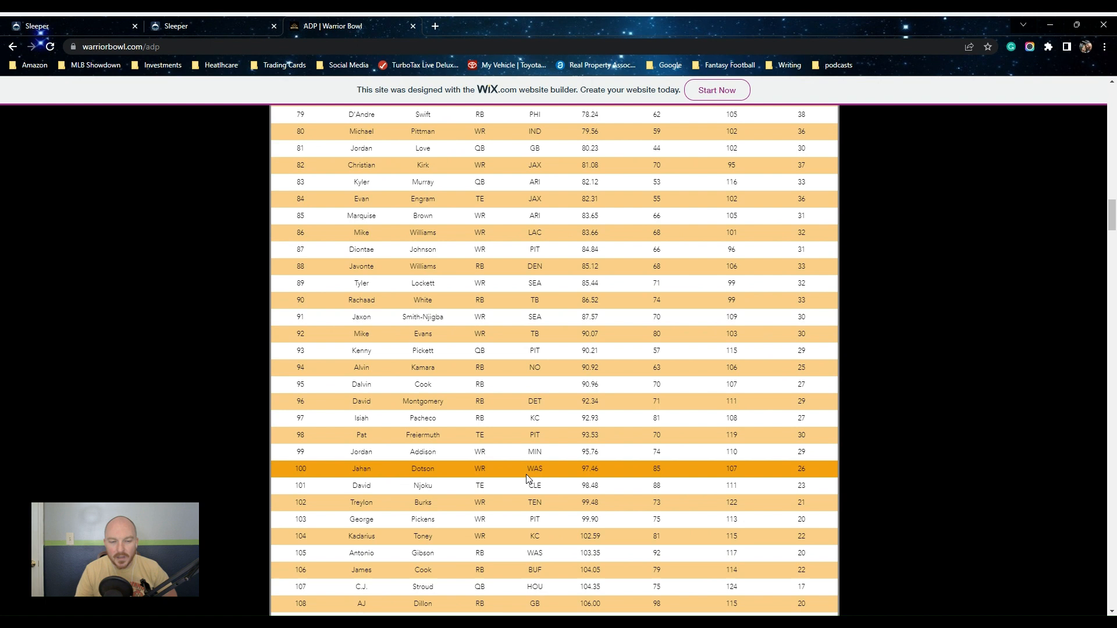
{"action": "mouse_move", "coordinate": [526, 502]}
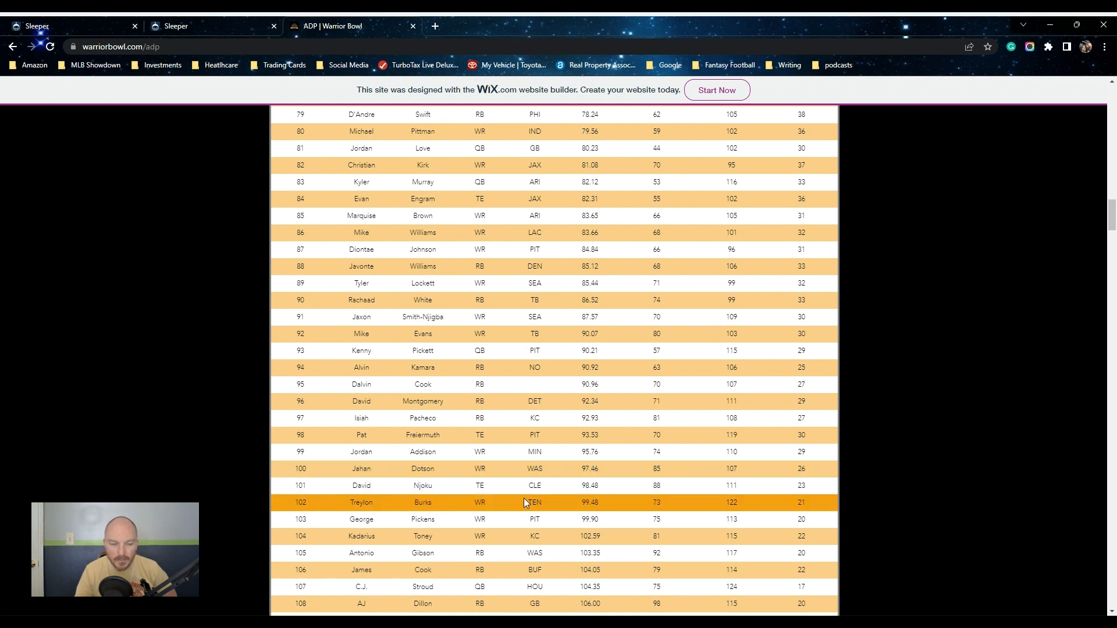
{"action": "scroll", "scroll_direction": "down", "scroll_amount": 3}
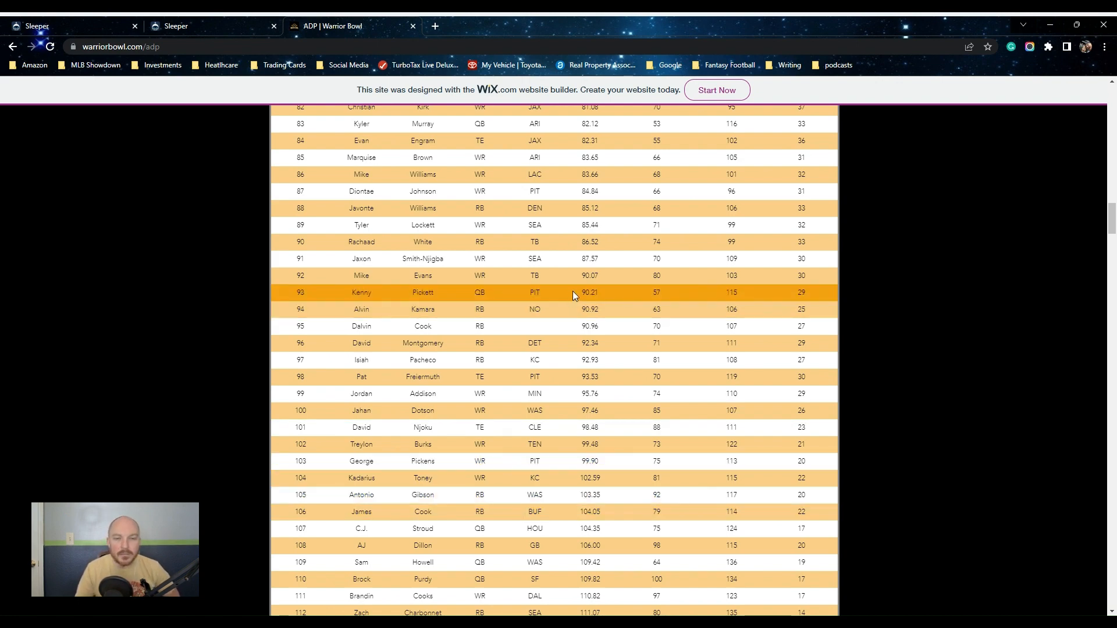
{"action": "mouse_move", "coordinate": [563, 292]}
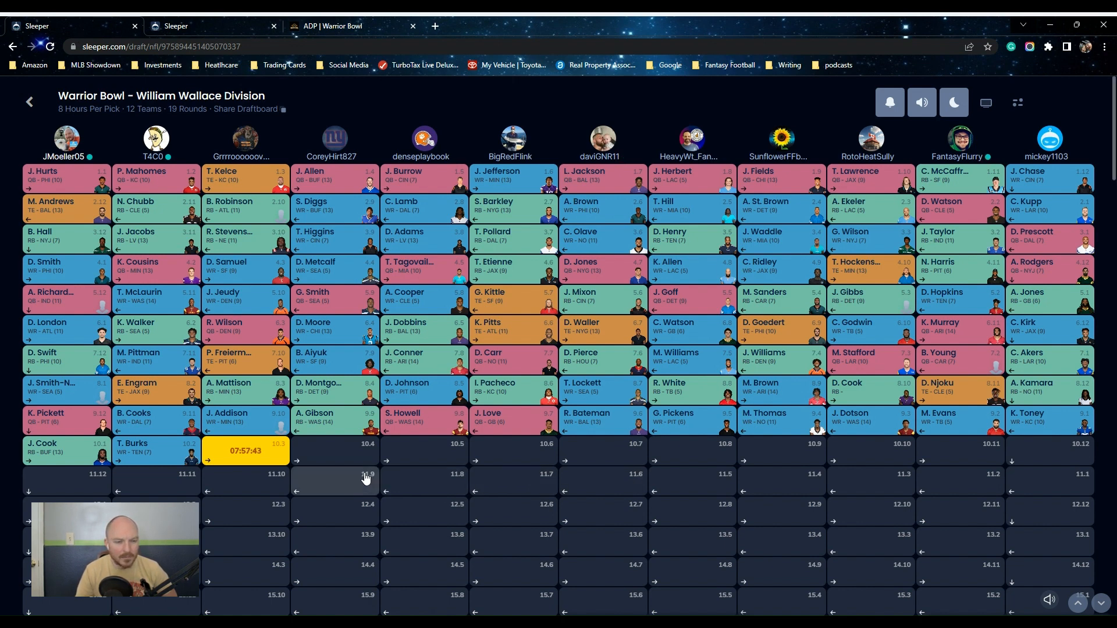
{"action": "mouse_move", "coordinate": [821, 397]}
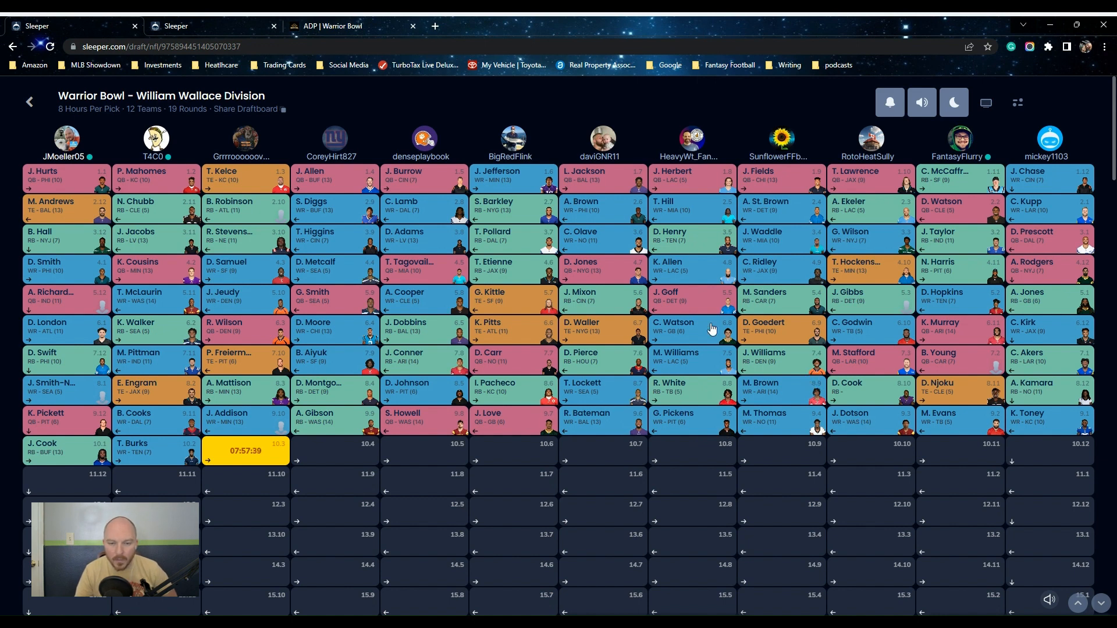
{"action": "mouse_move", "coordinate": [206, 374]}
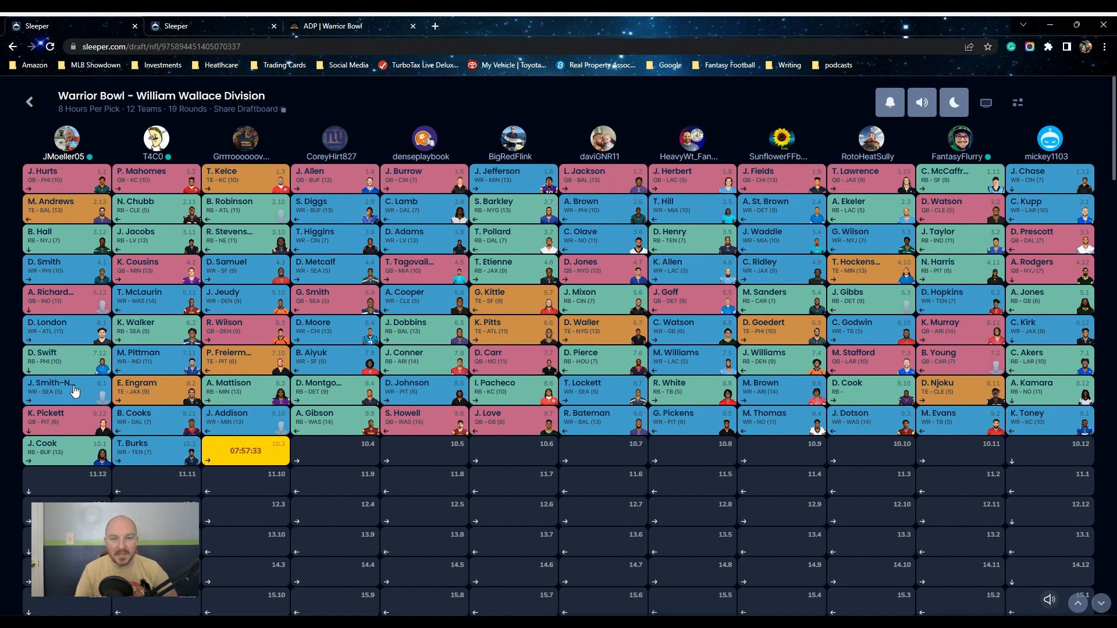
{"action": "mouse_move", "coordinate": [93, 367]}
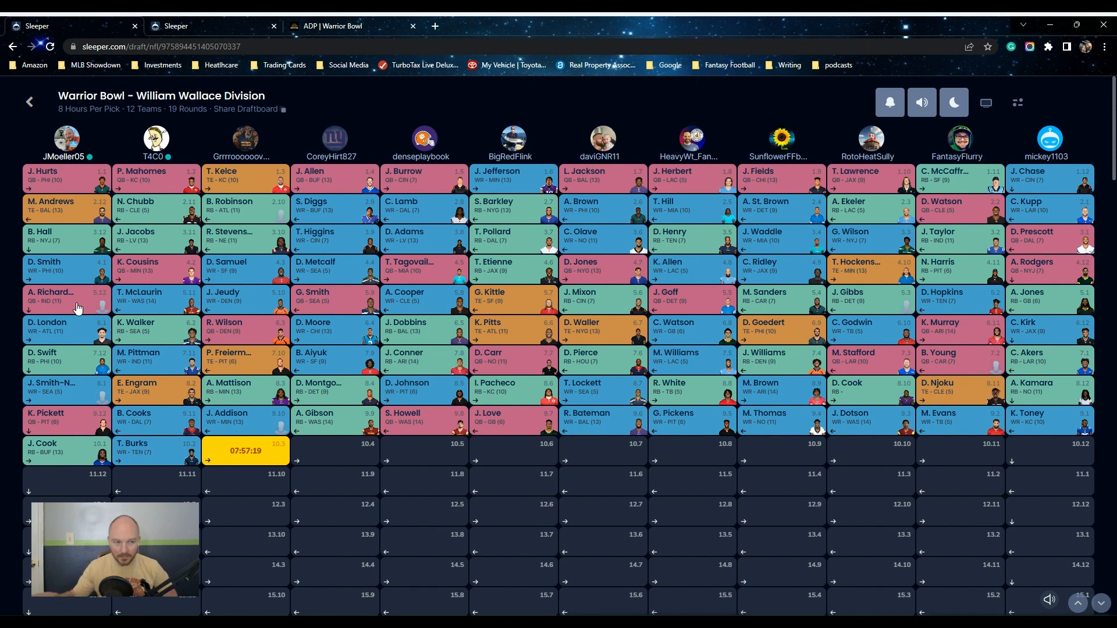
{"action": "mouse_move", "coordinate": [85, 238]}
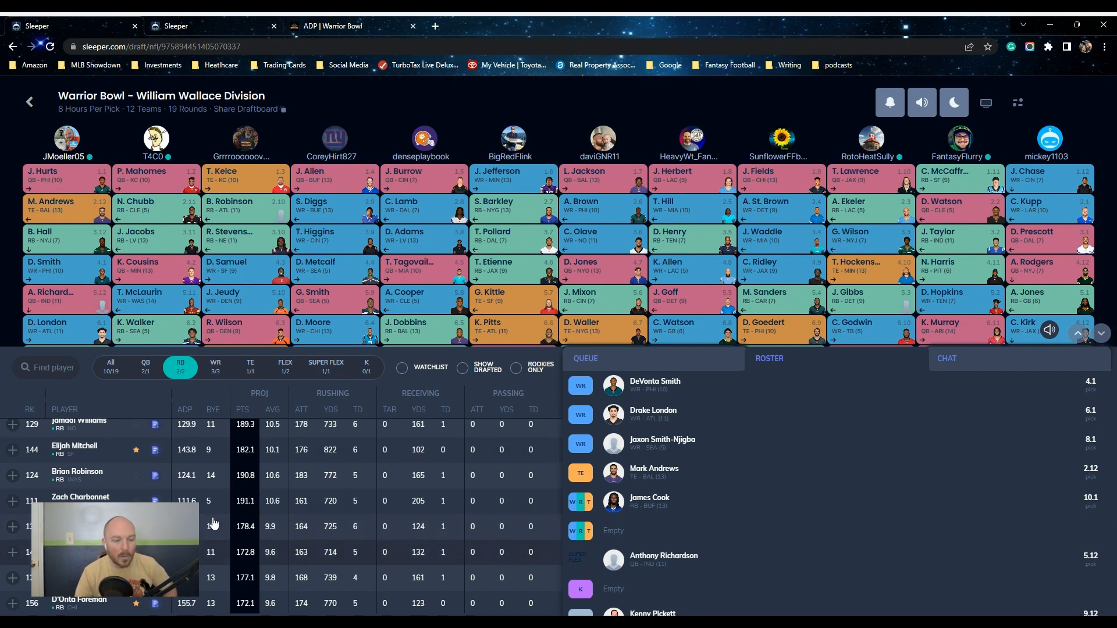
Scroll the available running backs list beneath the Warrior Bowl draftboard
{"action": "scroll", "scroll_direction": "down", "scroll_amount": 3}
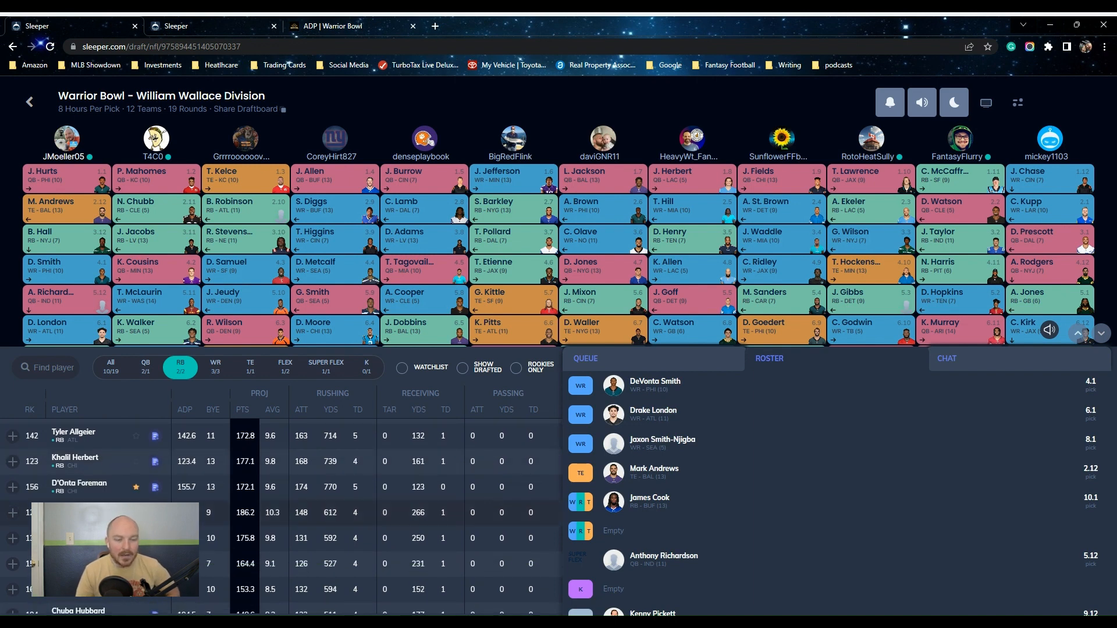
{"action": "scroll", "scroll_direction": "down", "scroll_amount": 3}
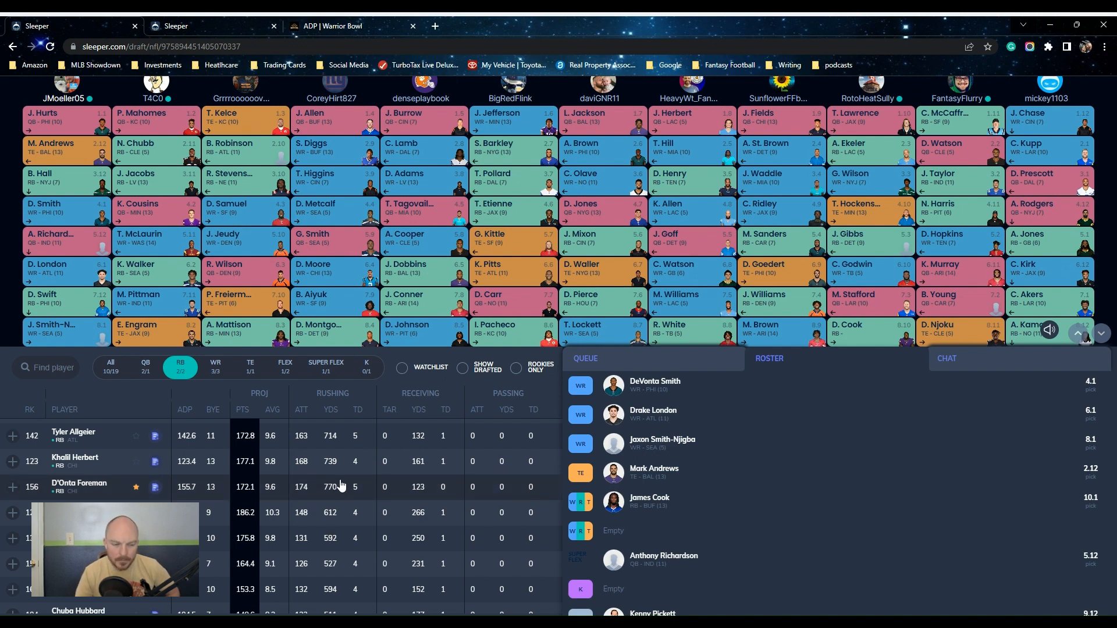
{"action": "mouse_move", "coordinate": [1000, 482]}
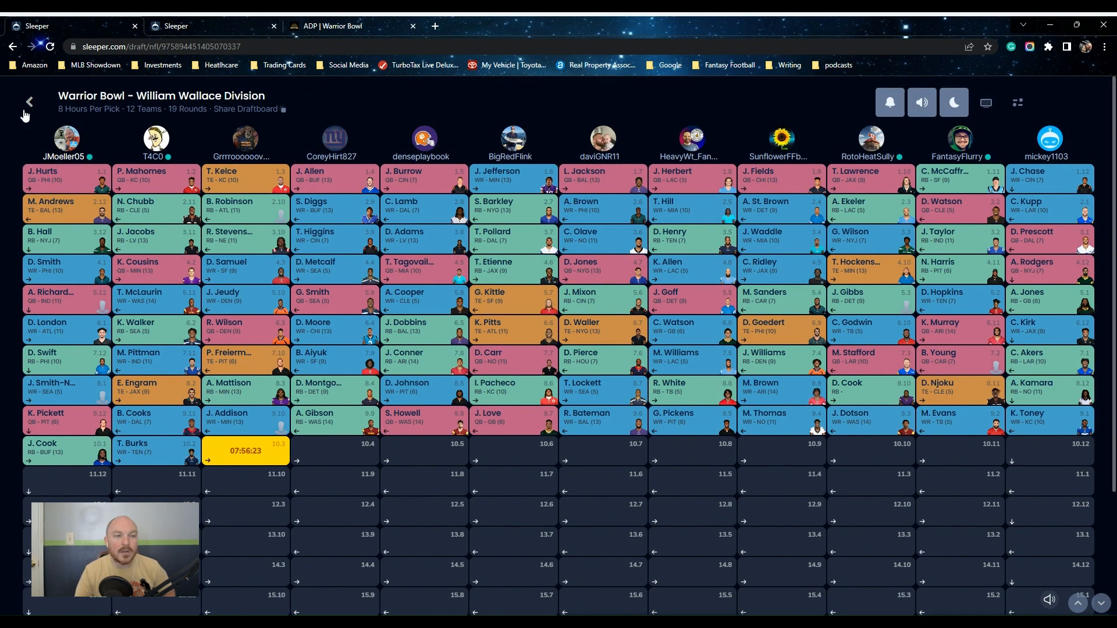
Leave the current board and open the #SFB13 Mirror 7 draft room, filled through round 7
{"action": "left_click", "coordinate": [28, 102]}
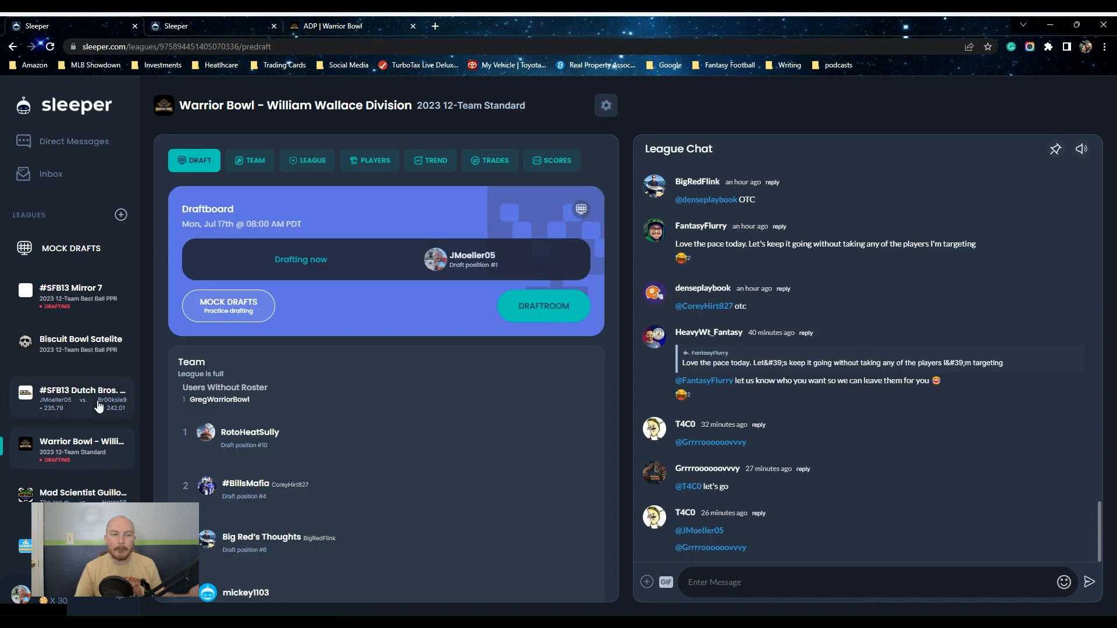
{"action": "left_click", "coordinate": [70, 296]}
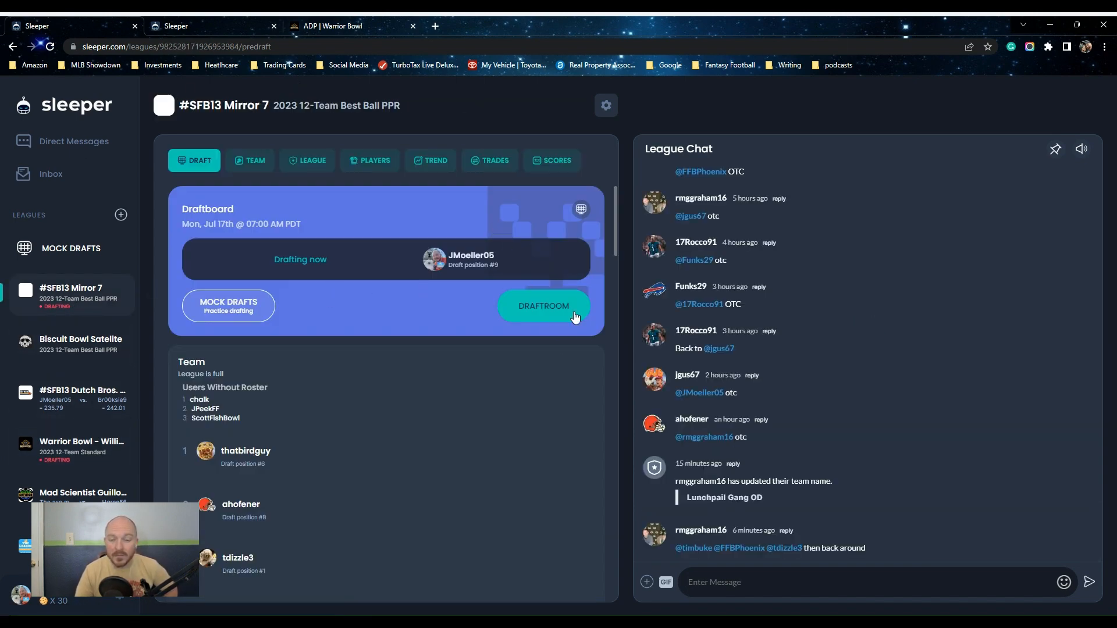
{"action": "left_click", "coordinate": [543, 305]}
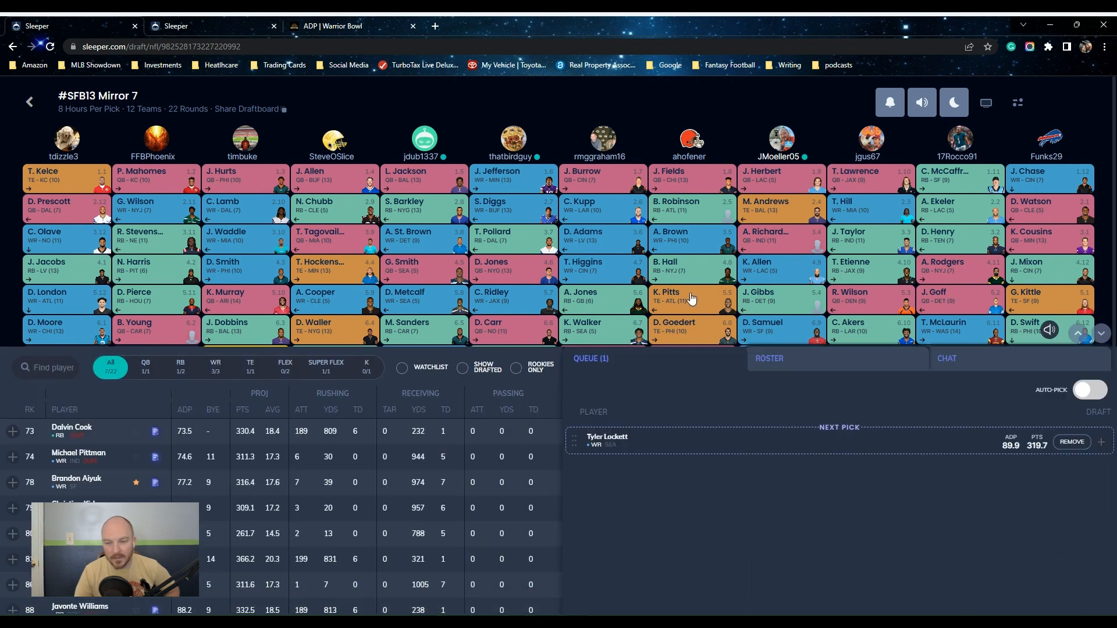
{"action": "left_click", "coordinate": [768, 358]}
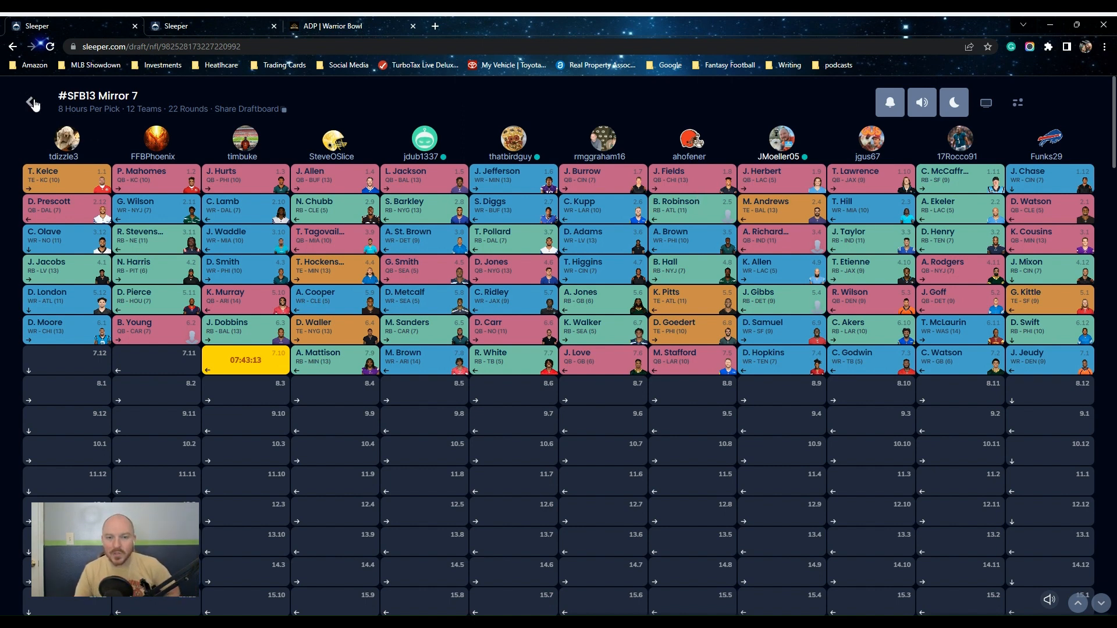
Show #SFB13 Mirror 7 scoring rules, including +0.10 per completion and +0.25 per rush attempt
{"action": "left_click", "coordinate": [33, 102]}
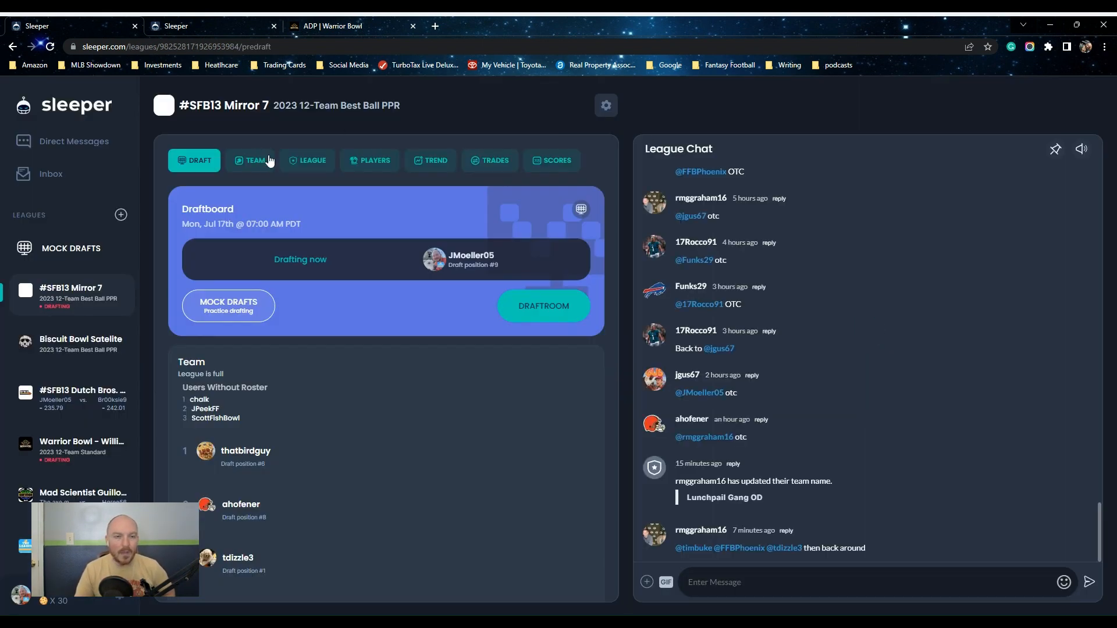
{"action": "left_click", "coordinate": [311, 160]}
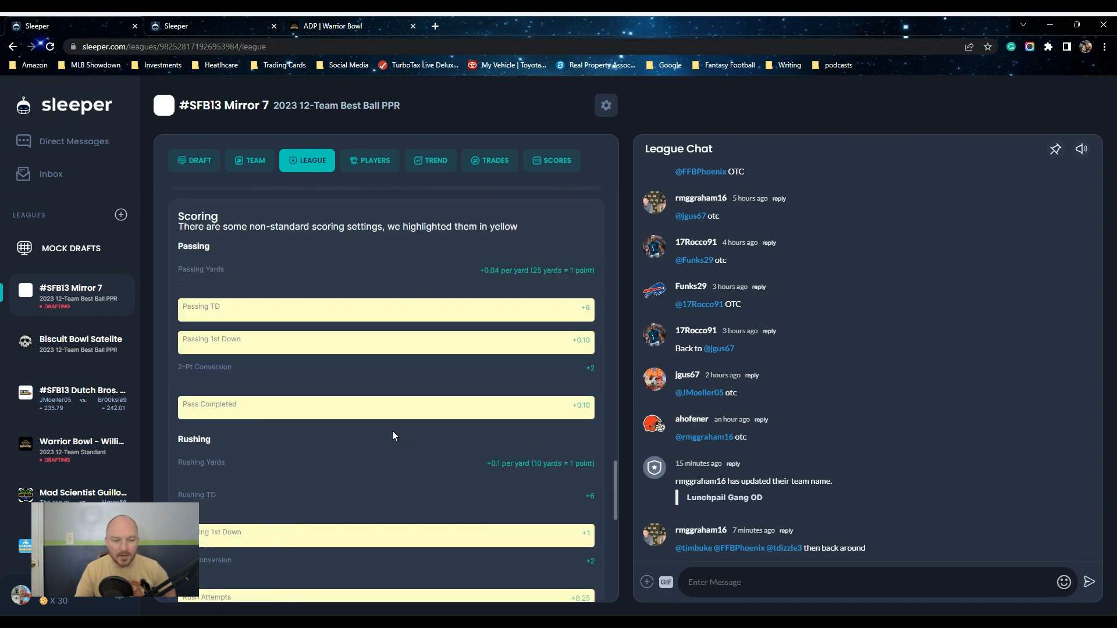
{"action": "scroll", "scroll_direction": "down", "scroll_amount": 3}
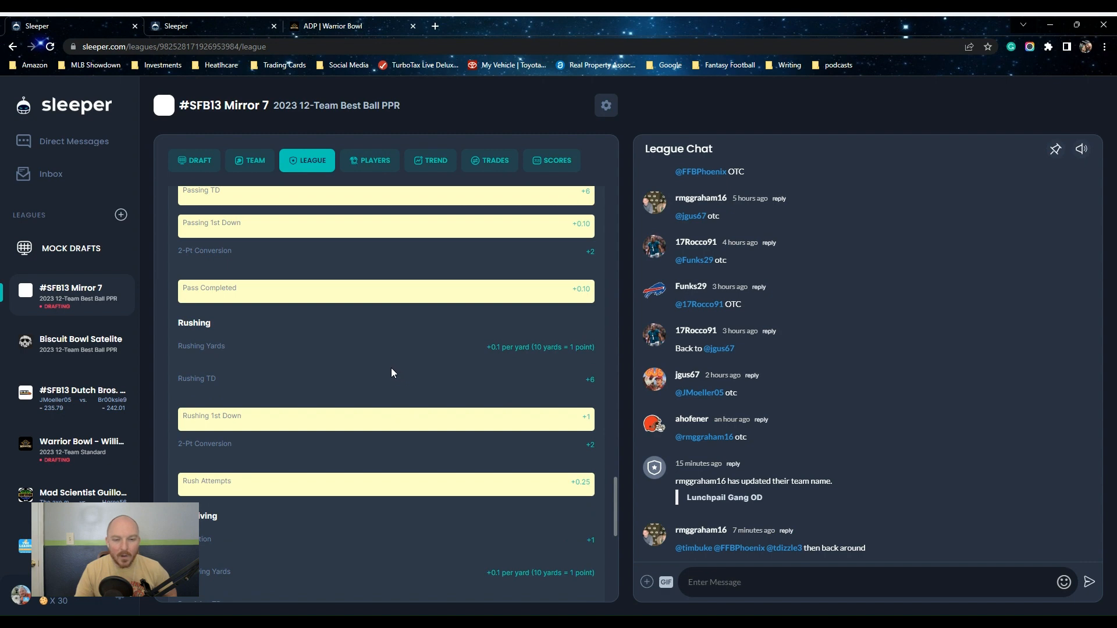
{"action": "mouse_move", "coordinate": [381, 365]}
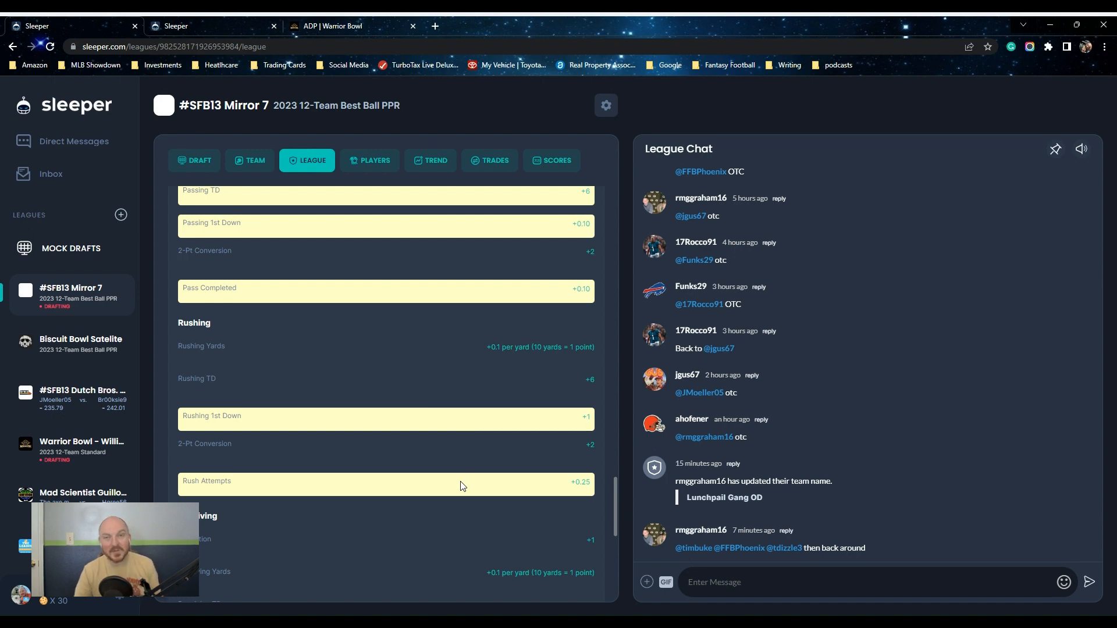
{"action": "mouse_move", "coordinate": [469, 489]}
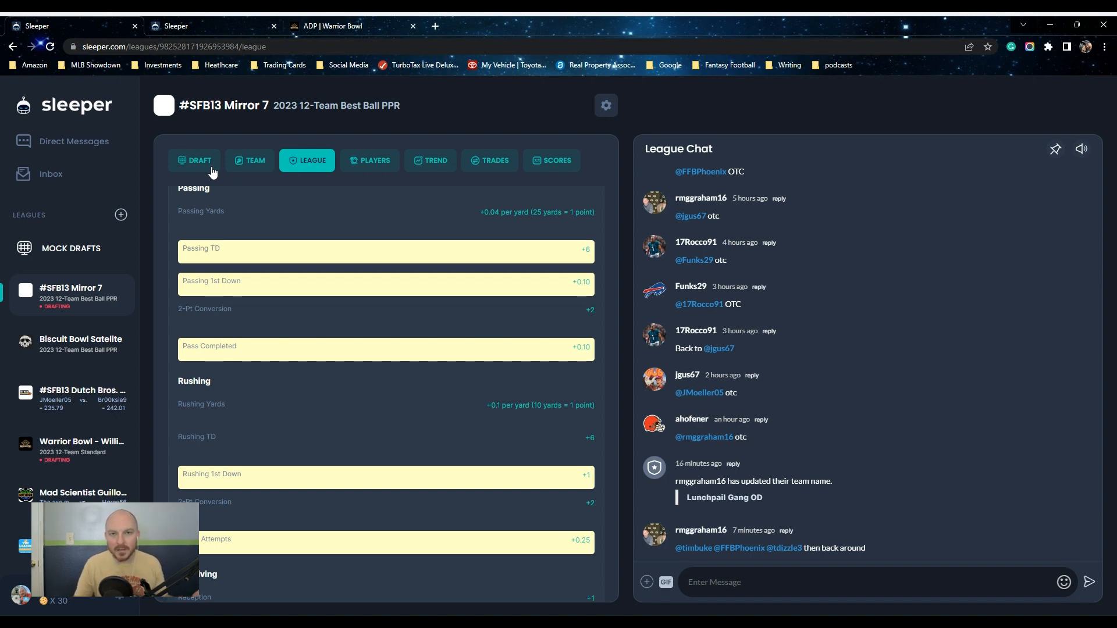
Reopen the #SFB13 Mirror 7 draft room and expand the available-player list and roster
{"action": "left_click", "coordinate": [193, 160]}
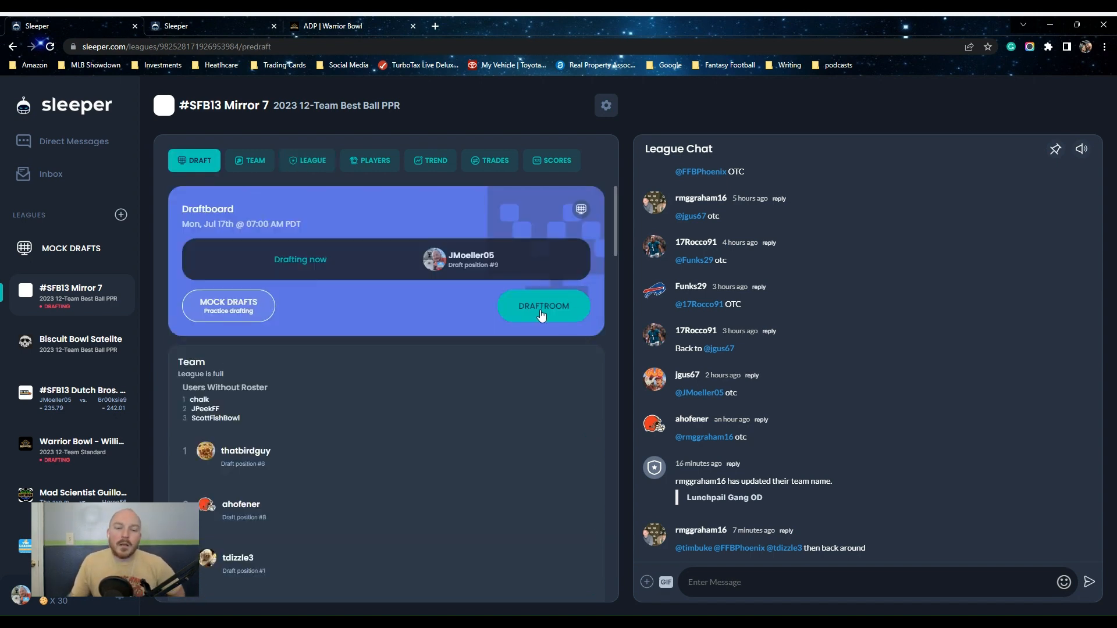
{"action": "left_click", "coordinate": [543, 305]}
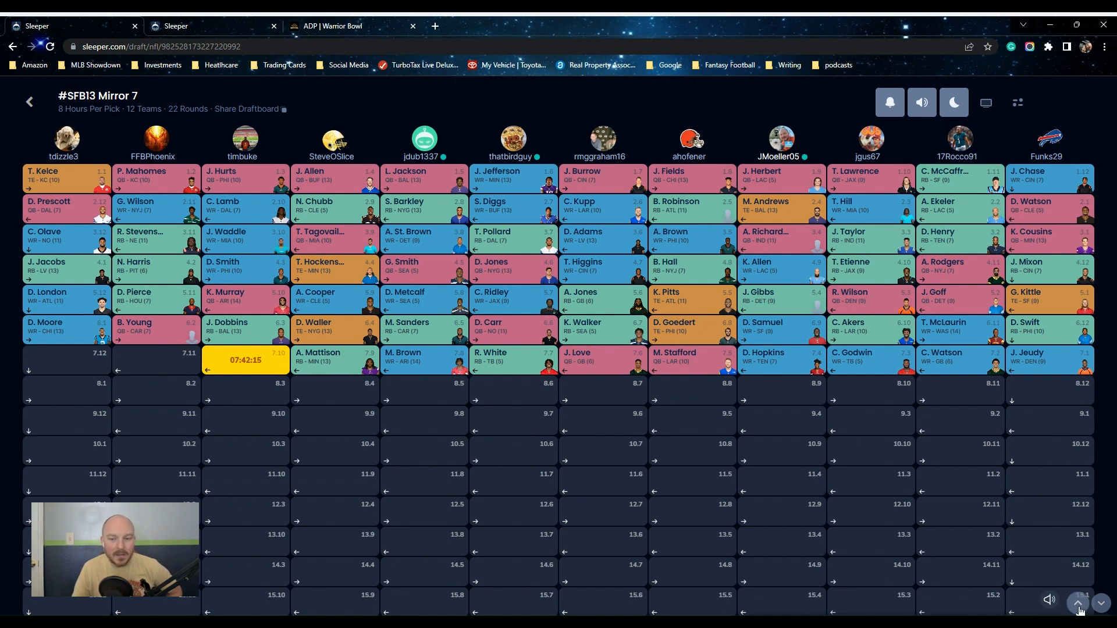
{"action": "left_click", "coordinate": [1079, 602]}
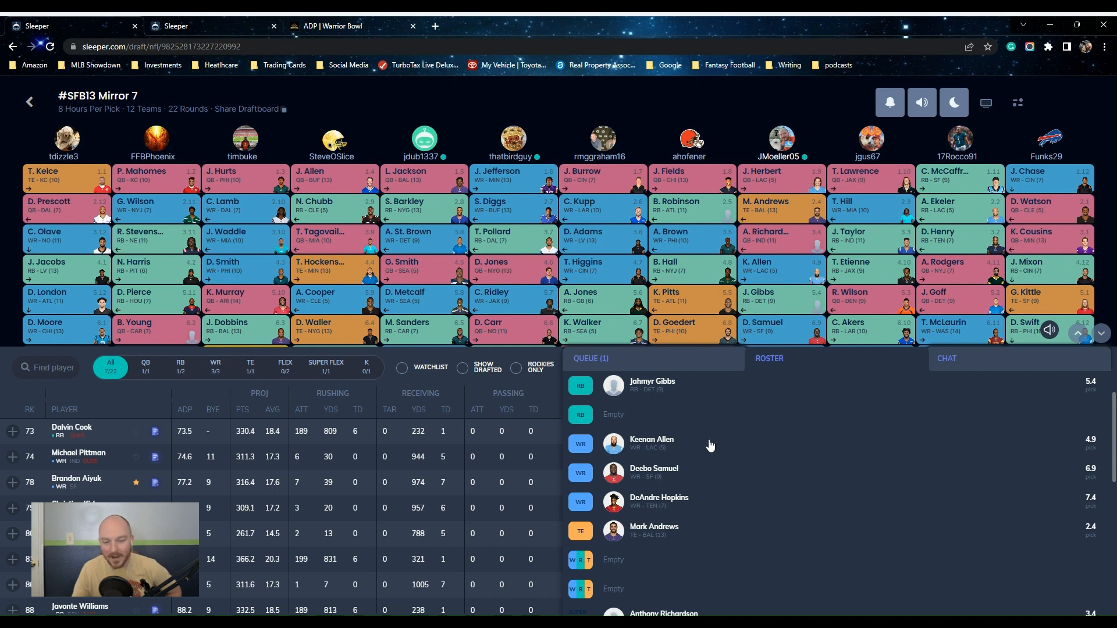
{"action": "scroll", "scroll_direction": "down", "scroll_amount": 3}
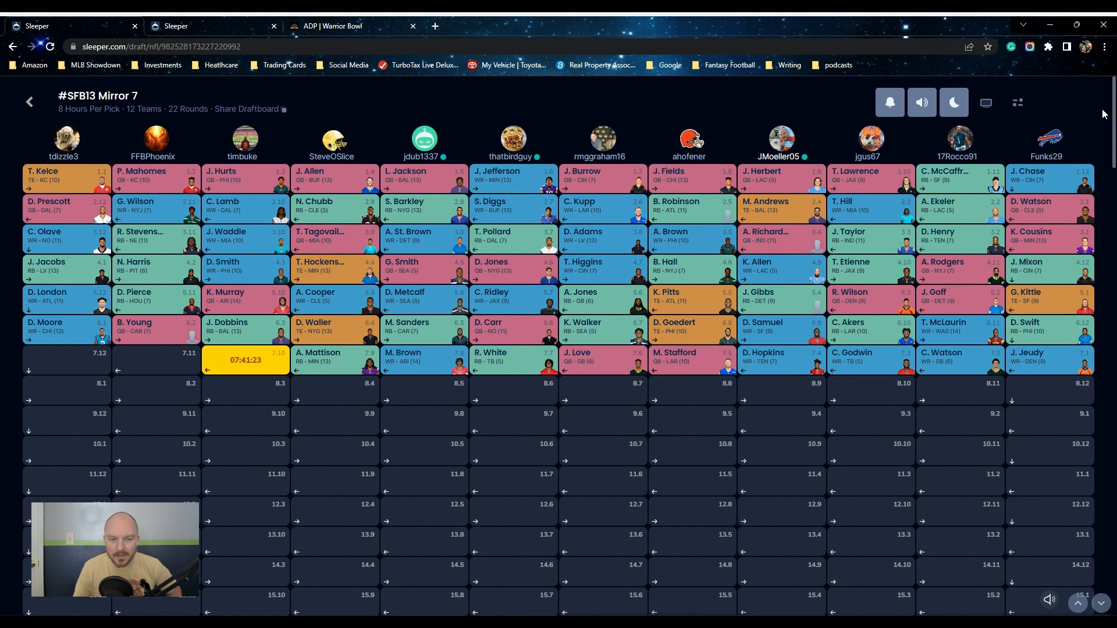
{"action": "mouse_move", "coordinate": [1074, 130]}
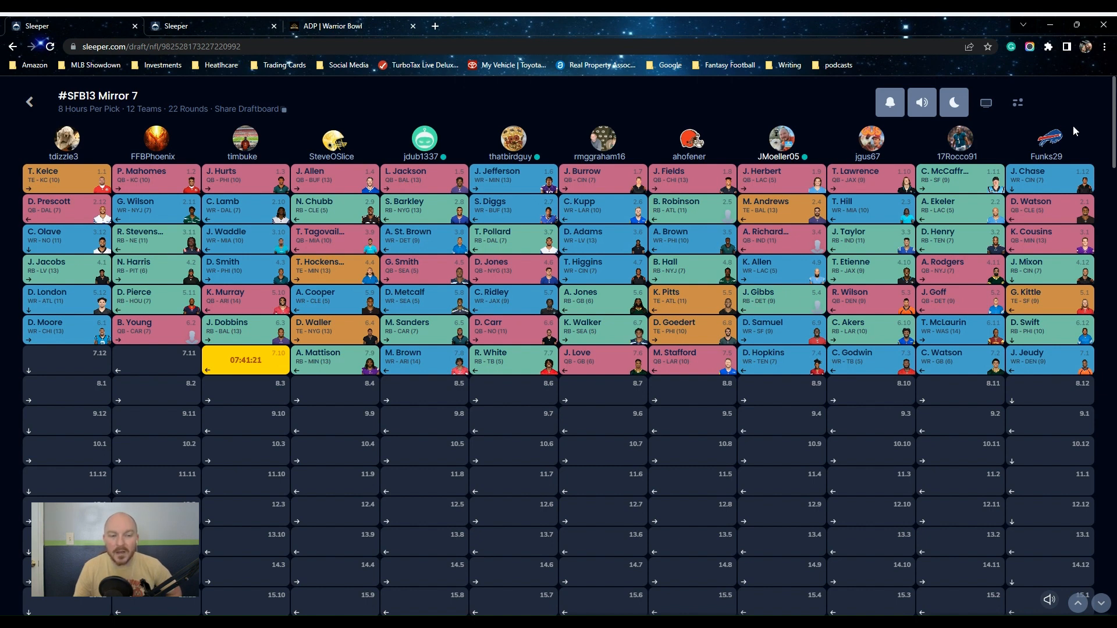
{"action": "mouse_move", "coordinate": [254, 312]}
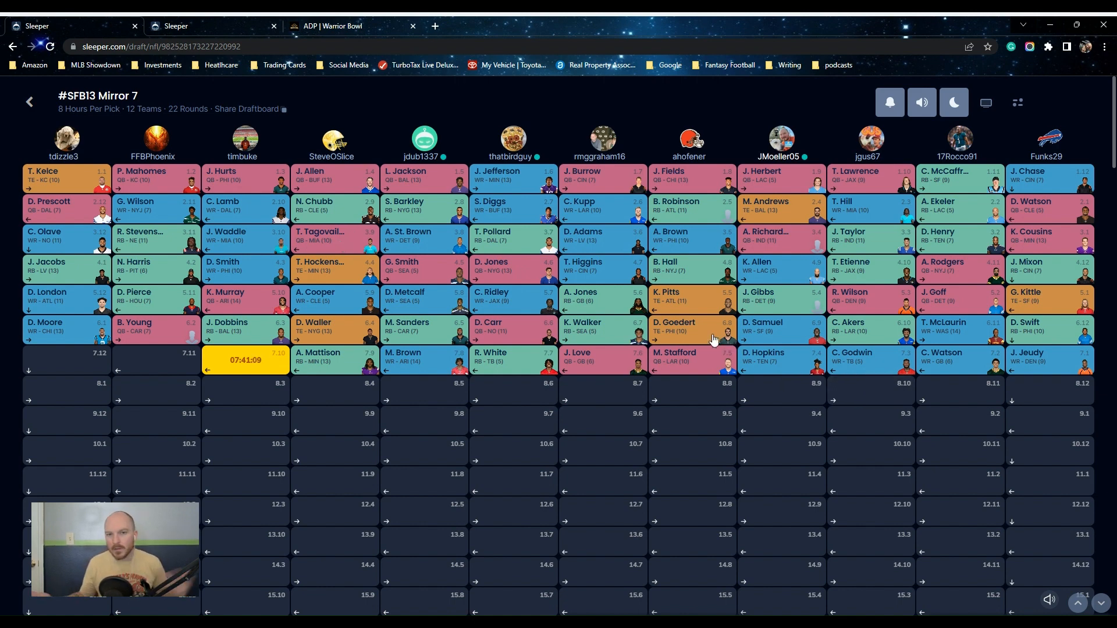
{"action": "mouse_move", "coordinate": [688, 327]}
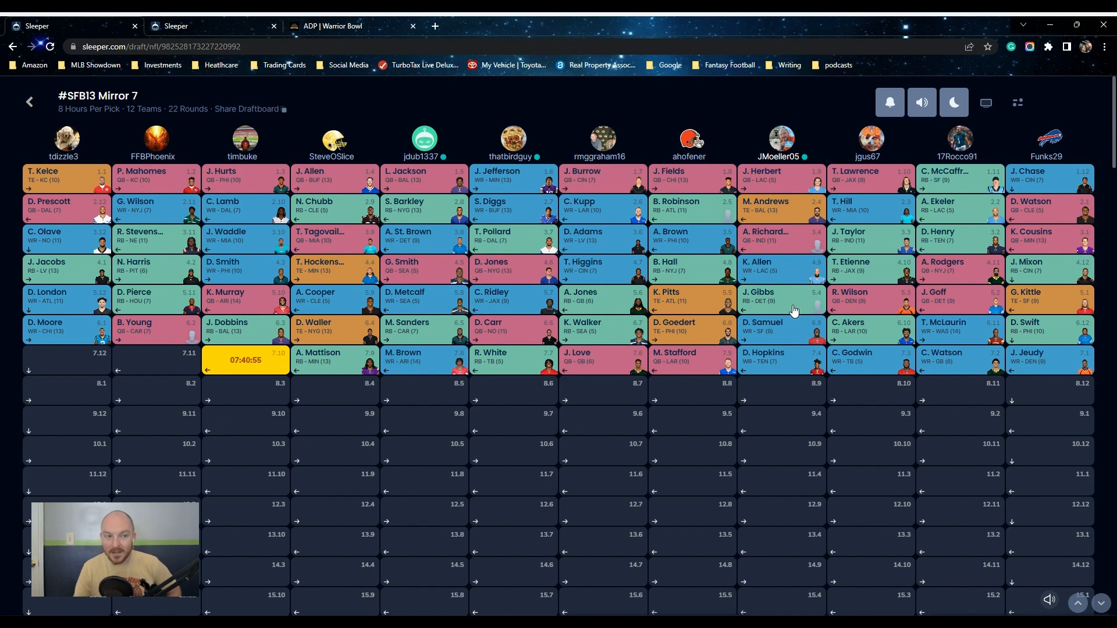
{"action": "mouse_move", "coordinate": [38, 111]}
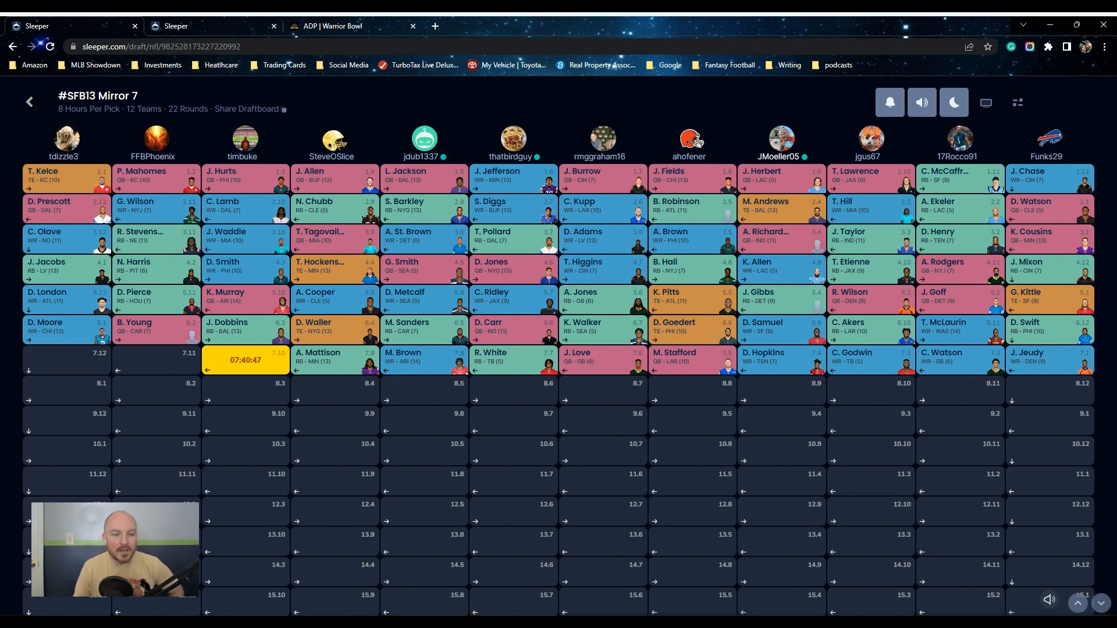
{"action": "mouse_move", "coordinate": [453, 380]}
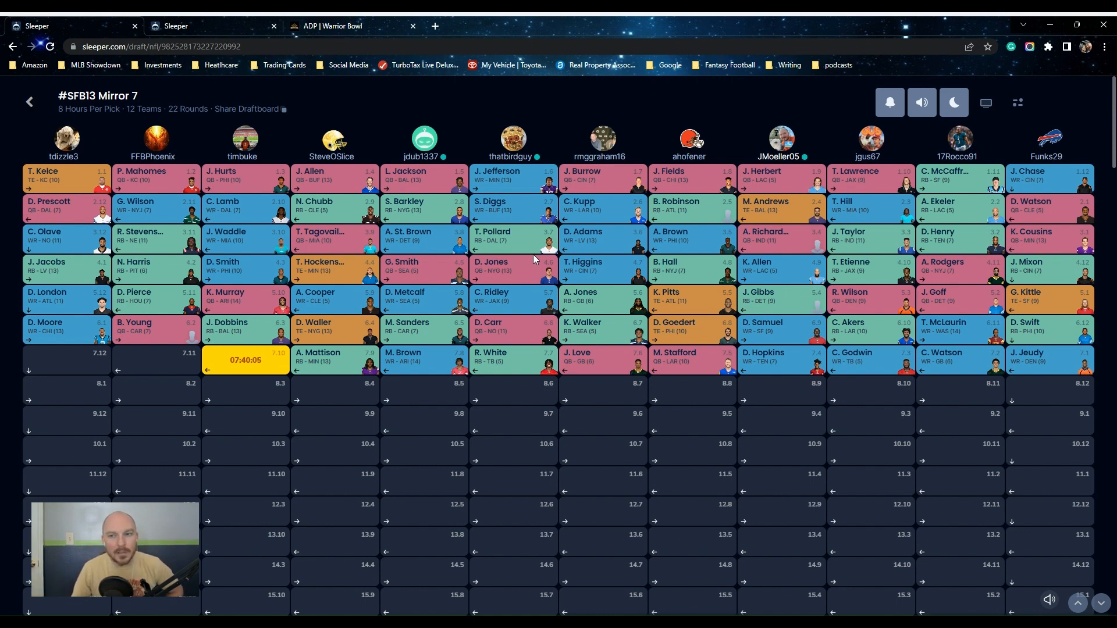
{"action": "mouse_move", "coordinate": [306, 254]}
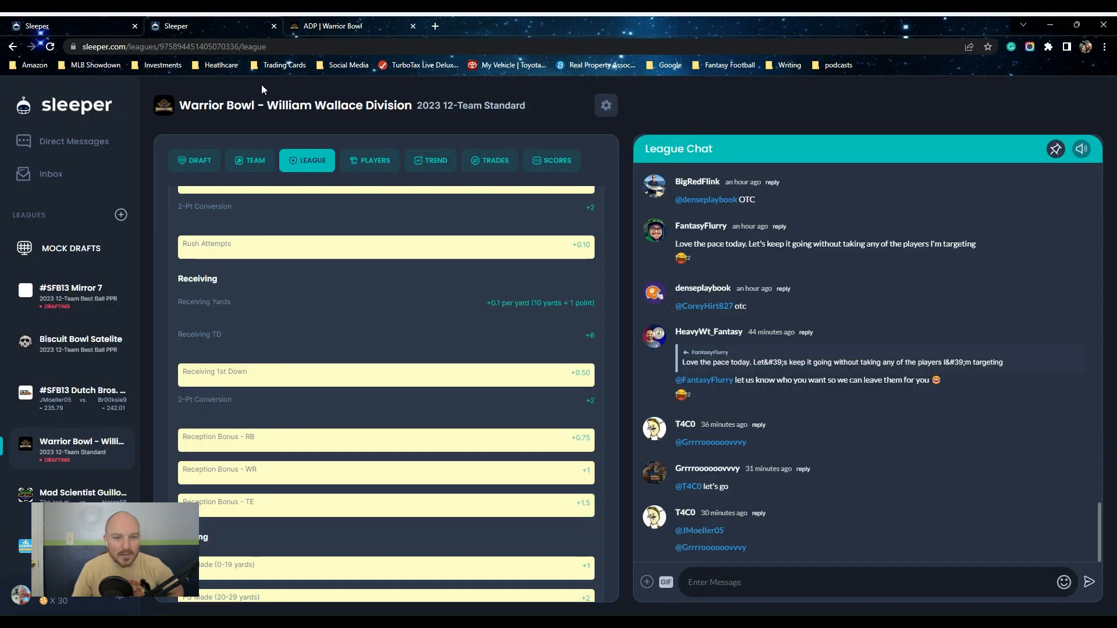
{"action": "mouse_move", "coordinate": [73, 339]}
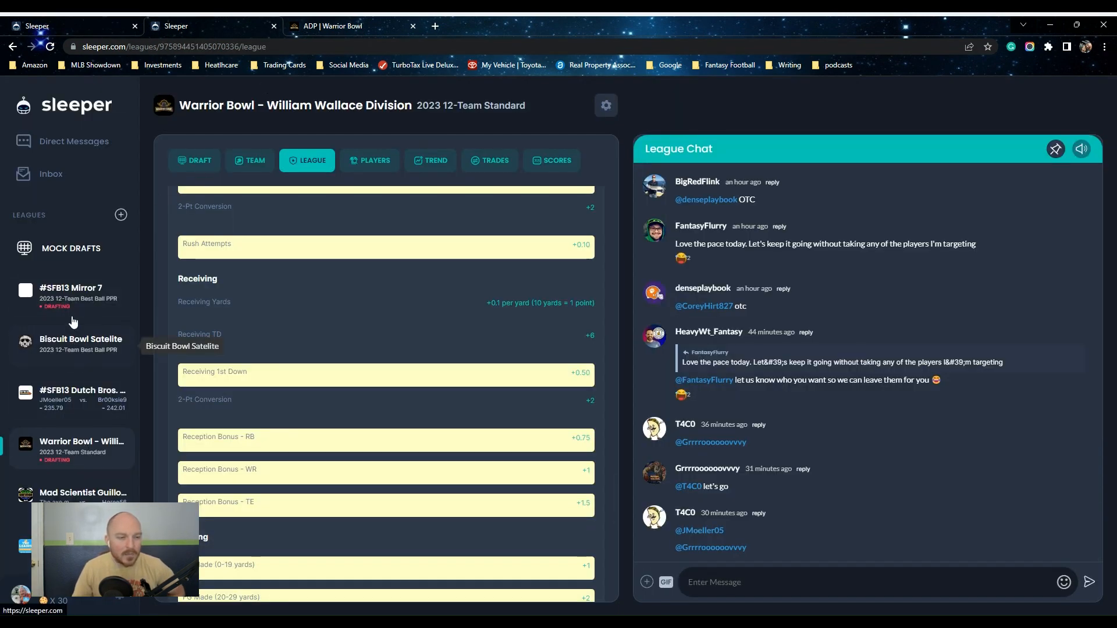
Scroll #SFB13 Mirror 7 scoring down through receiving, kicking, special teams and misc rules
{"action": "left_click", "coordinate": [71, 293]}
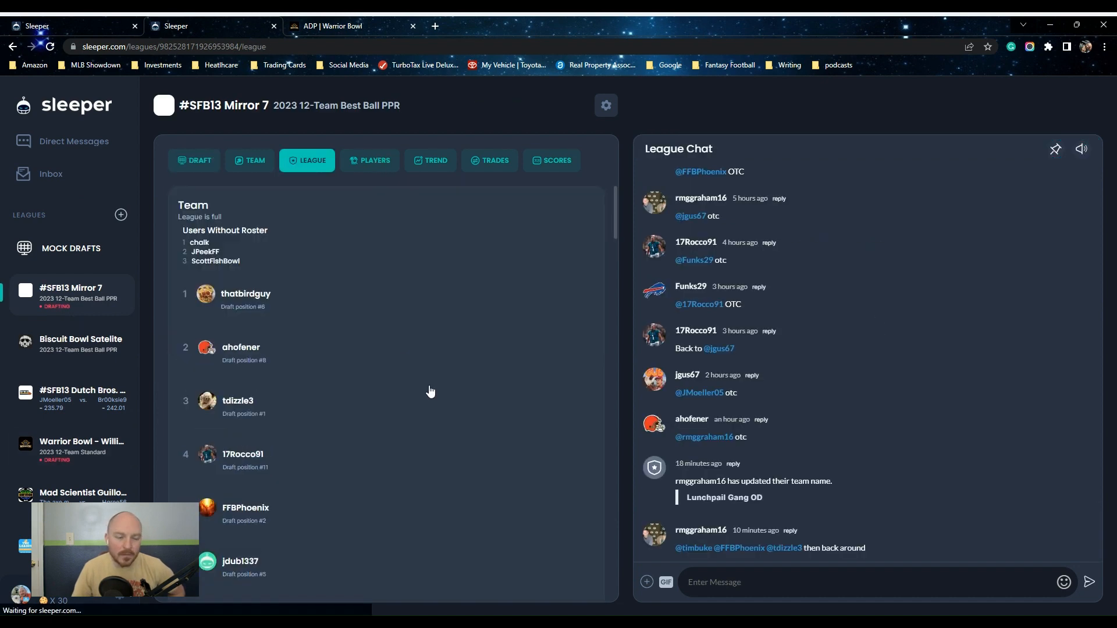
{"action": "scroll", "scroll_direction": "down", "scroll_amount": 3}
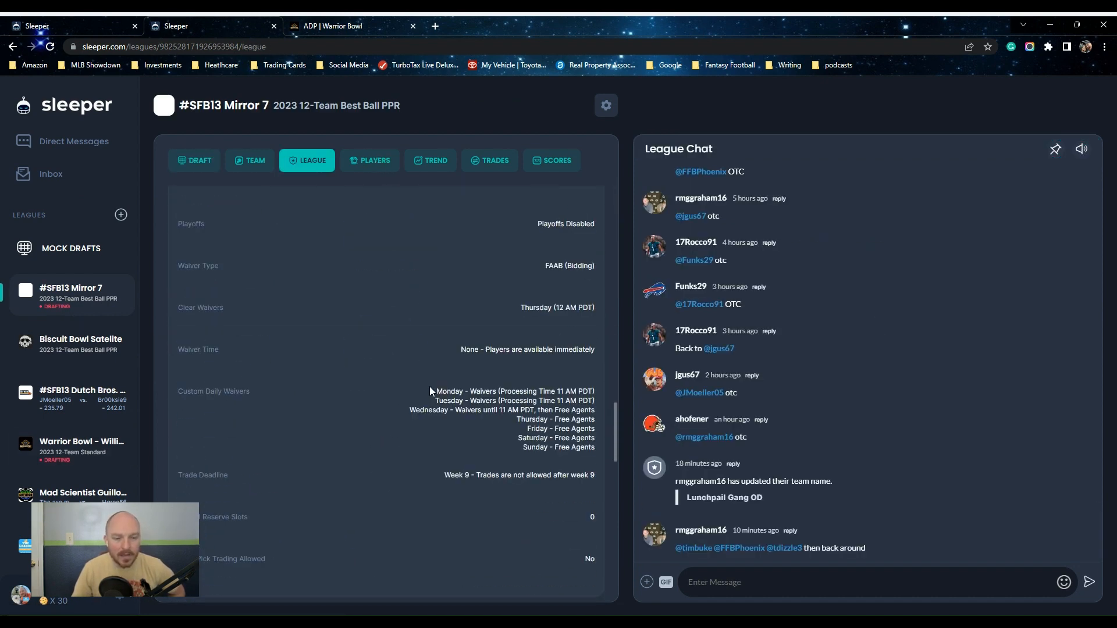
{"action": "scroll", "scroll_direction": "down", "scroll_amount": 3}
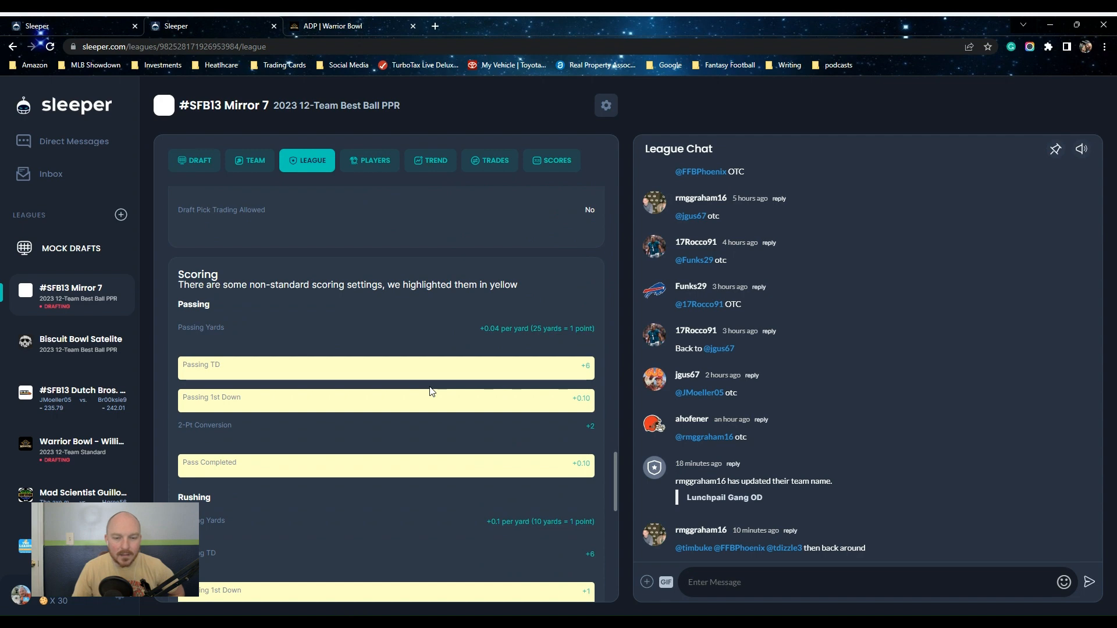
{"action": "scroll", "scroll_direction": "down", "scroll_amount": 3}
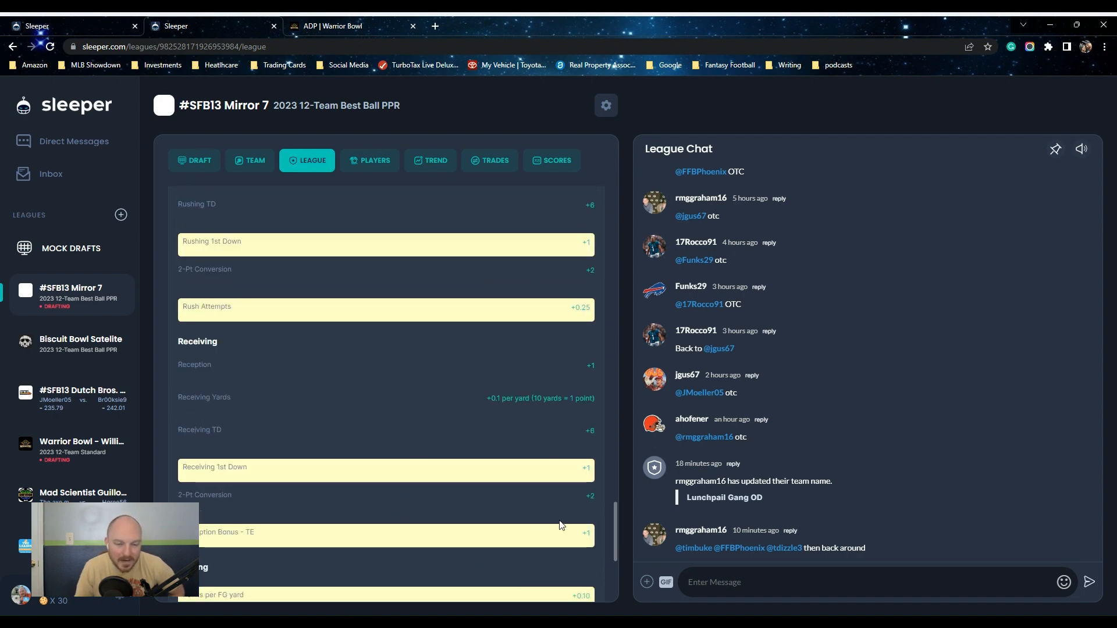
{"action": "scroll", "scroll_direction": "down", "scroll_amount": 3}
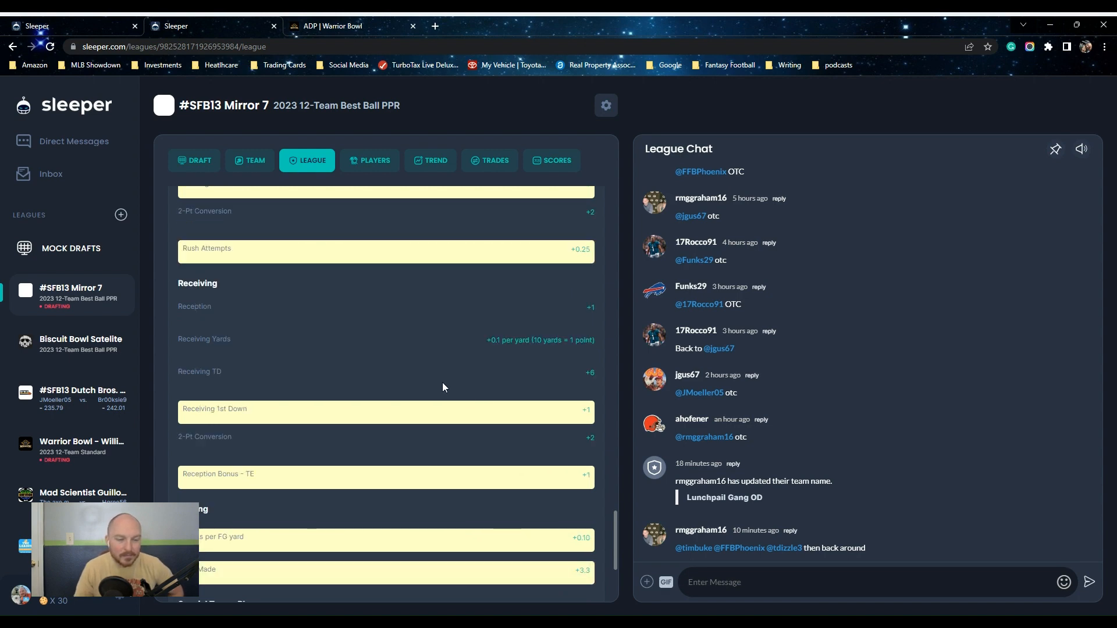
{"action": "scroll", "scroll_direction": "down", "scroll_amount": 3}
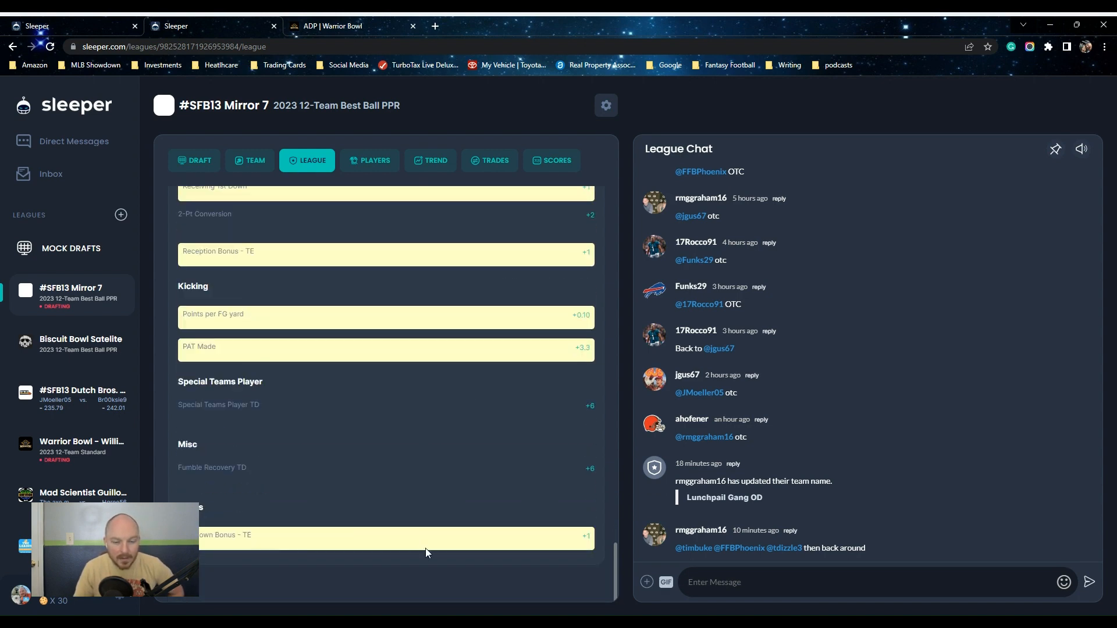
{"action": "mouse_move", "coordinate": [454, 545]}
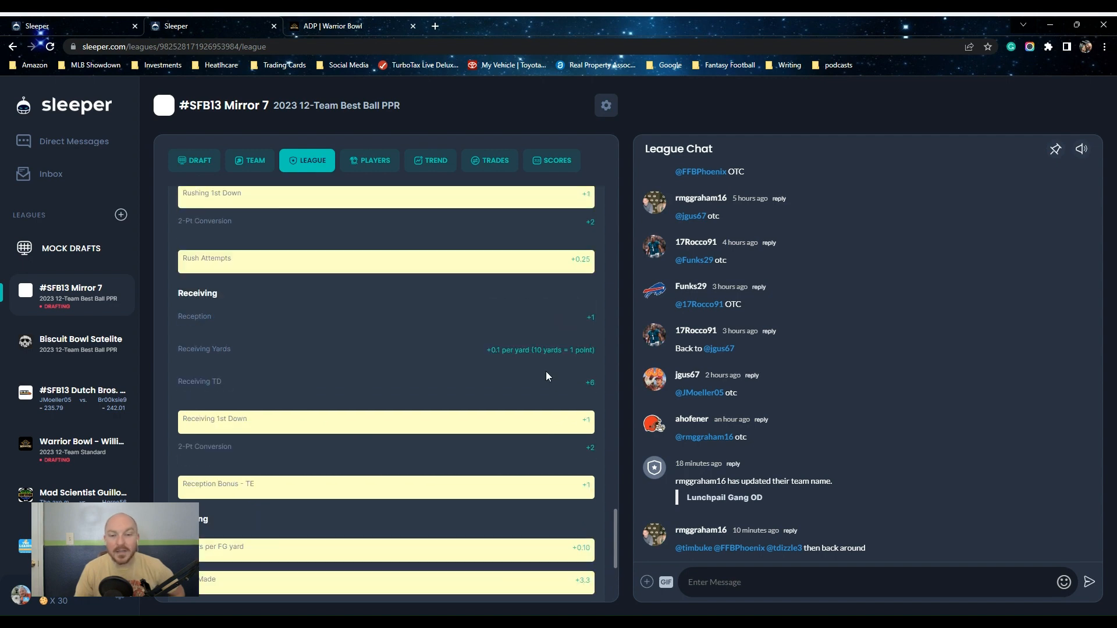
{"action": "mouse_move", "coordinate": [501, 349]}
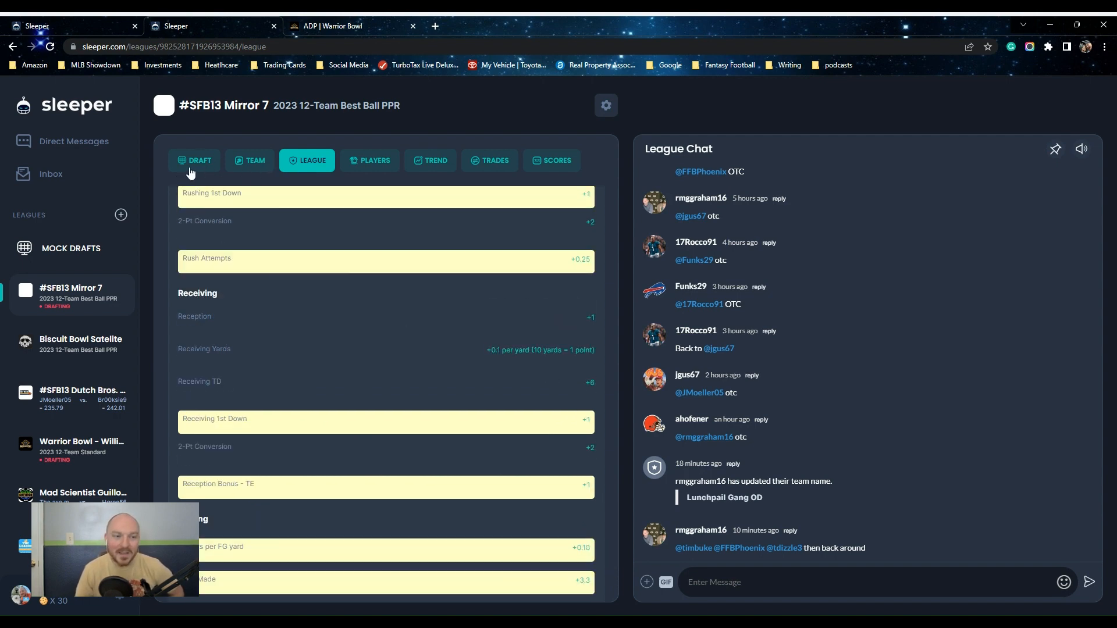
Enter the #SFB13 Mirror 7 draft room at pick 7.10 and scroll the available tight ends
{"action": "left_click", "coordinate": [199, 160]}
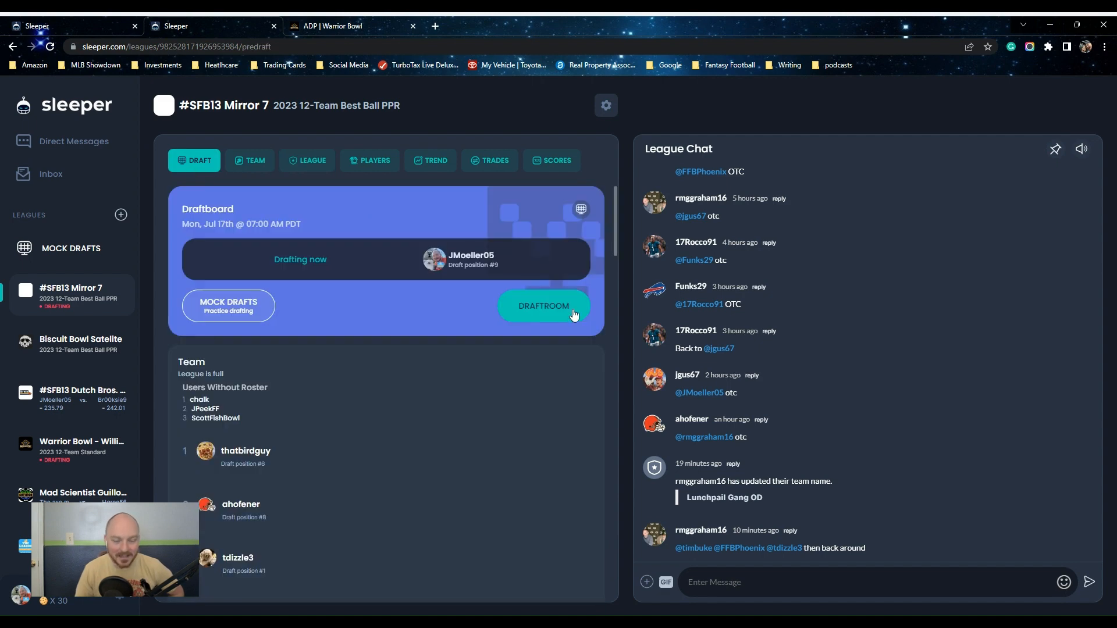
{"action": "left_click", "coordinate": [543, 306]}
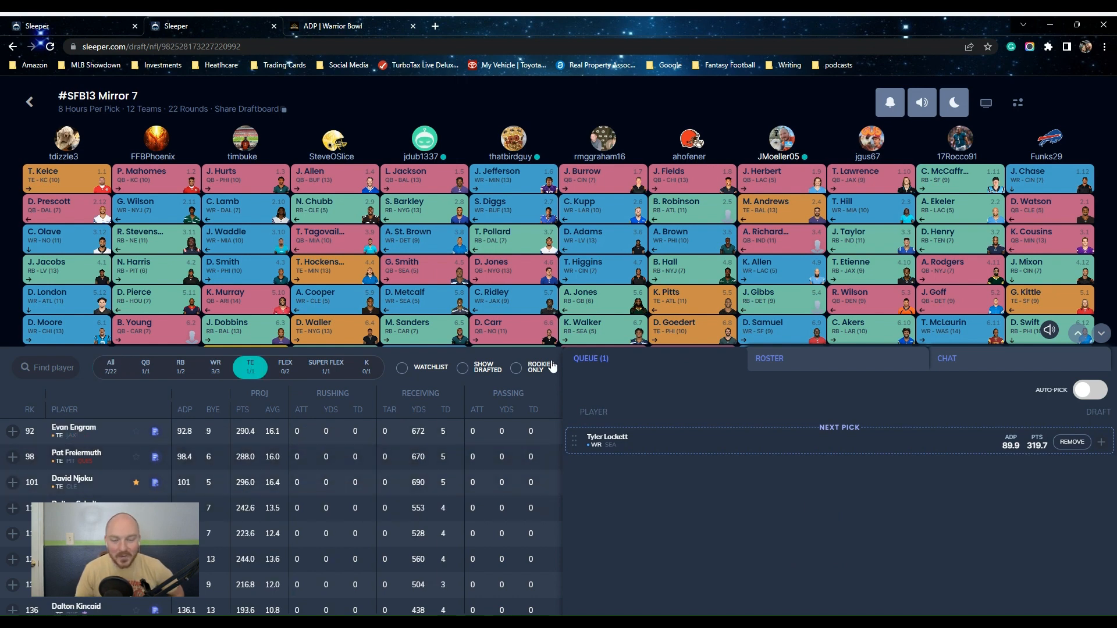
{"action": "scroll", "scroll_direction": "down", "scroll_amount": 3}
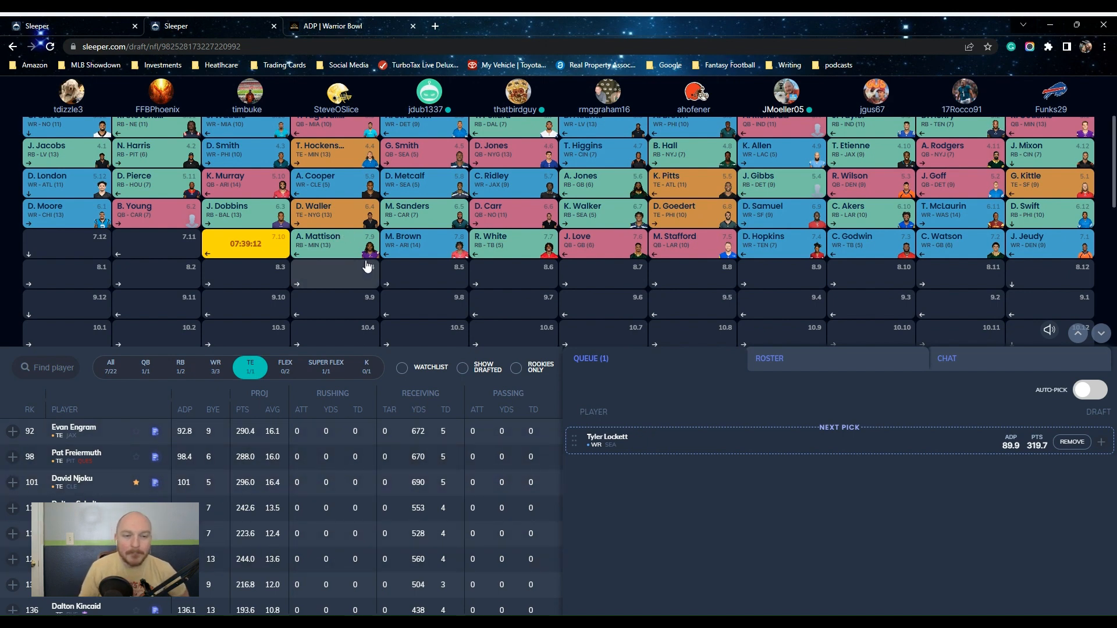
{"action": "mouse_move", "coordinate": [307, 221]}
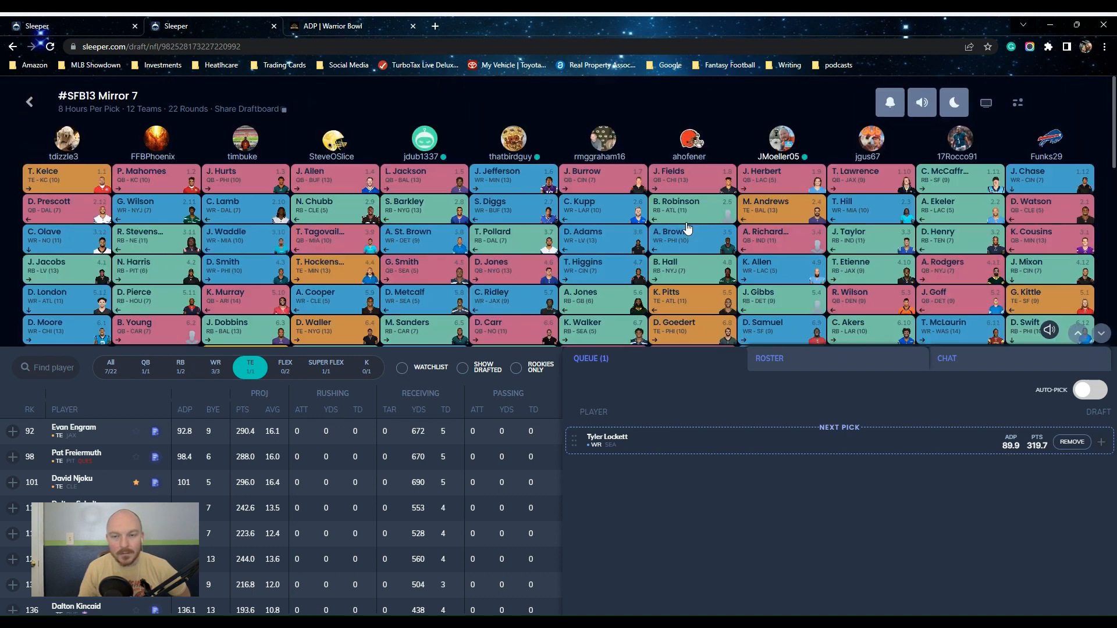
{"action": "scroll", "scroll_direction": "down", "scroll_amount": 3}
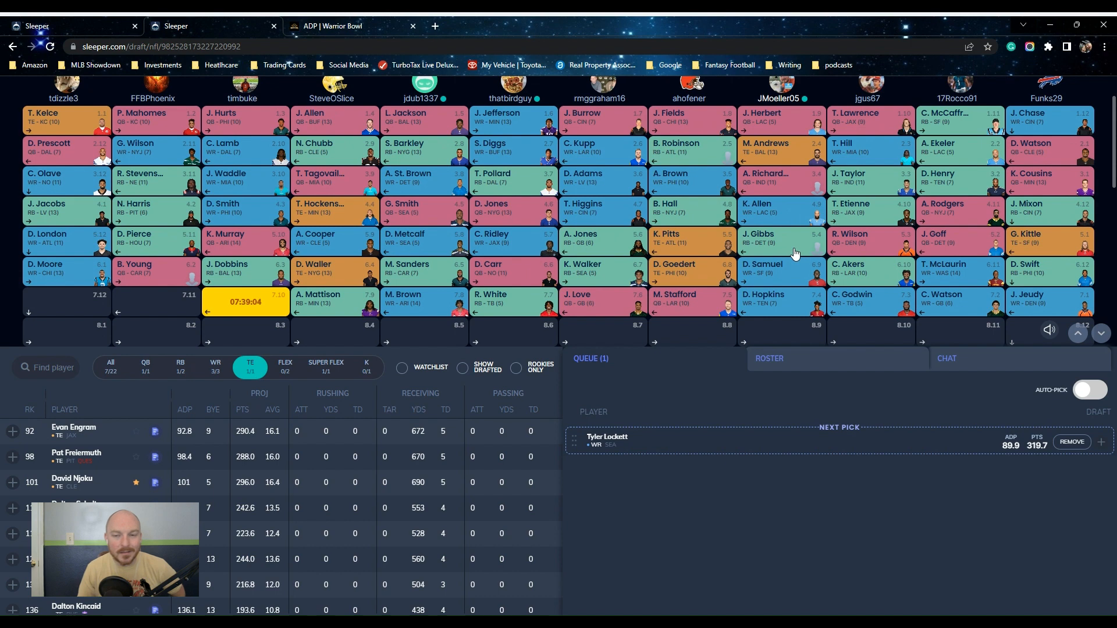
{"action": "mouse_move", "coordinate": [765, 226]}
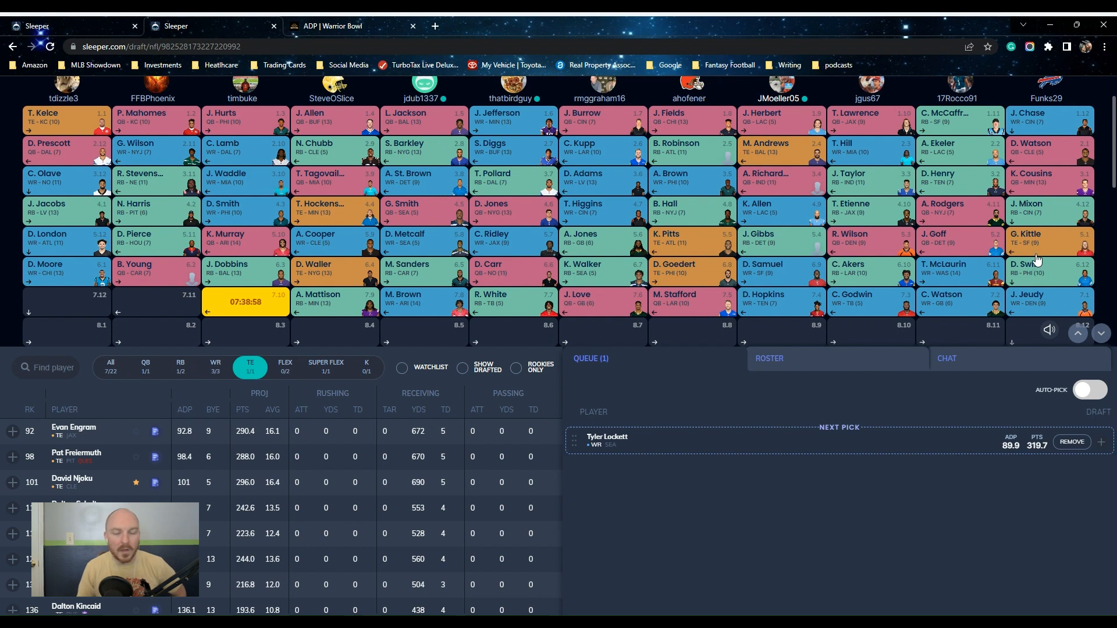
{"action": "mouse_move", "coordinate": [760, 196]}
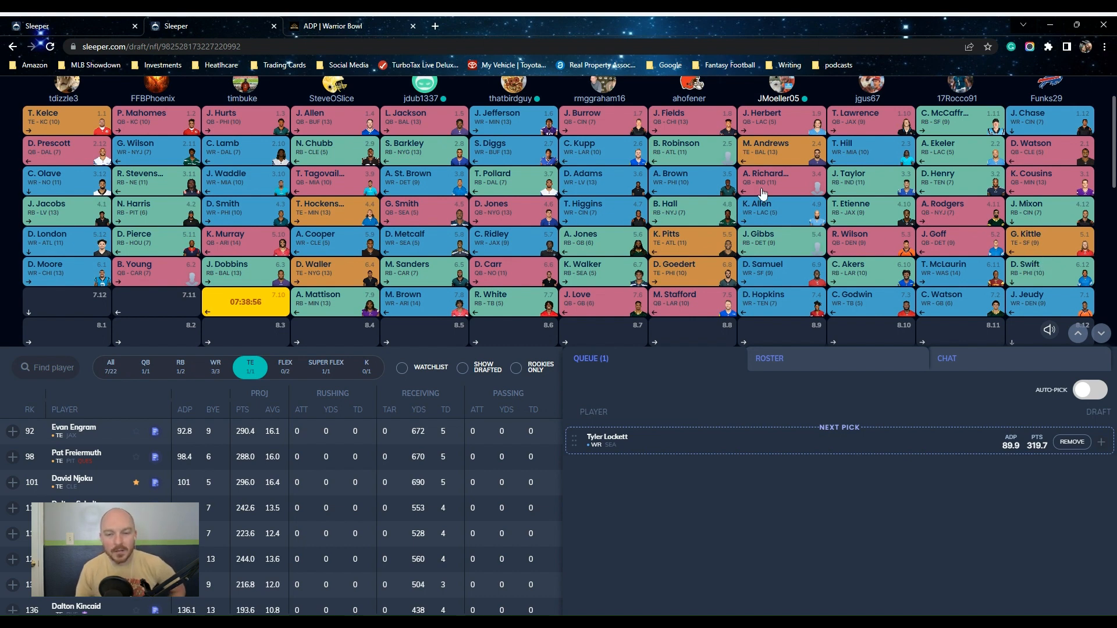
{"action": "mouse_move", "coordinate": [803, 507]}
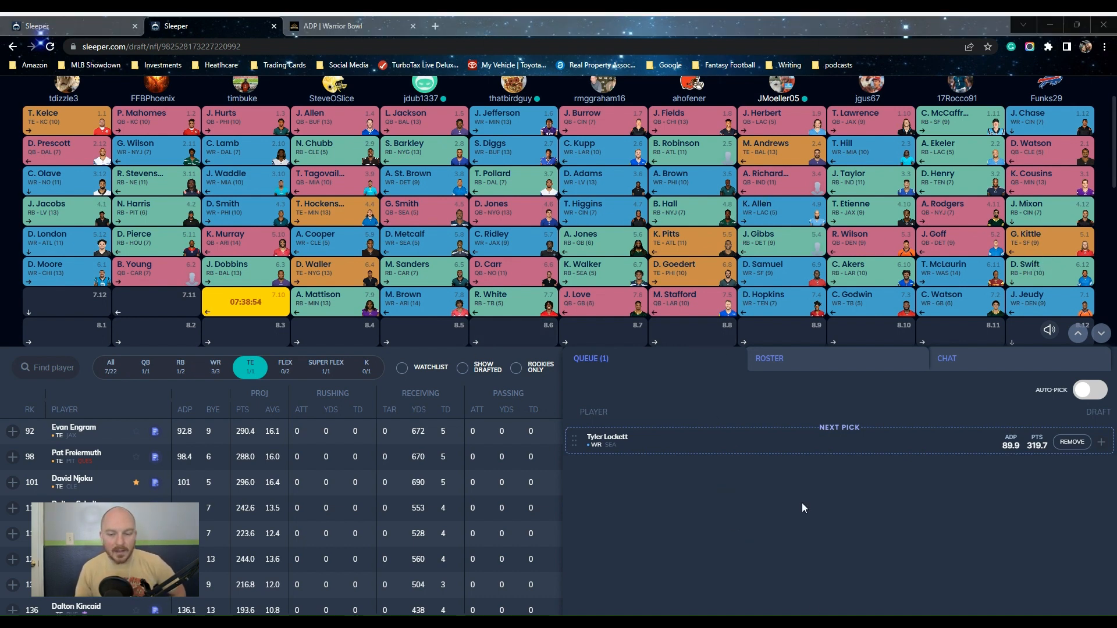